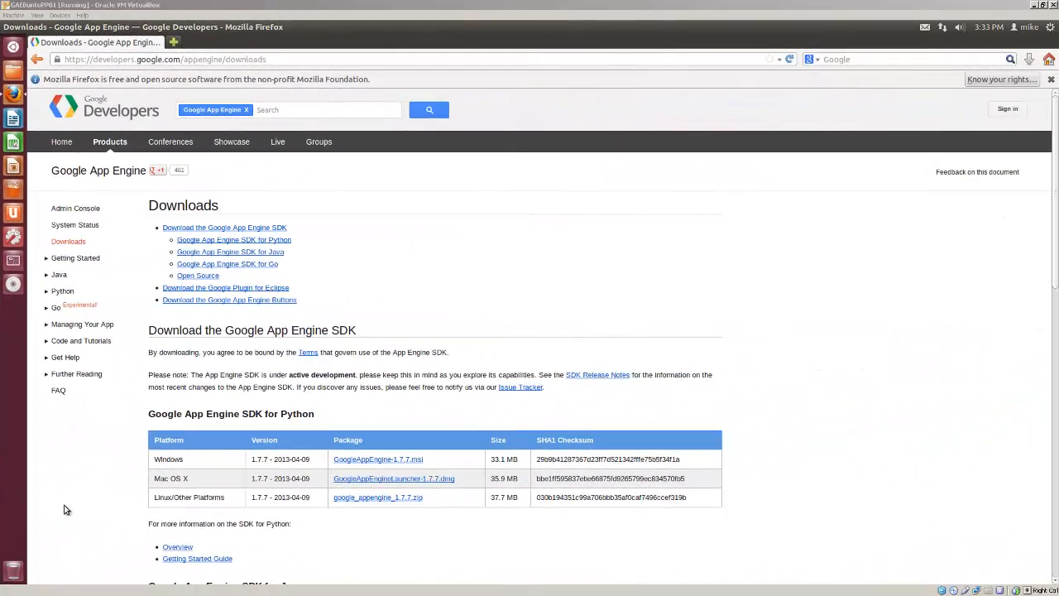
pyautogui.moveTo(106, 370)
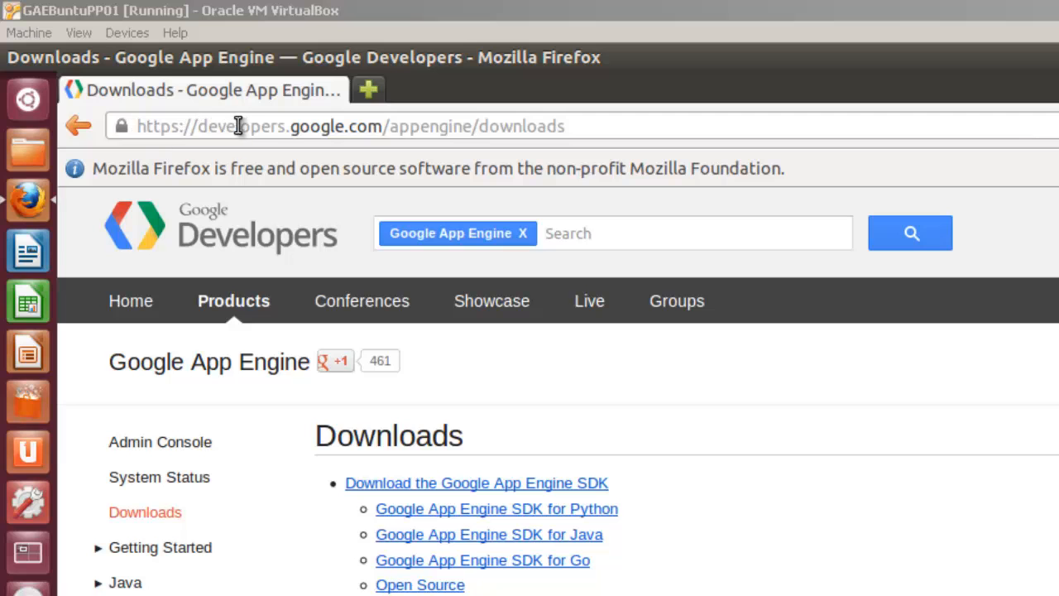
pyautogui.moveTo(443, 154)
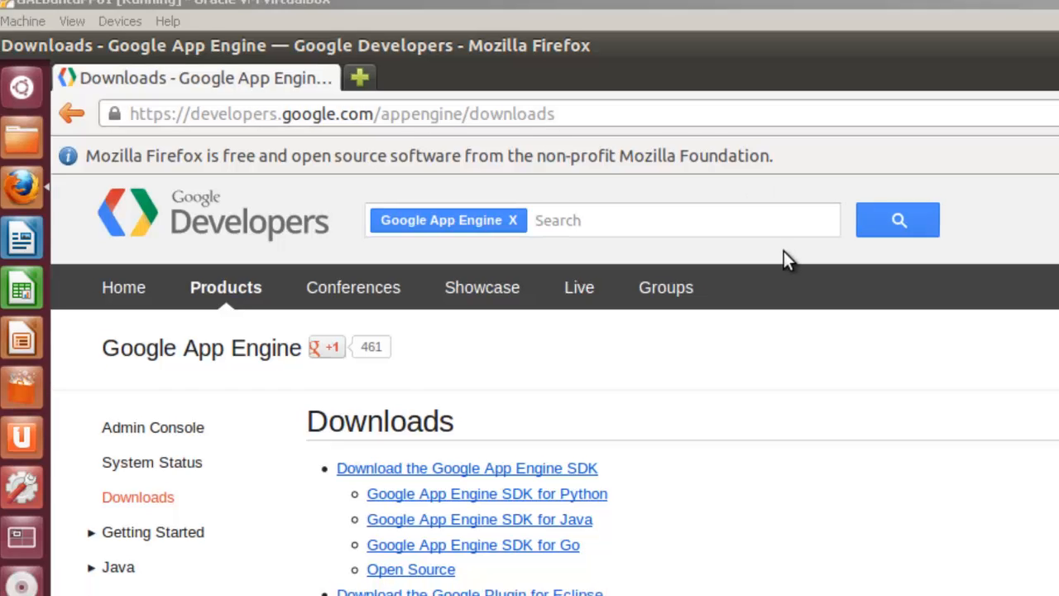
# Save the Linux Python SDK google_appengine_1.7.7.zip to disk from the Downloads page
pyautogui.scroll(-3)
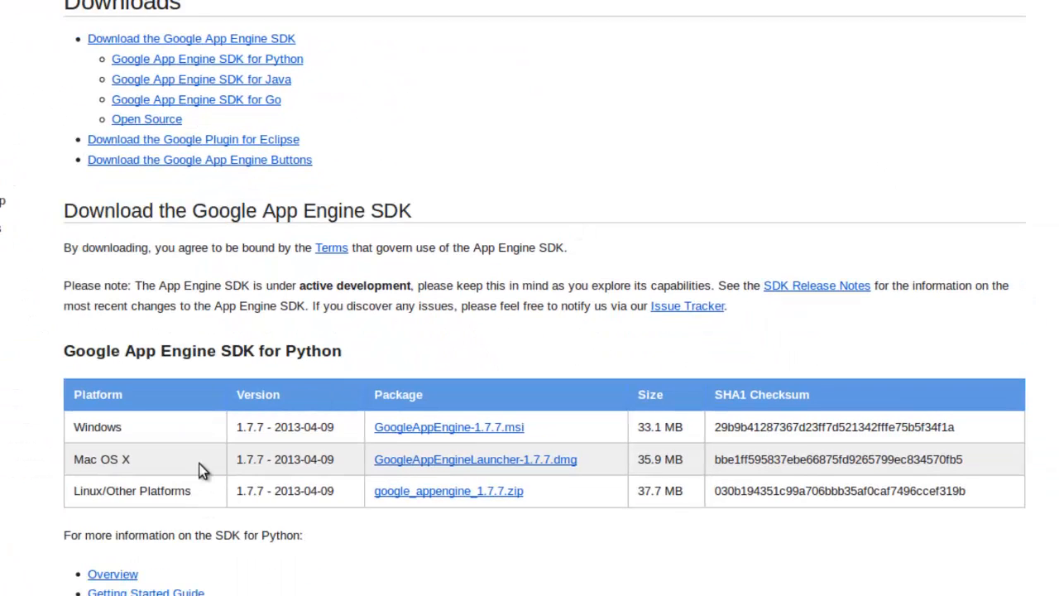
pyautogui.moveTo(91, 356)
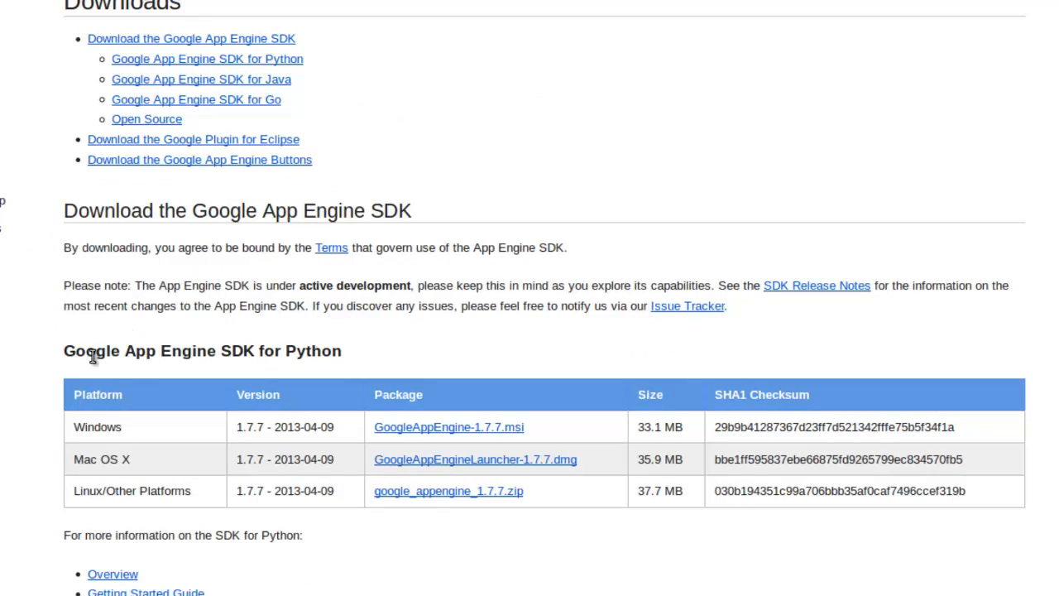
pyautogui.moveTo(230, 359)
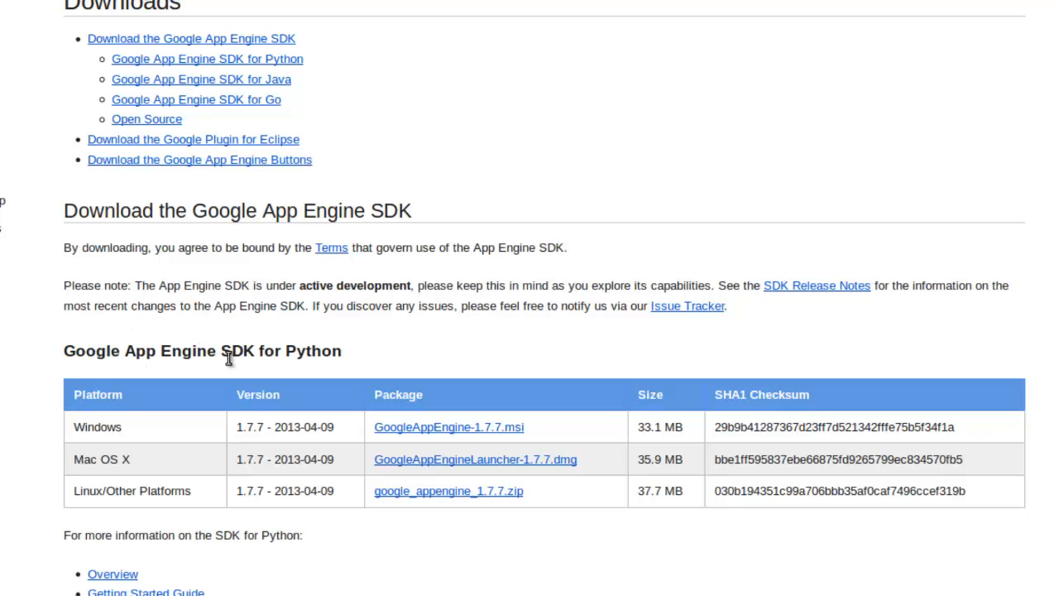
pyautogui.moveTo(101, 494)
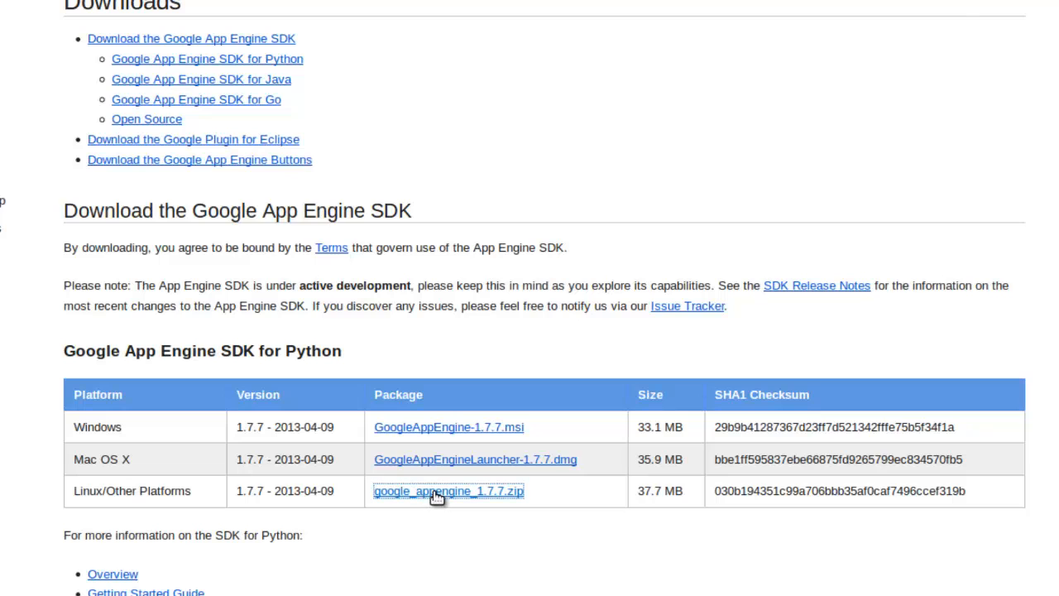
pyautogui.click(448, 491)
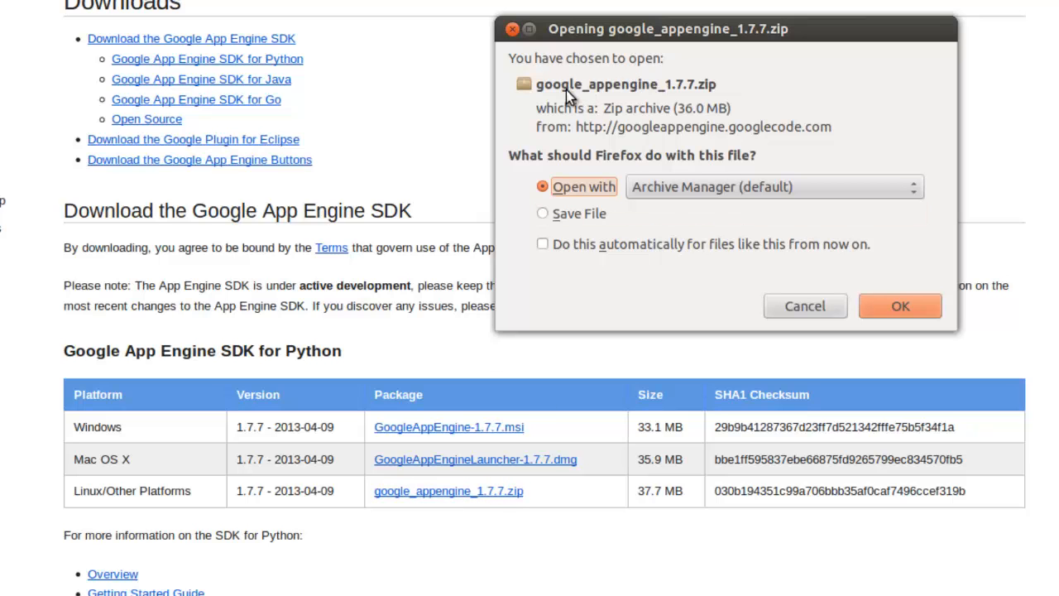
pyautogui.click(543, 213)
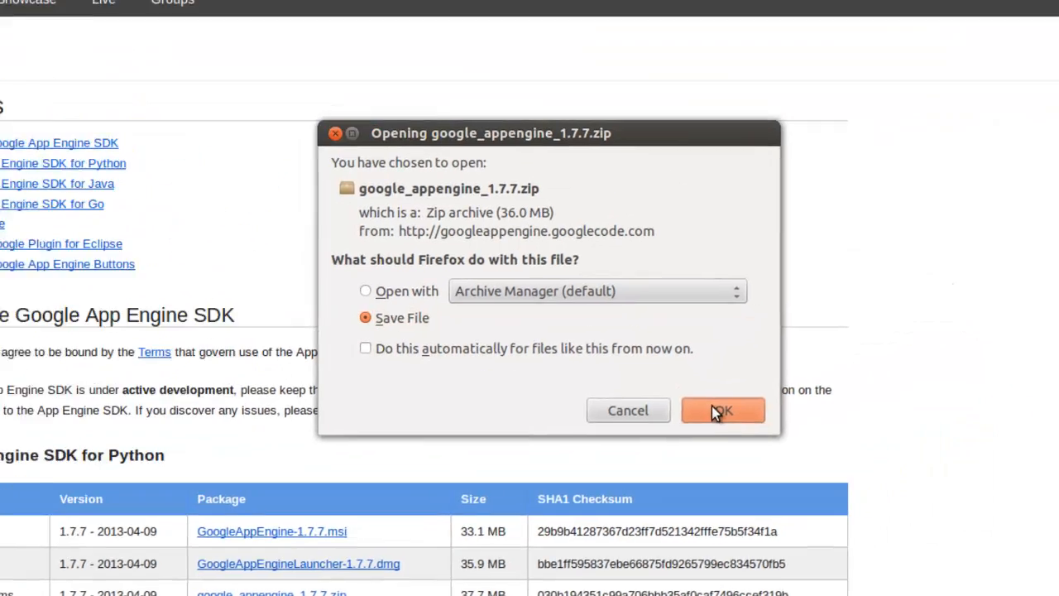
pyautogui.click(723, 410)
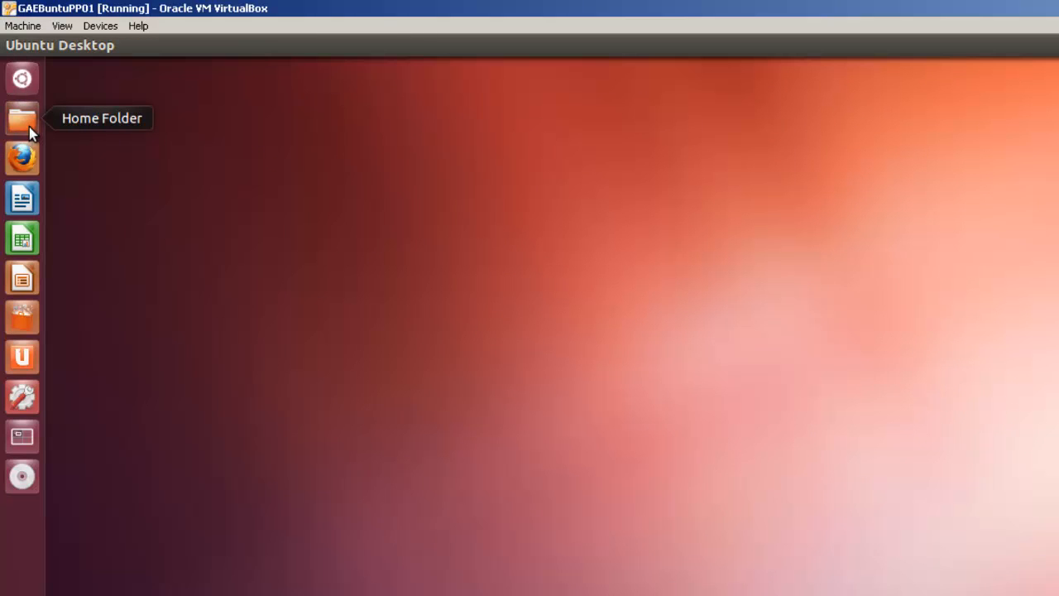
# Extract google_appengine_1.7.7.zip with Extract Here and open the google_appengine folder from Home
pyautogui.click(22, 118)
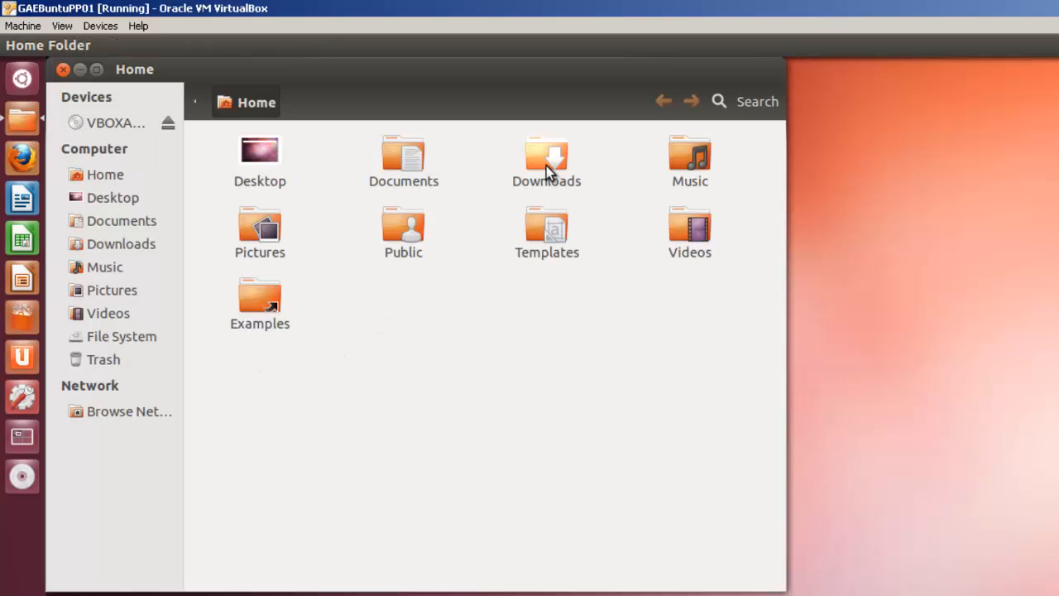
pyautogui.doubleClick(546, 158)
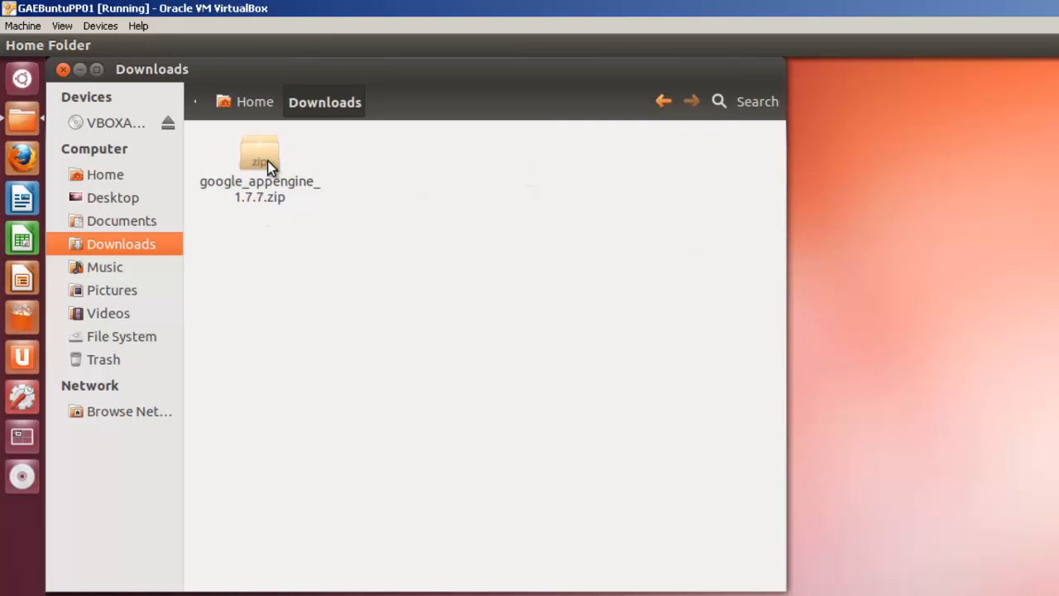
pyautogui.rightClick(259, 155)
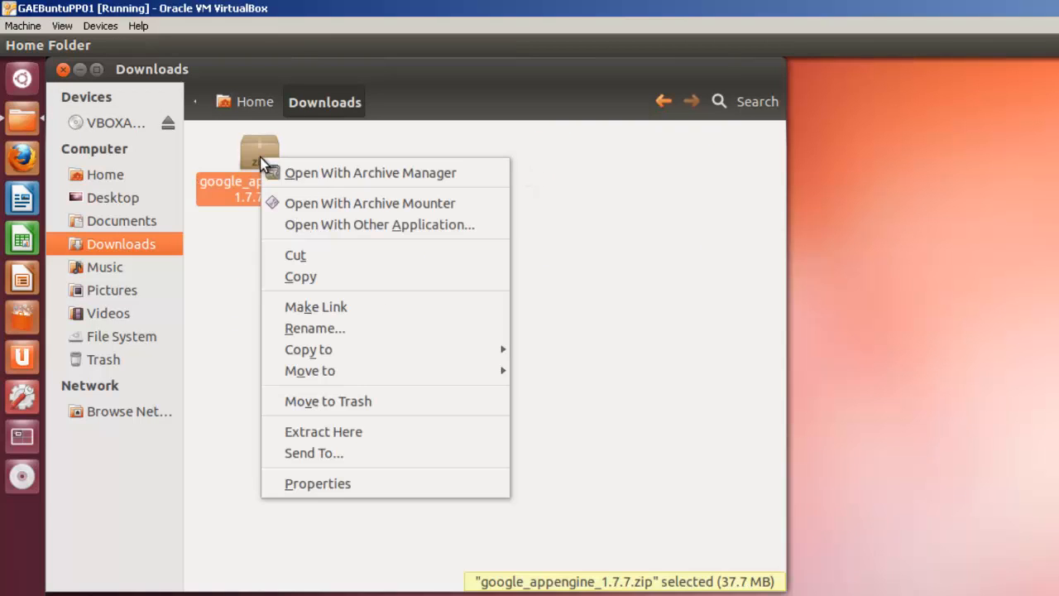
pyautogui.moveTo(347, 432)
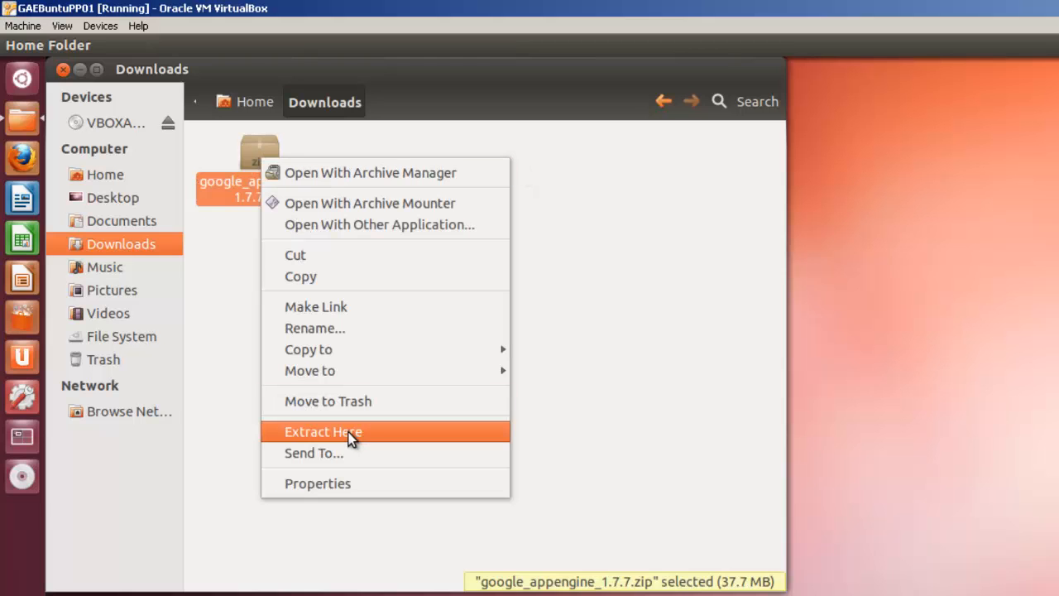
pyautogui.click(323, 431)
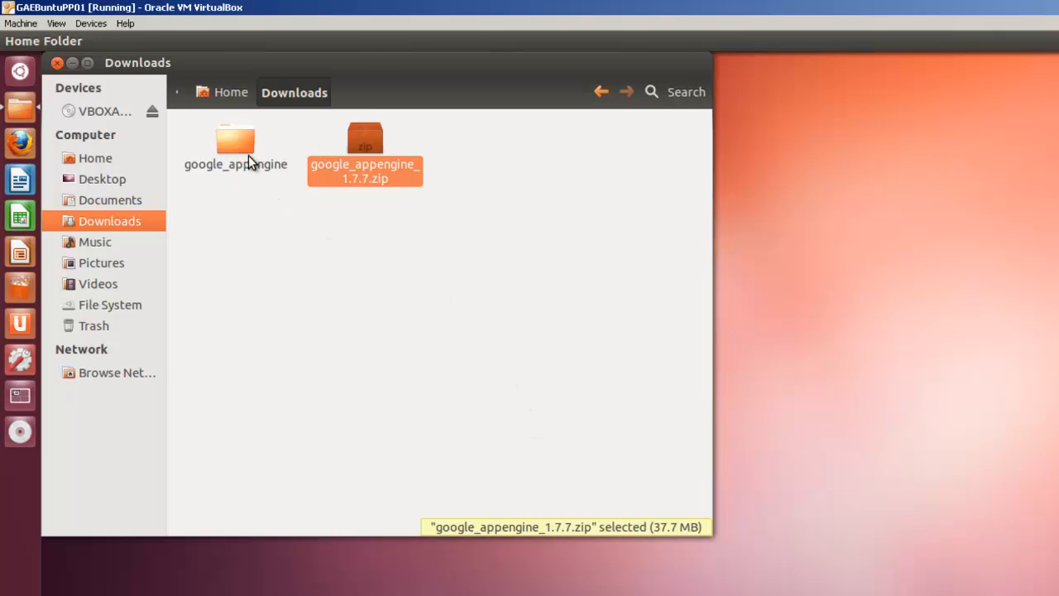
pyautogui.moveTo(243, 153)
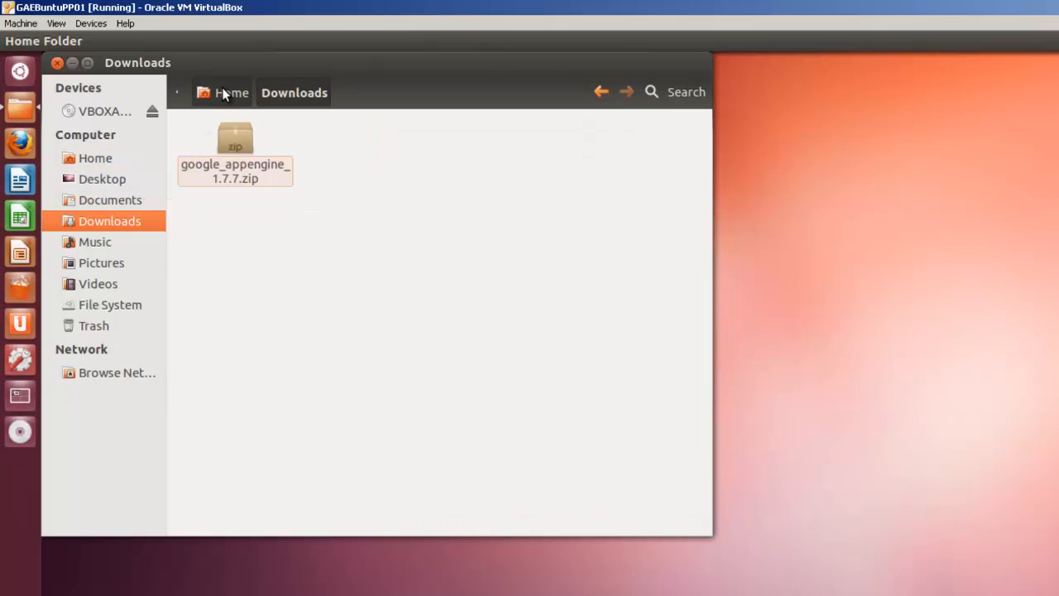
pyautogui.click(231, 92)
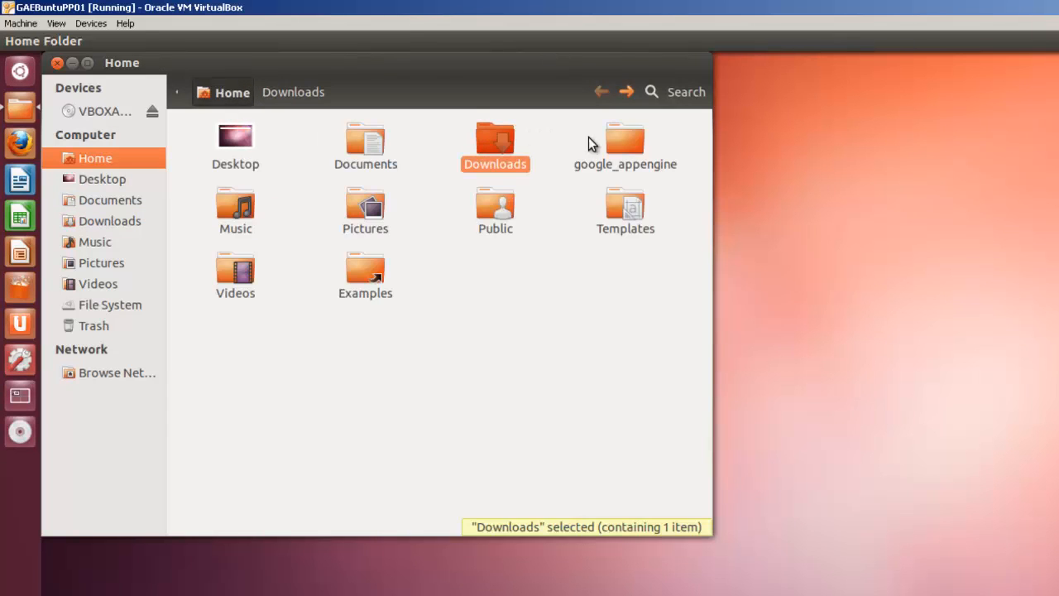
pyautogui.doubleClick(625, 141)
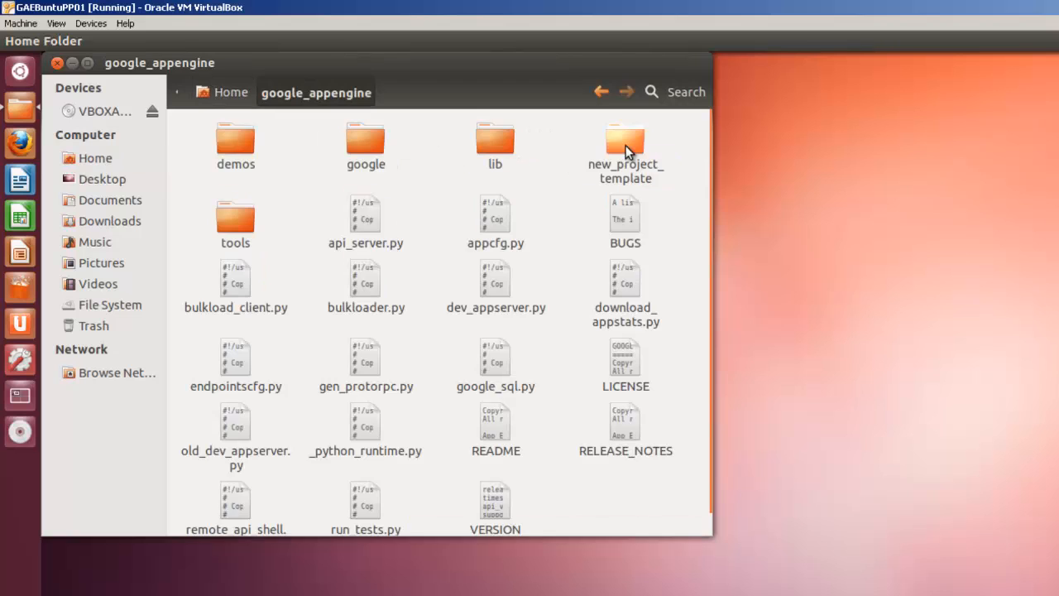
pyautogui.moveTo(365, 141)
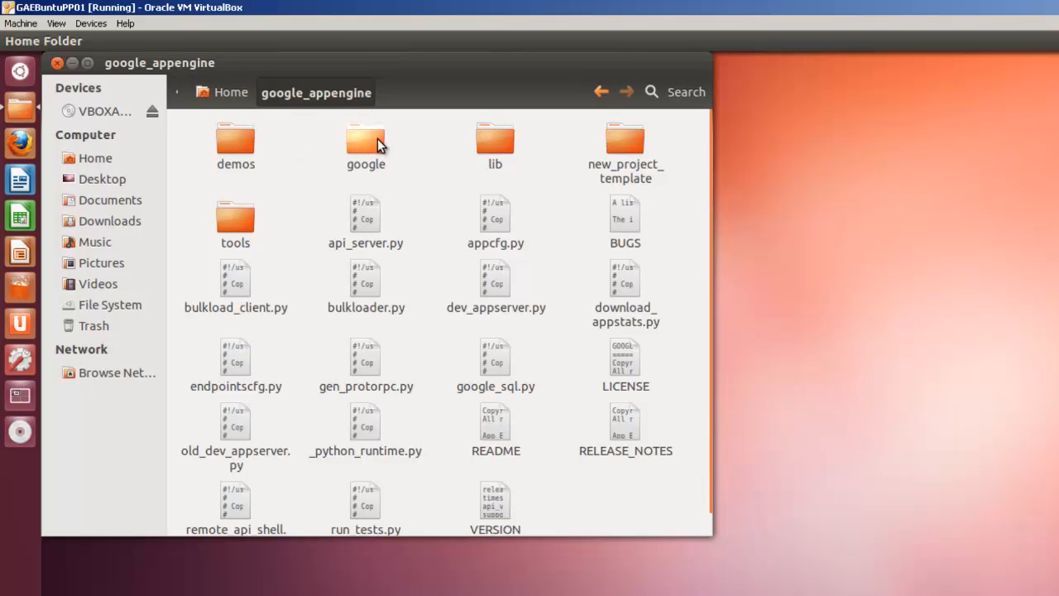
pyautogui.moveTo(321, 160)
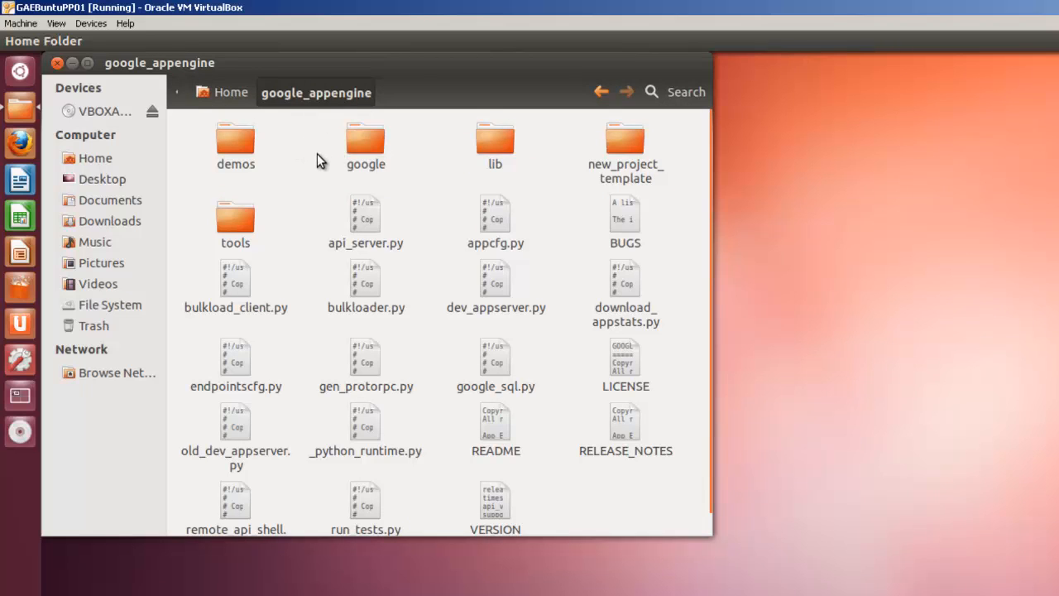
pyautogui.moveTo(273, 136)
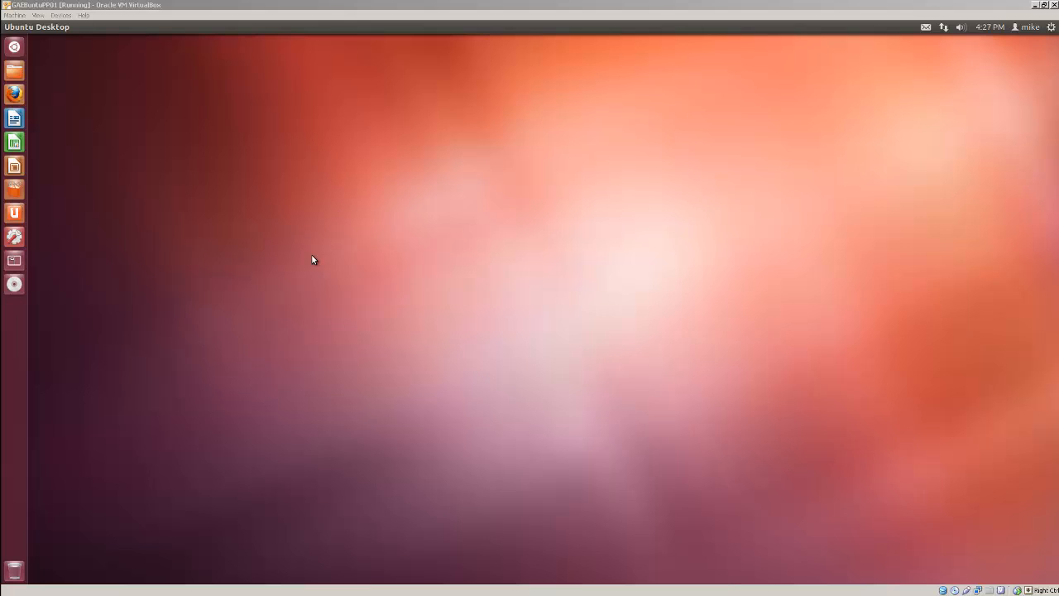
pyautogui.moveTo(304, 246)
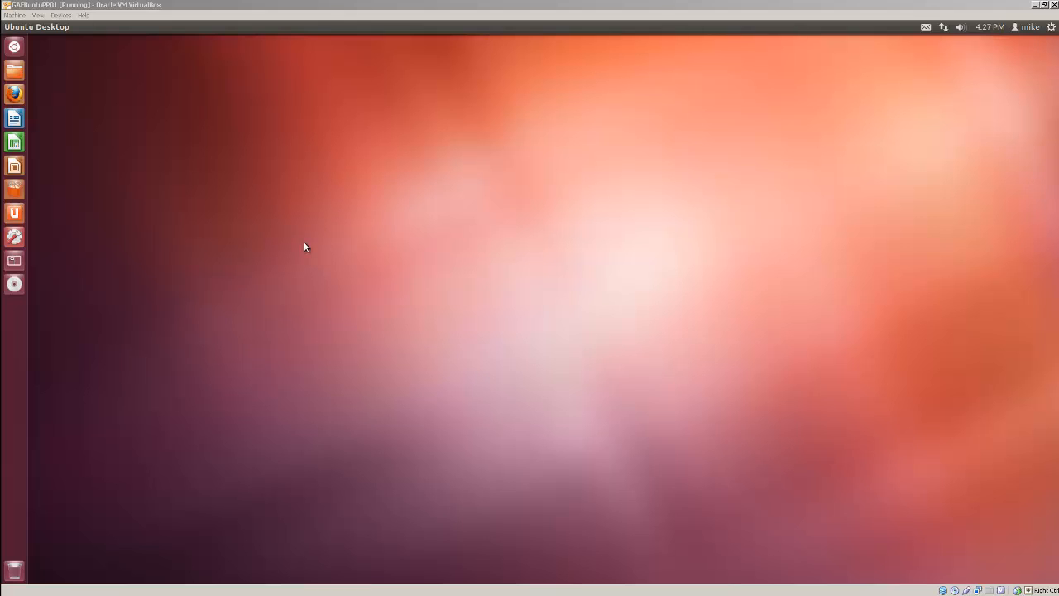
pyautogui.moveTo(255, 221)
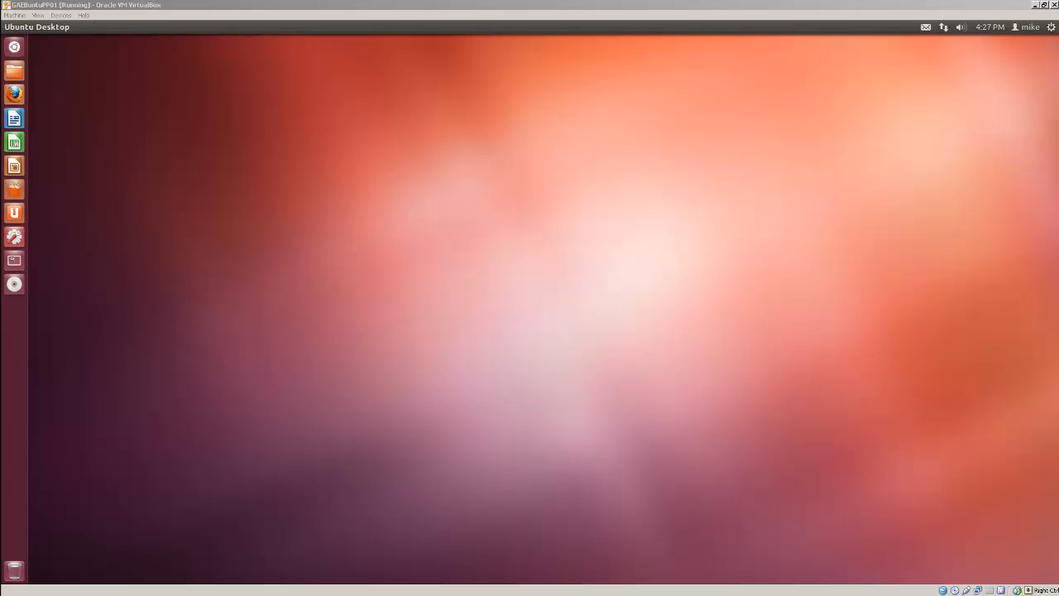
pyautogui.moveTo(14, 70)
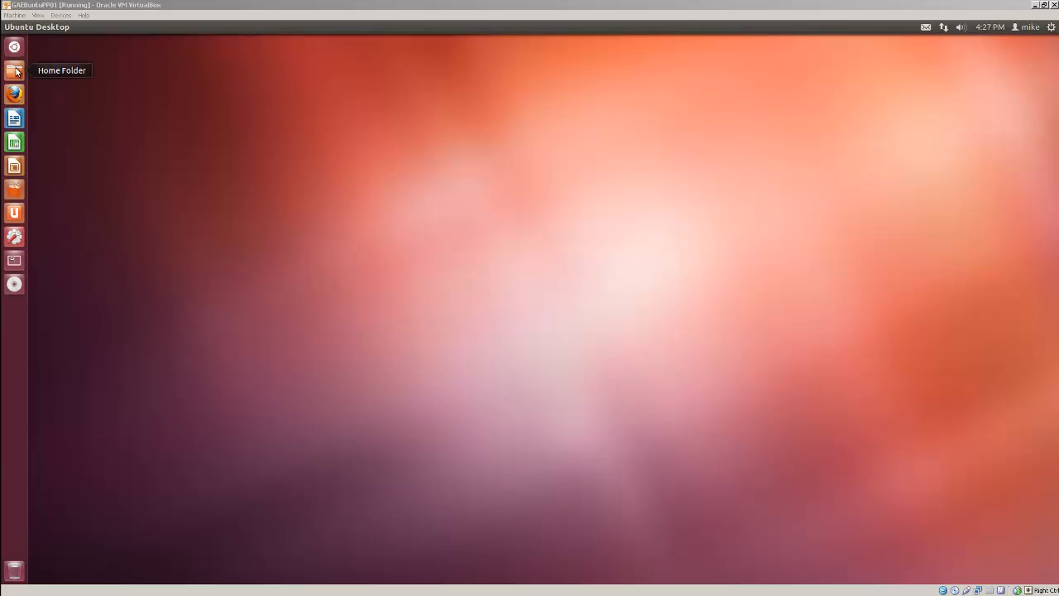
# Create a GoogleApps folder in Home and begin a new subfolder inside it
pyautogui.click(14, 70)
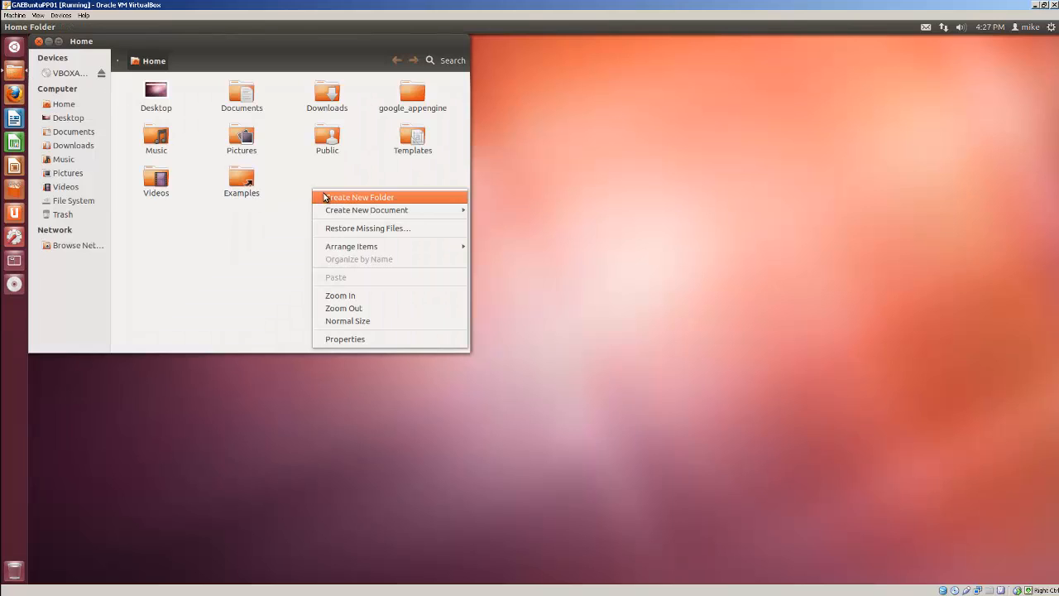
pyautogui.click(361, 197)
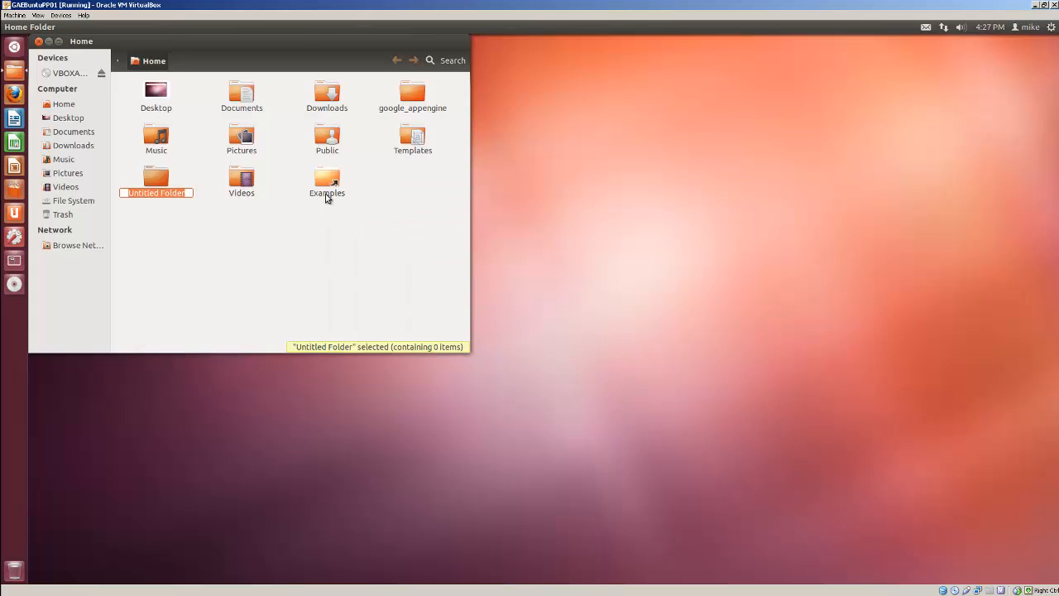
pyautogui.write('Google')
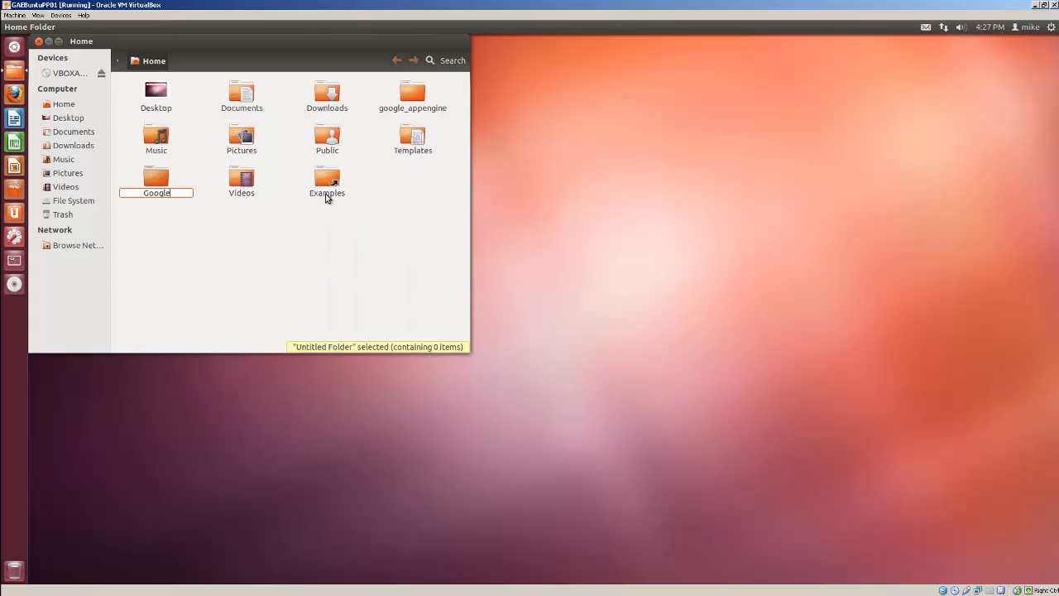
pyautogui.write('Apps')
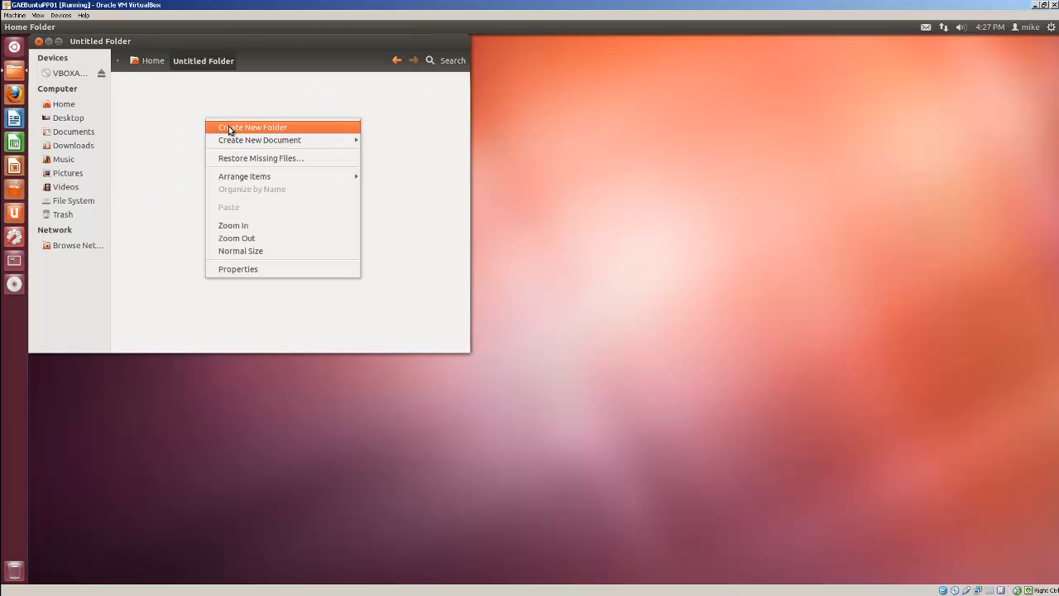
pyautogui.click(252, 127)
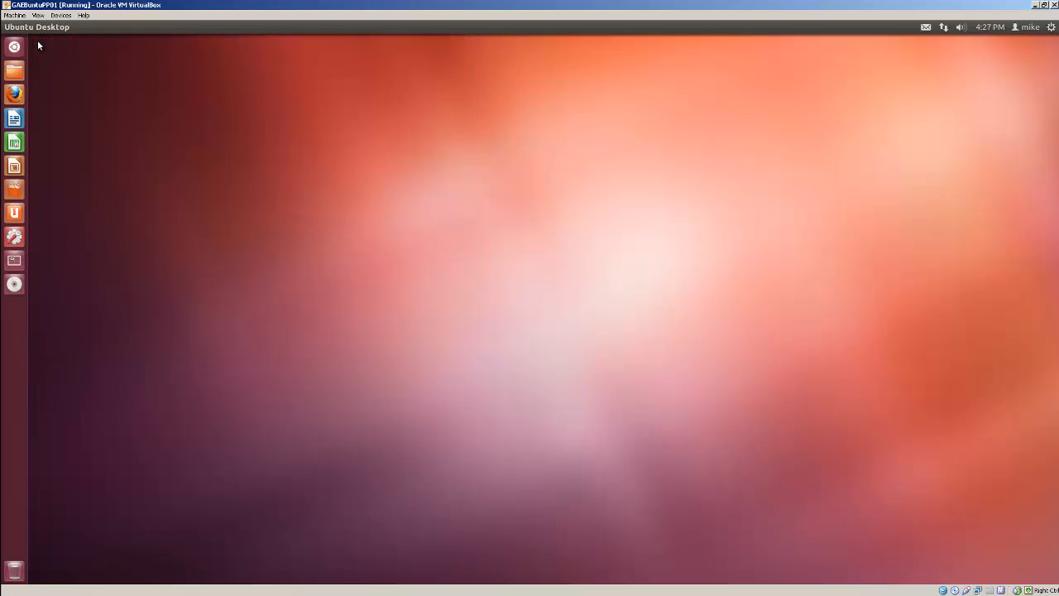
# Launch a terminal and change into the GoogleApps/greetings directory
pyautogui.click(15, 46)
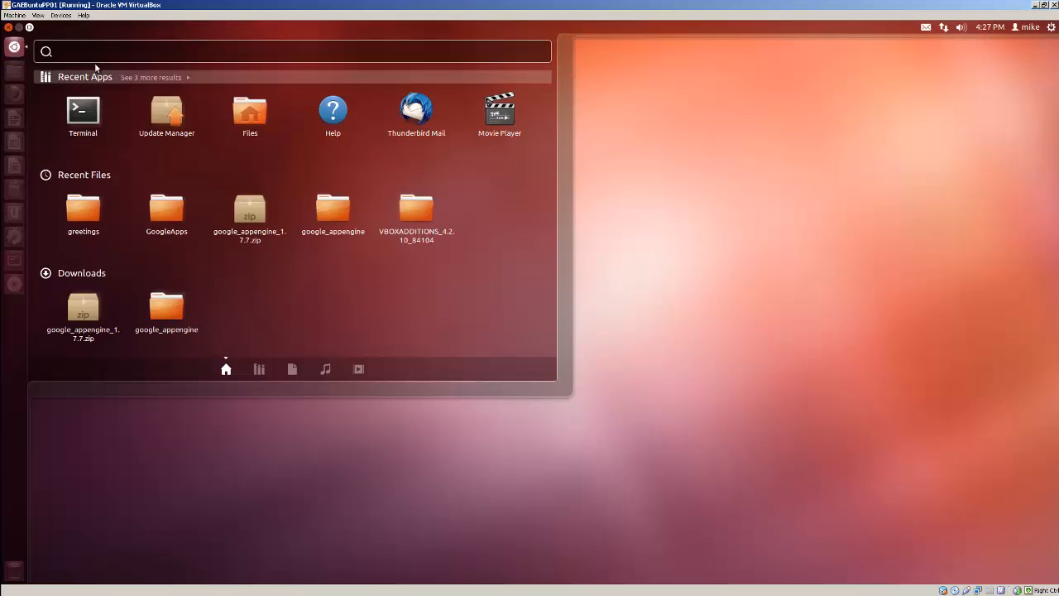
pyautogui.click(83, 110)
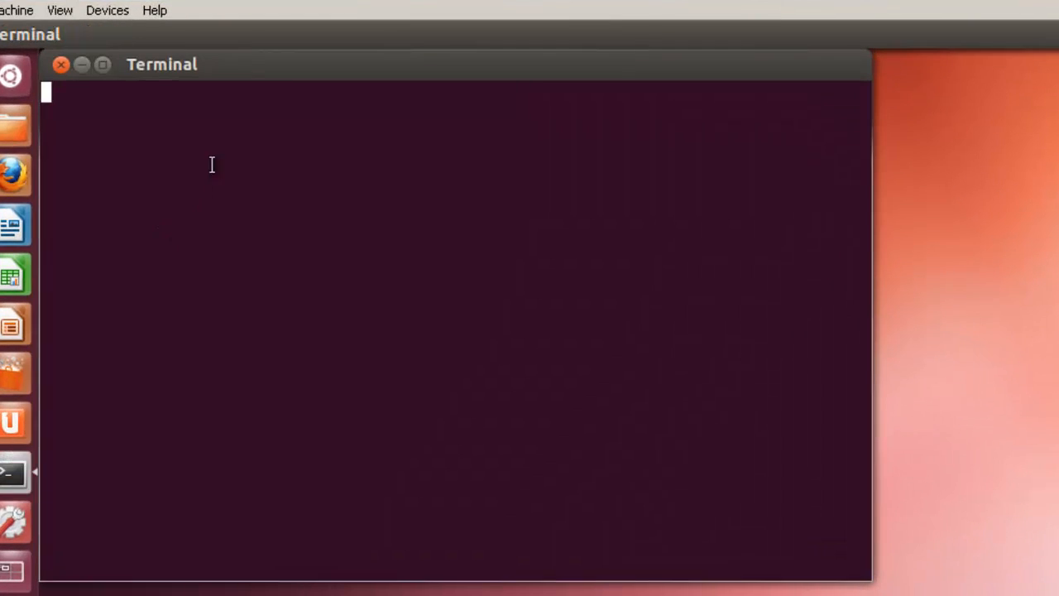
pyautogui.write('cd')
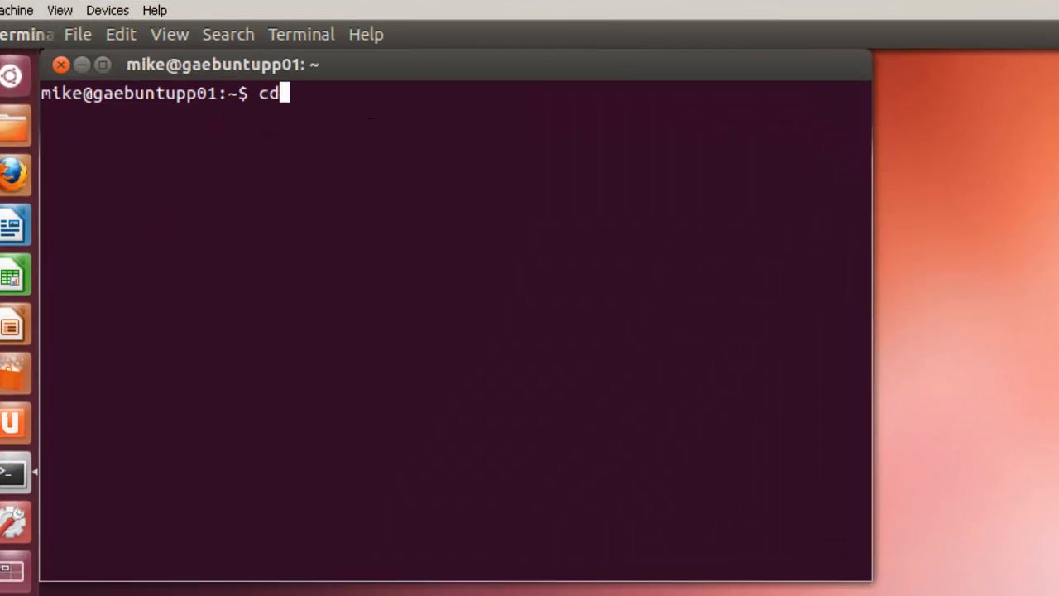
pyautogui.write('G')
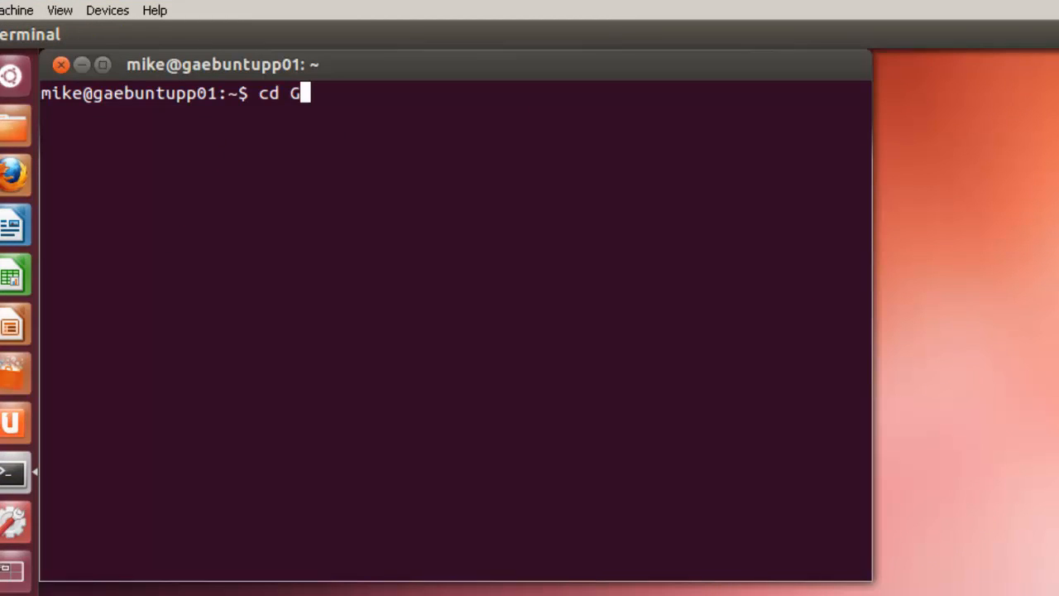
pyautogui.write('oogleApps/')
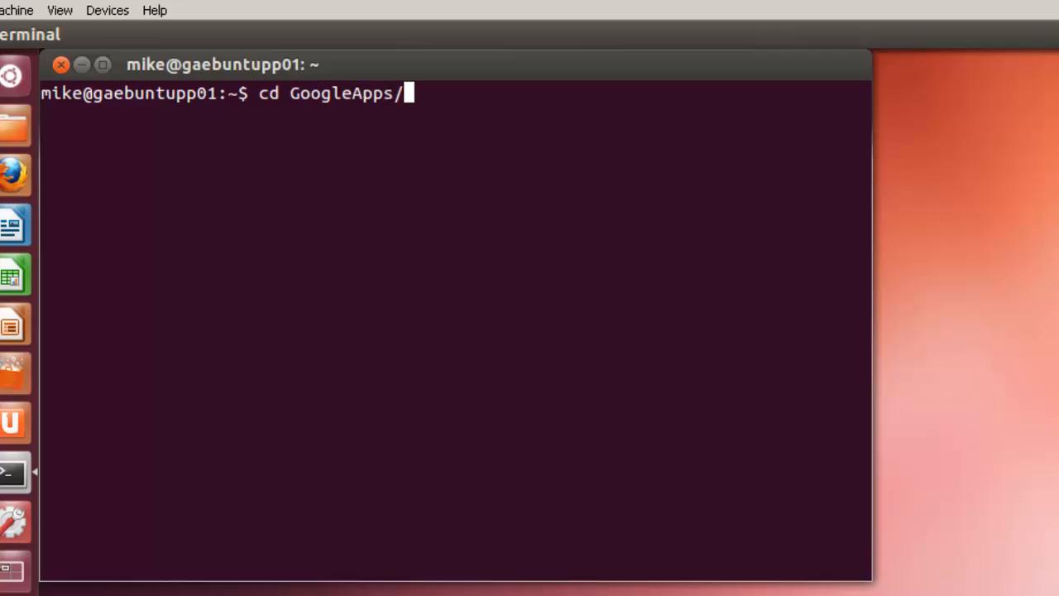
pyautogui.write('greet')
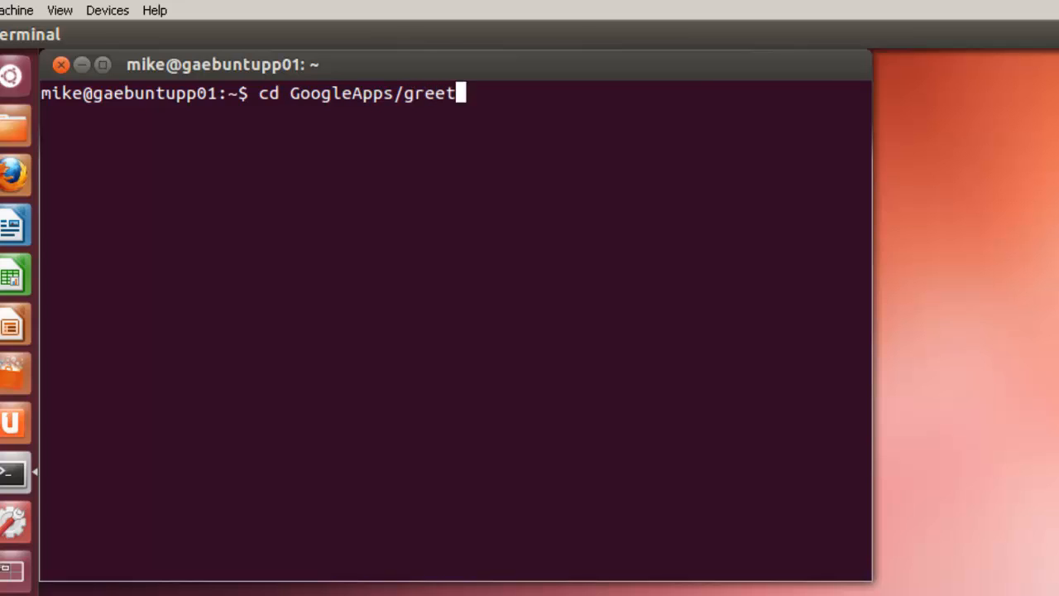
pyautogui.press('Return')
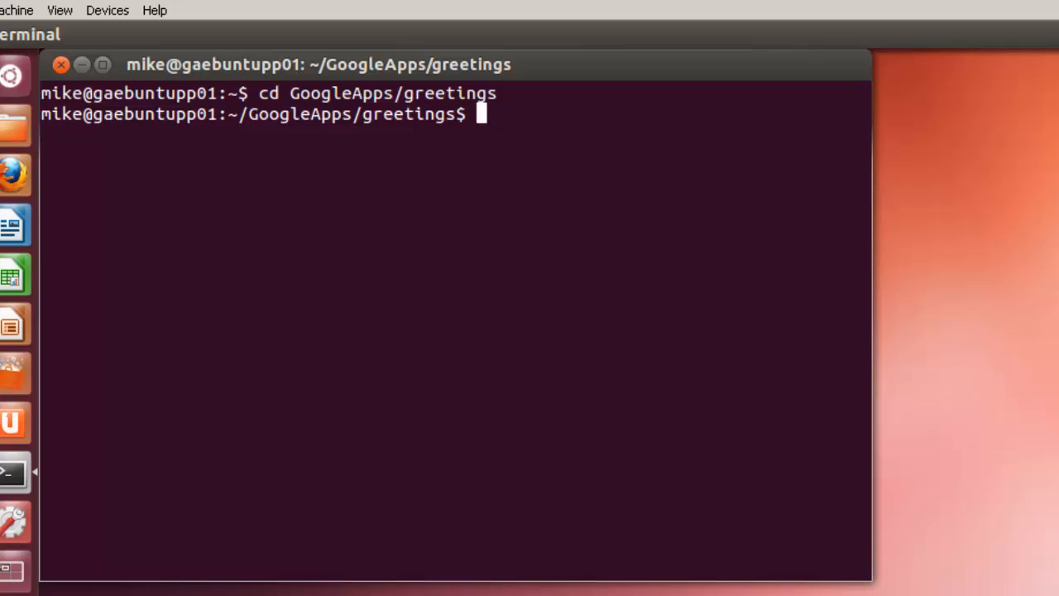
# Install vim with sudo apt-get -y install vim, entering the sudo password
pyautogui.write('sudo')
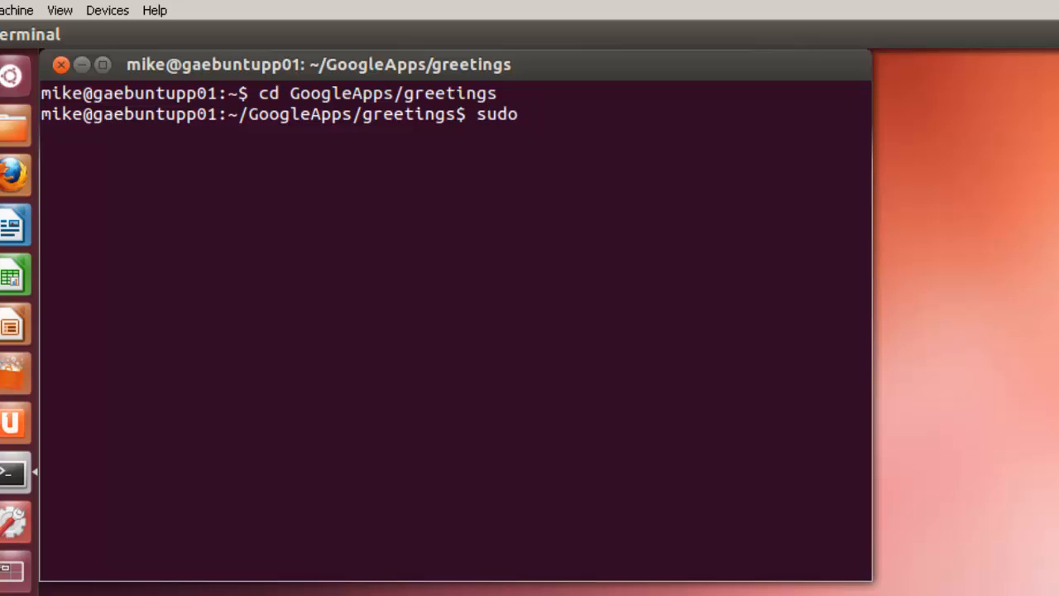
pyautogui.write('apt-g')
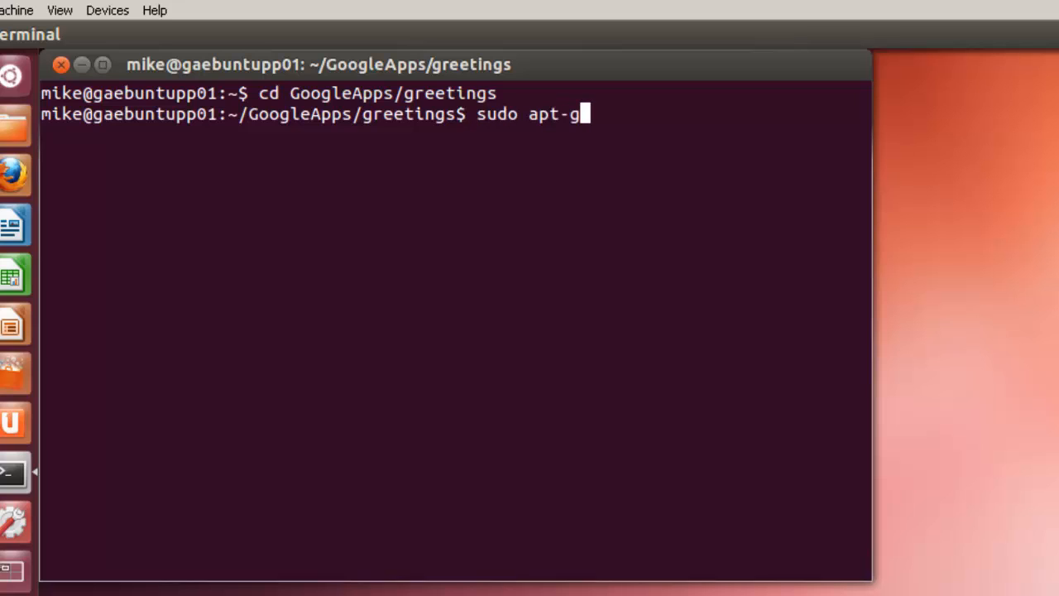
pyautogui.write('et -')
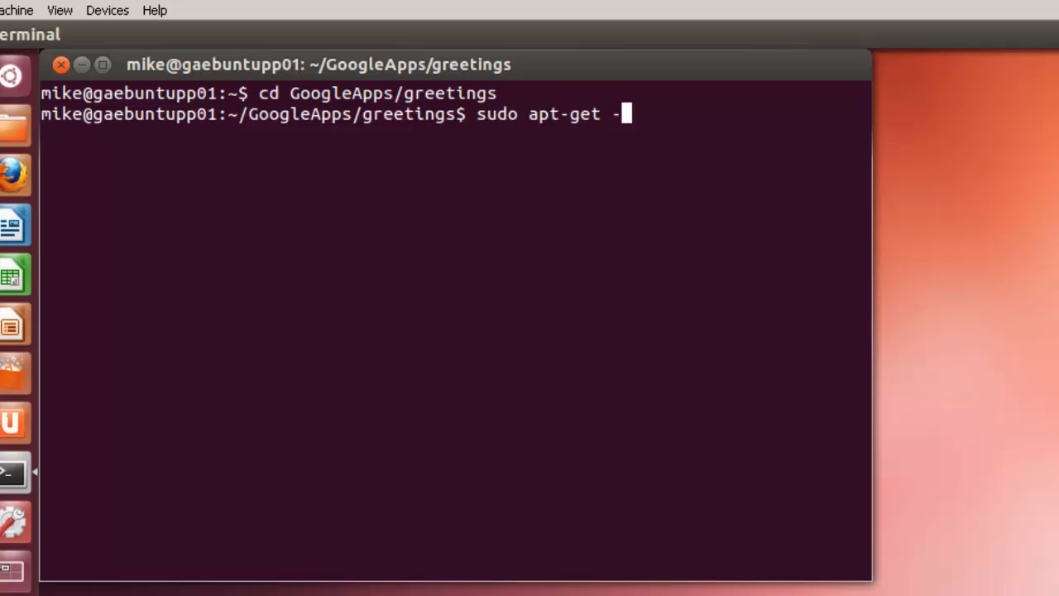
pyautogui.write('y')
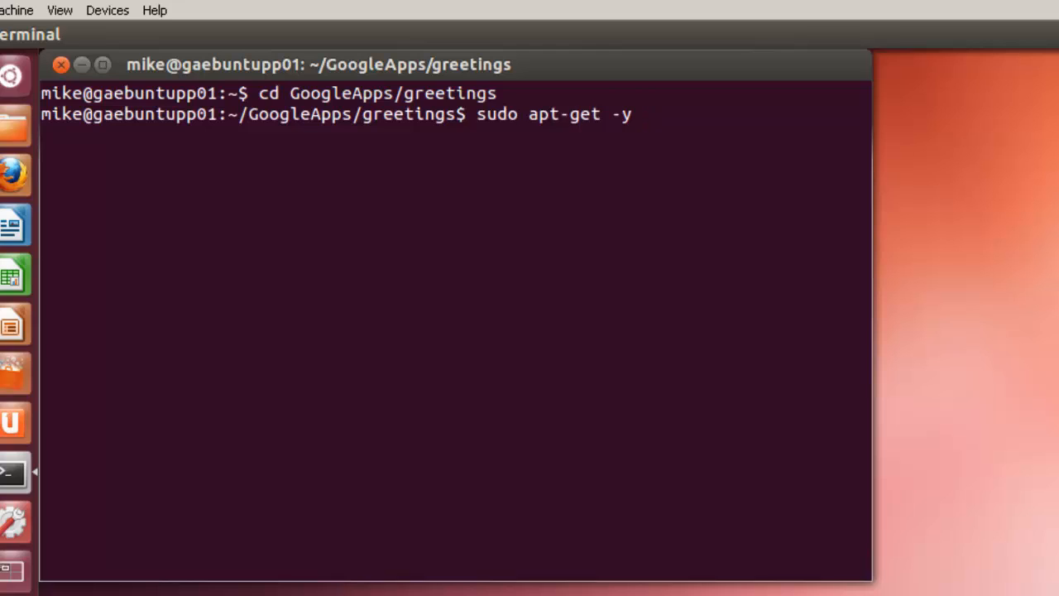
pyautogui.write('inst')
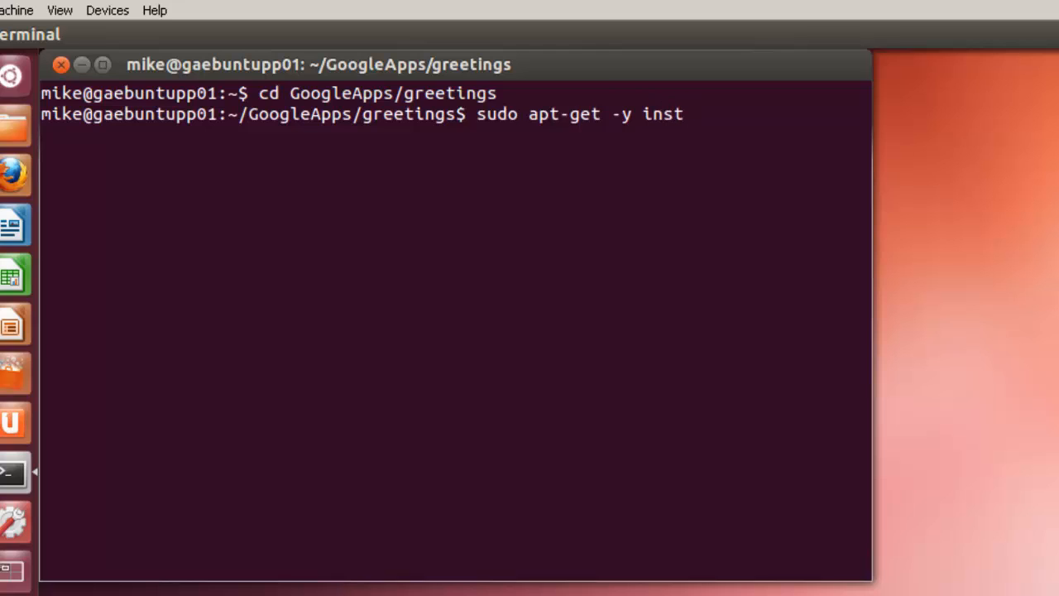
pyautogui.write('all vim')
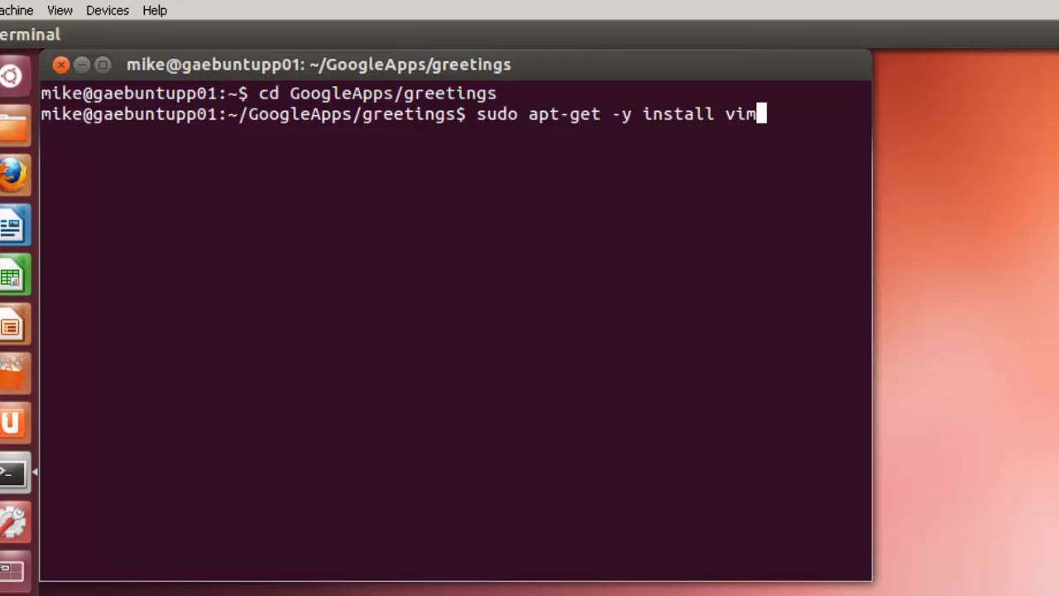
pyautogui.press('Return')
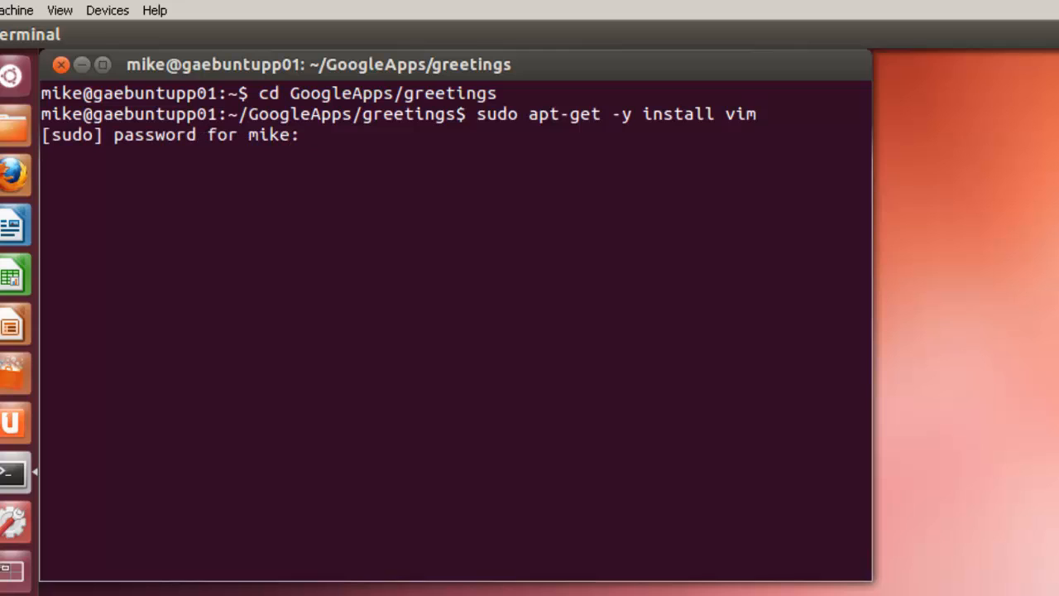
pyautogui.press('Return')
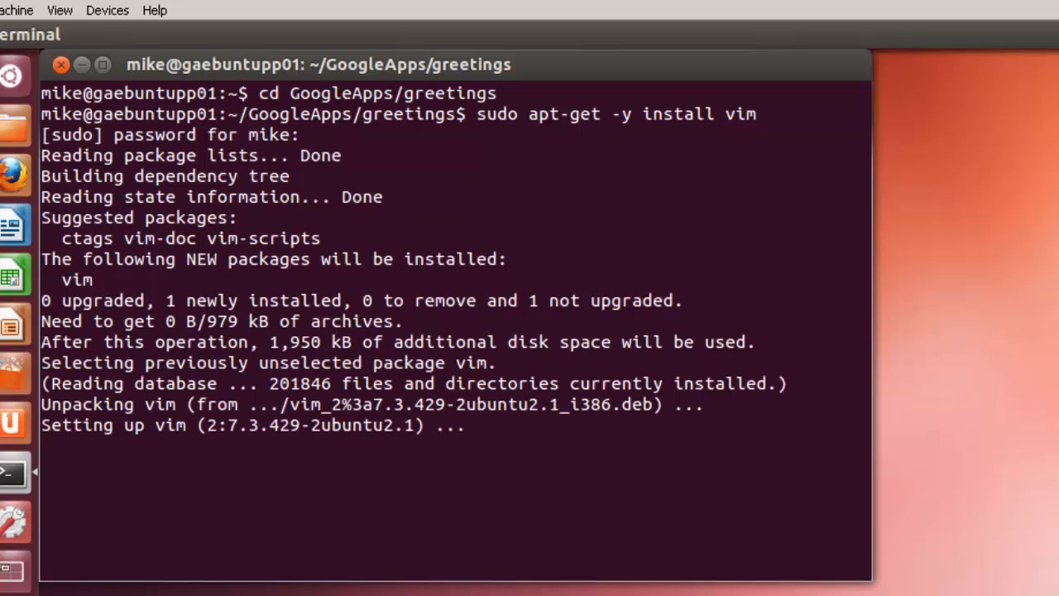
pyautogui.scroll(-3)
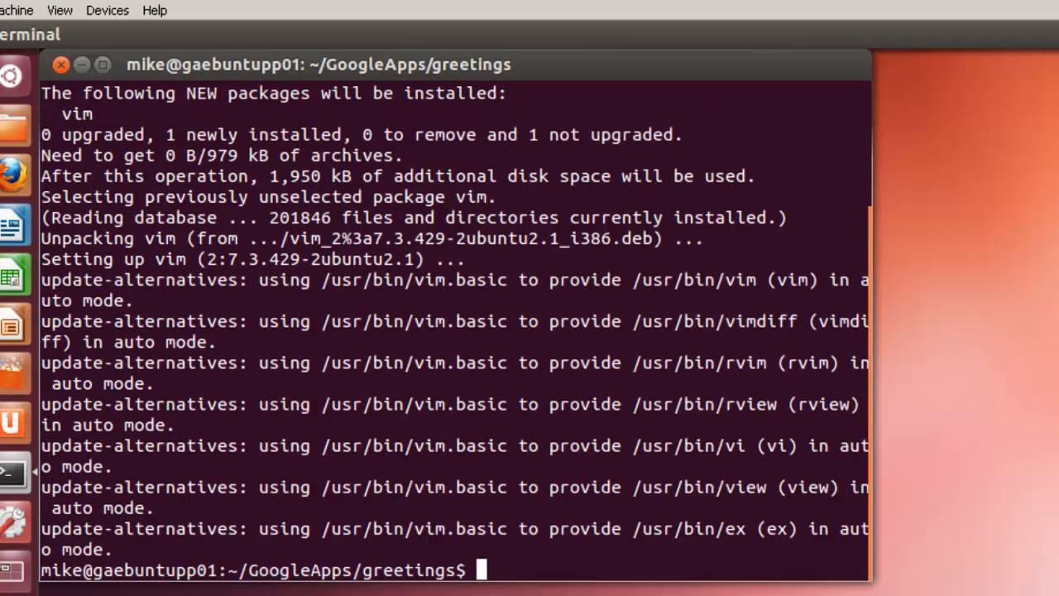
# Open app.yaml in vim with sudo
pyautogui.write('su')
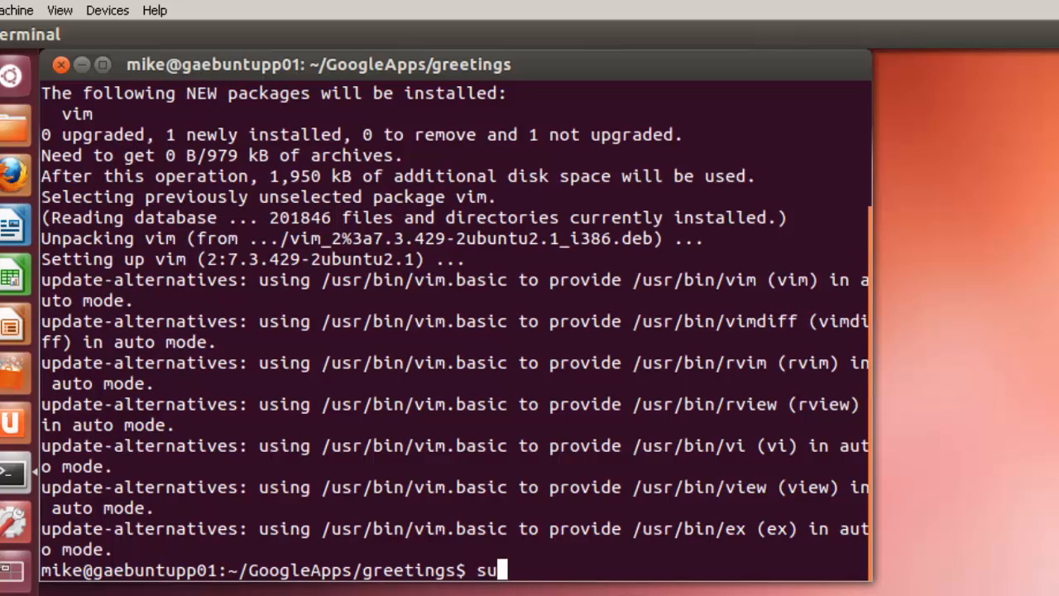
pyautogui.write('do vim')
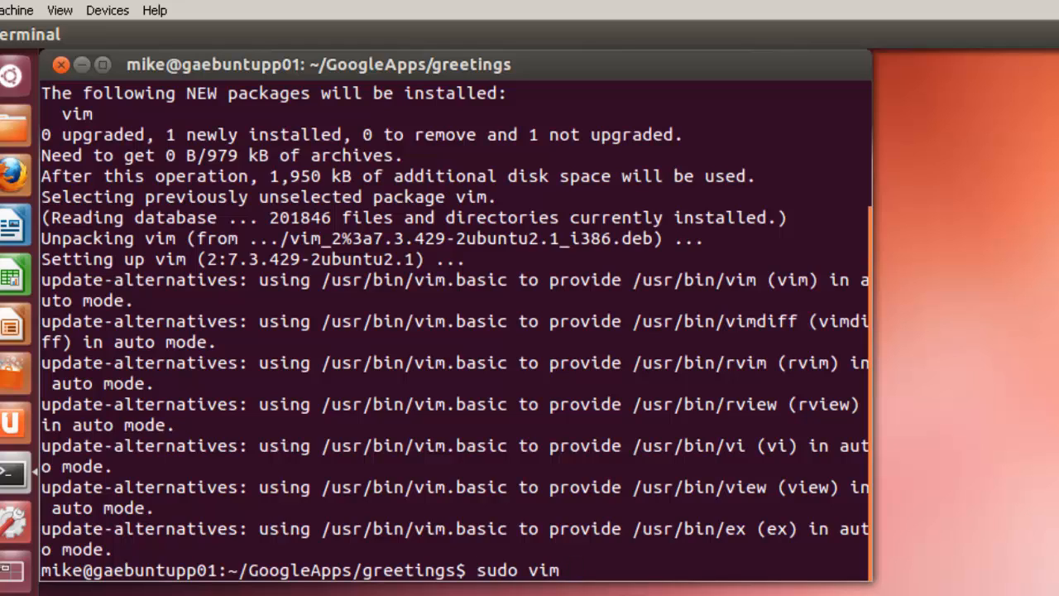
pyautogui.write('app.y')
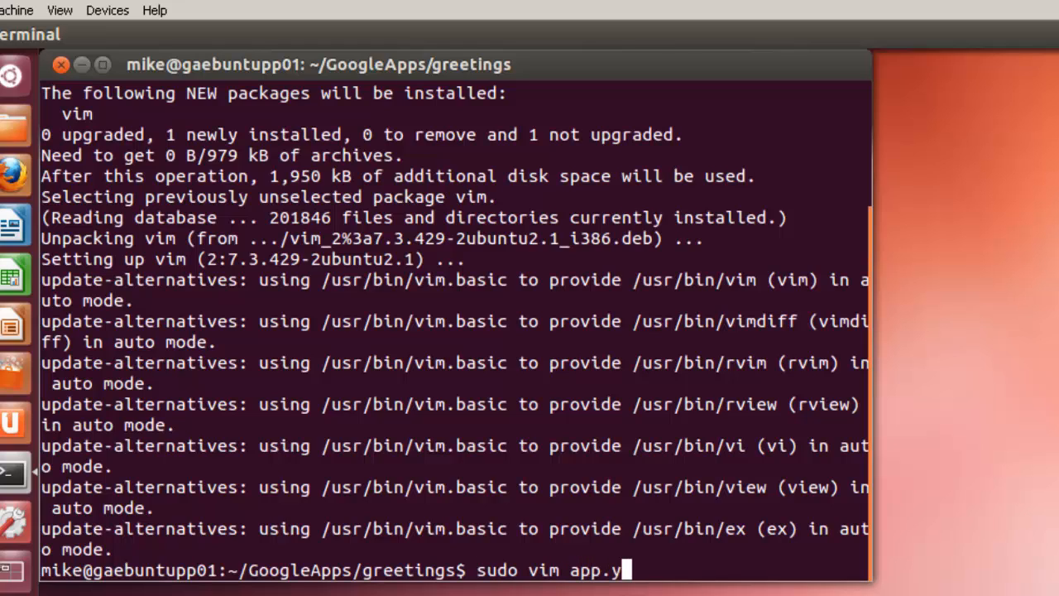
pyautogui.press('Return')
pyautogui.write('a')
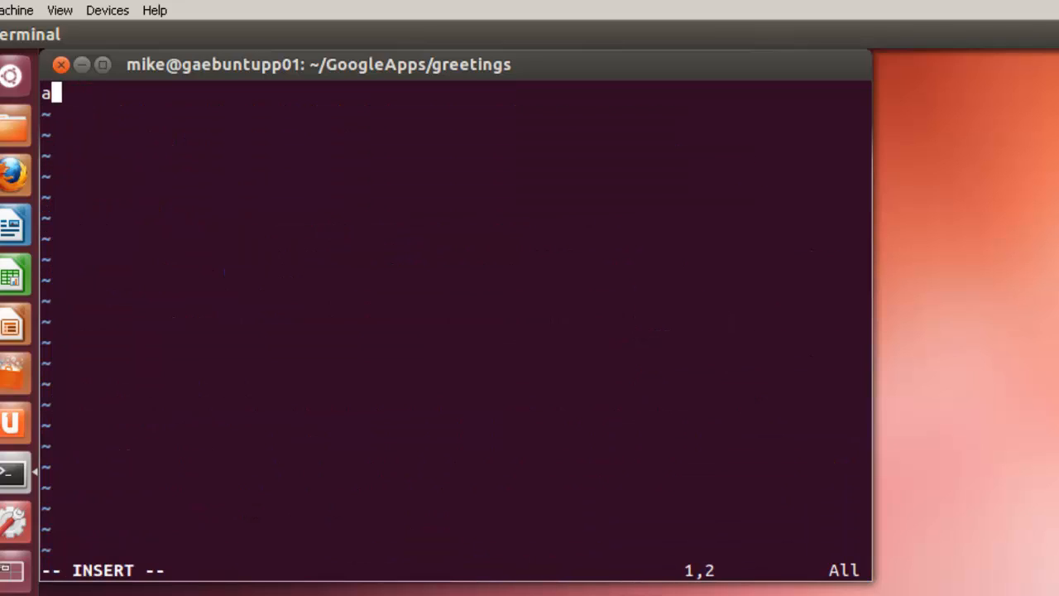
# Enter application: greetings and the /.* handler config, then save app.yaml
pyautogui.write('pplication')
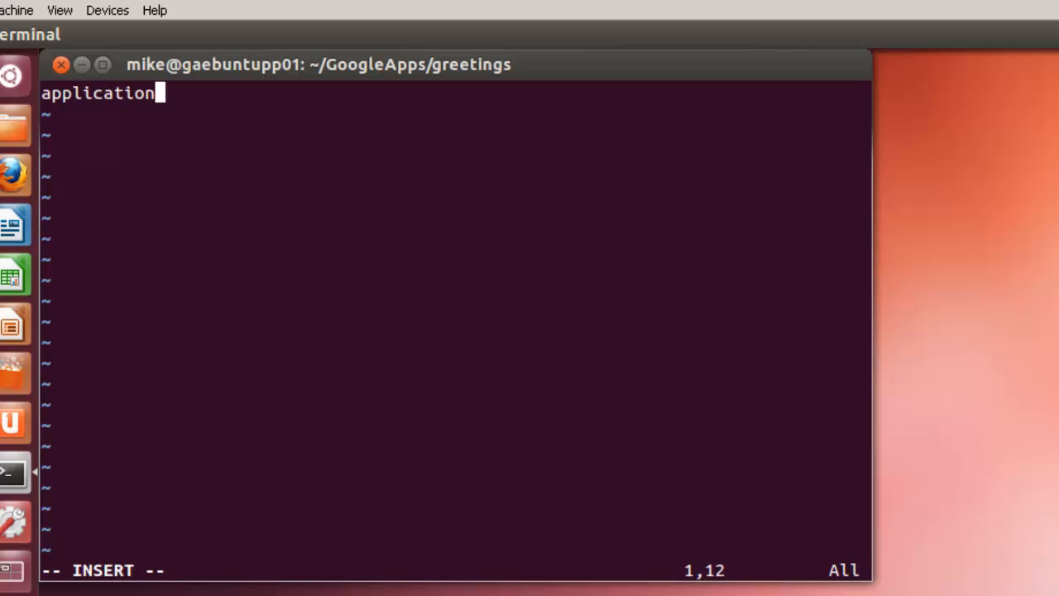
pyautogui.write(':')
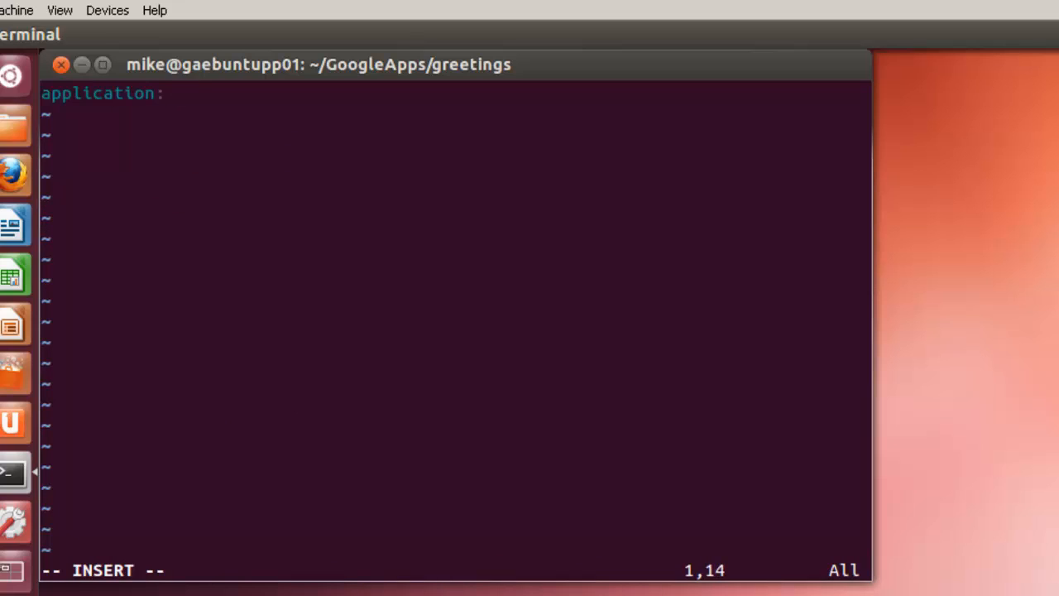
pyautogui.write('greetings')
pyautogui.write('handlers:')
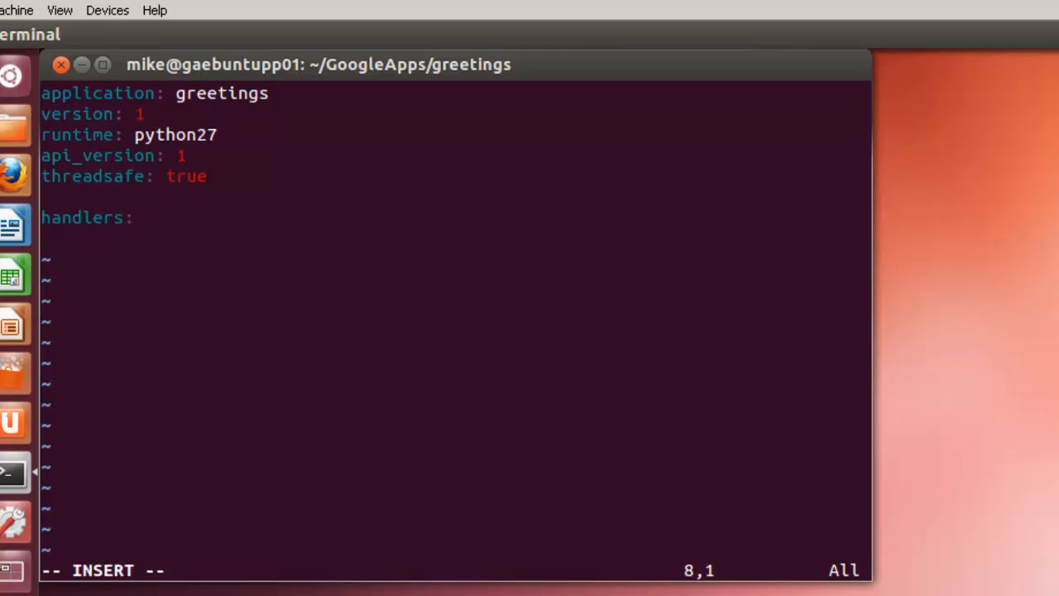
pyautogui.write('- url:')
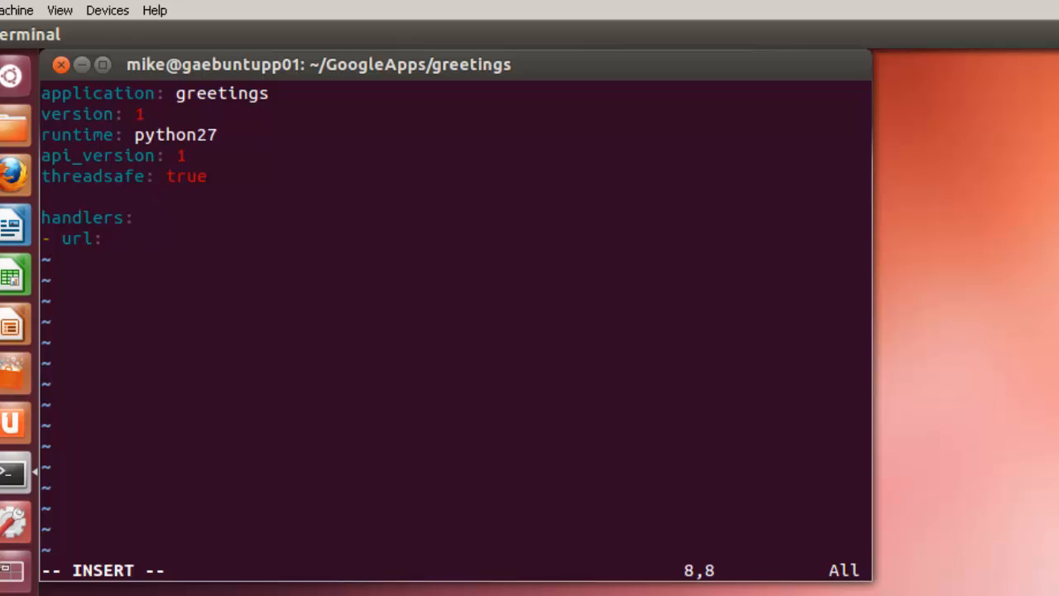
pyautogui.write('/.')
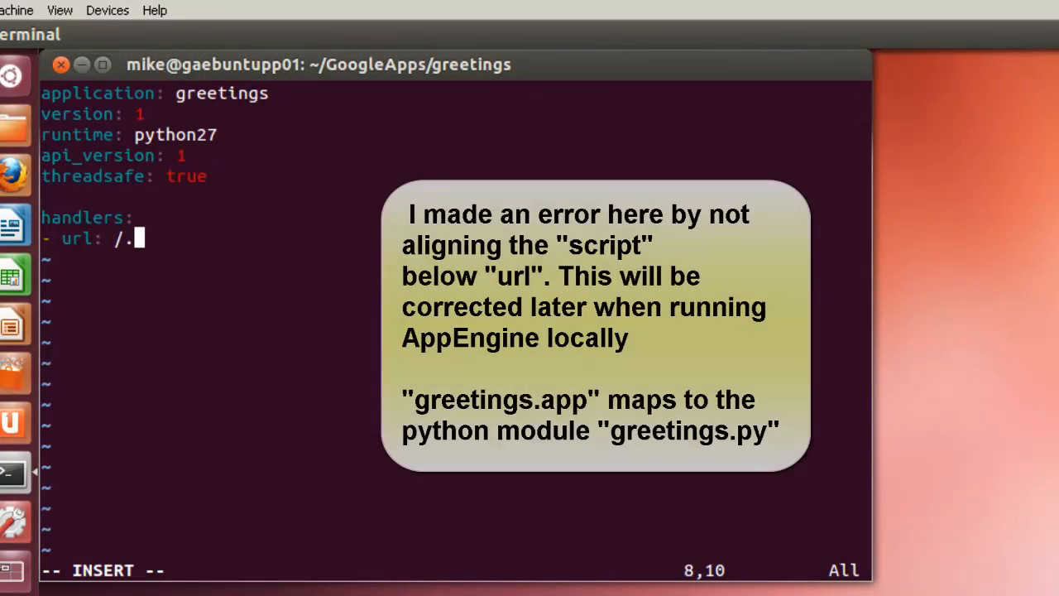
pyautogui.write('*')
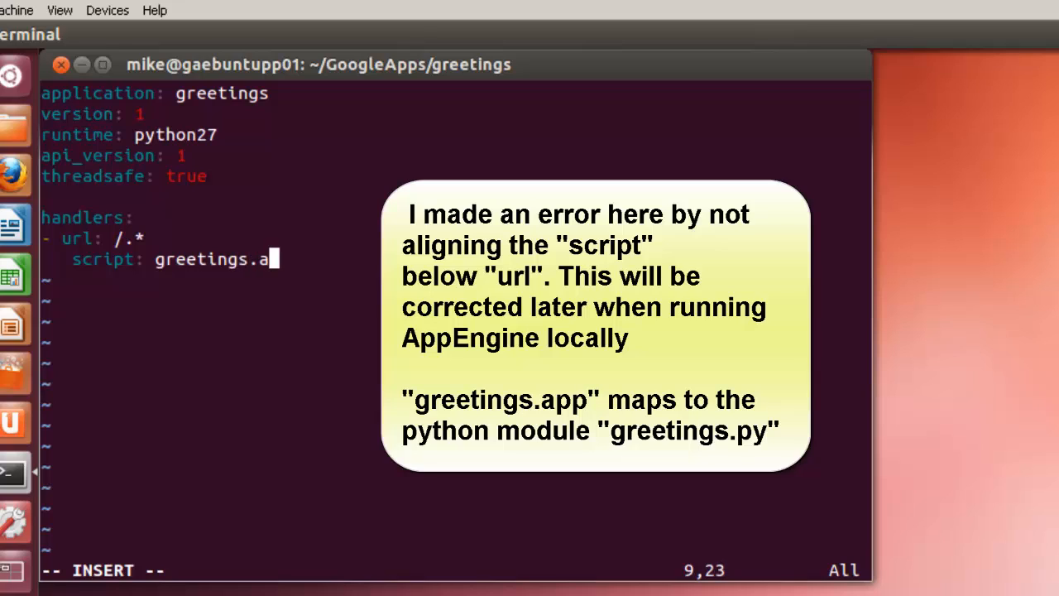
pyautogui.write('pp')
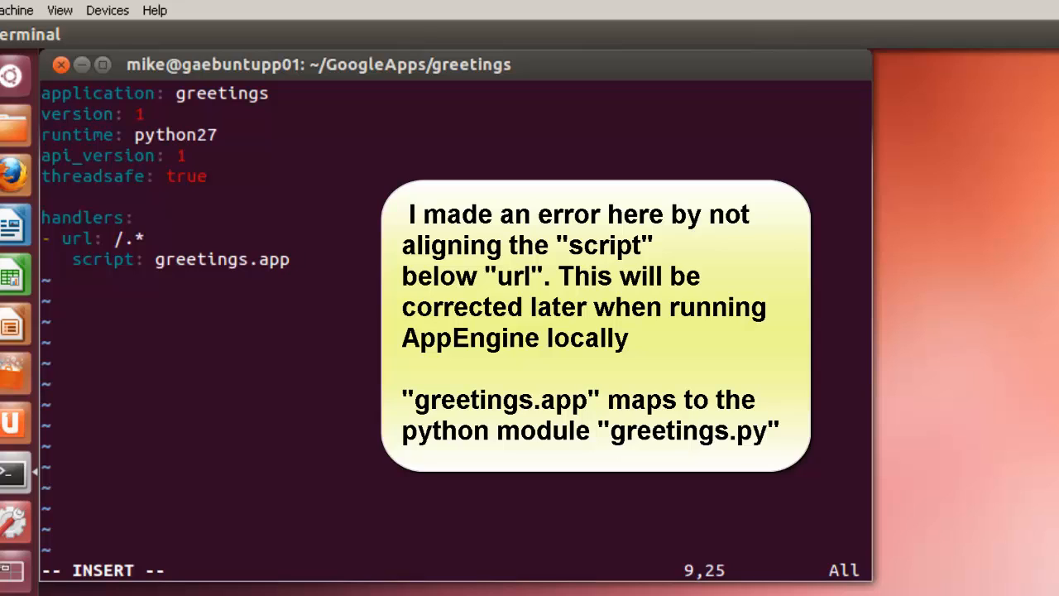
pyautogui.press('Left')
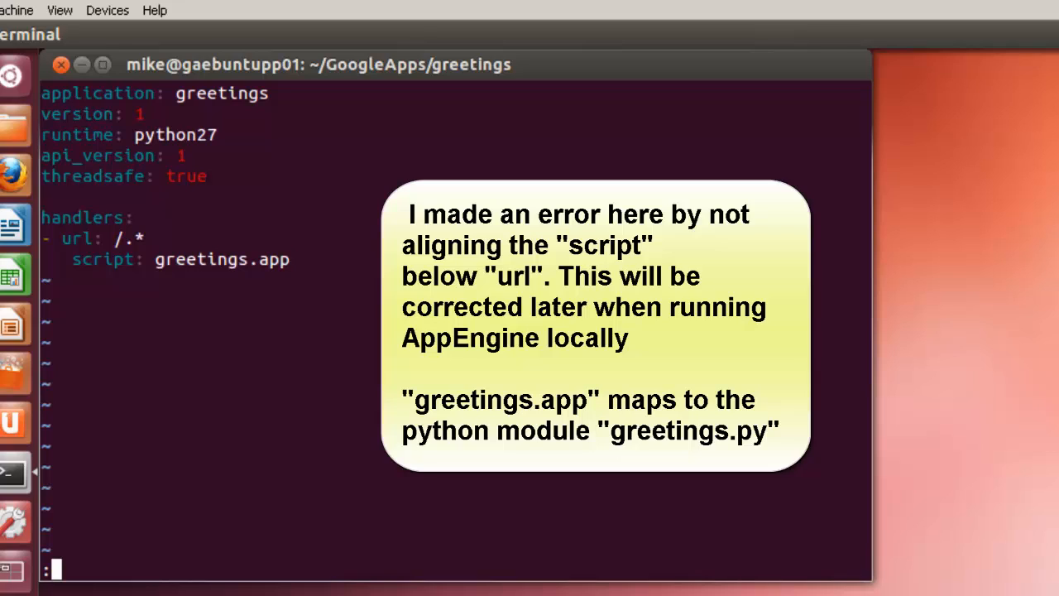
pyautogui.write('w')
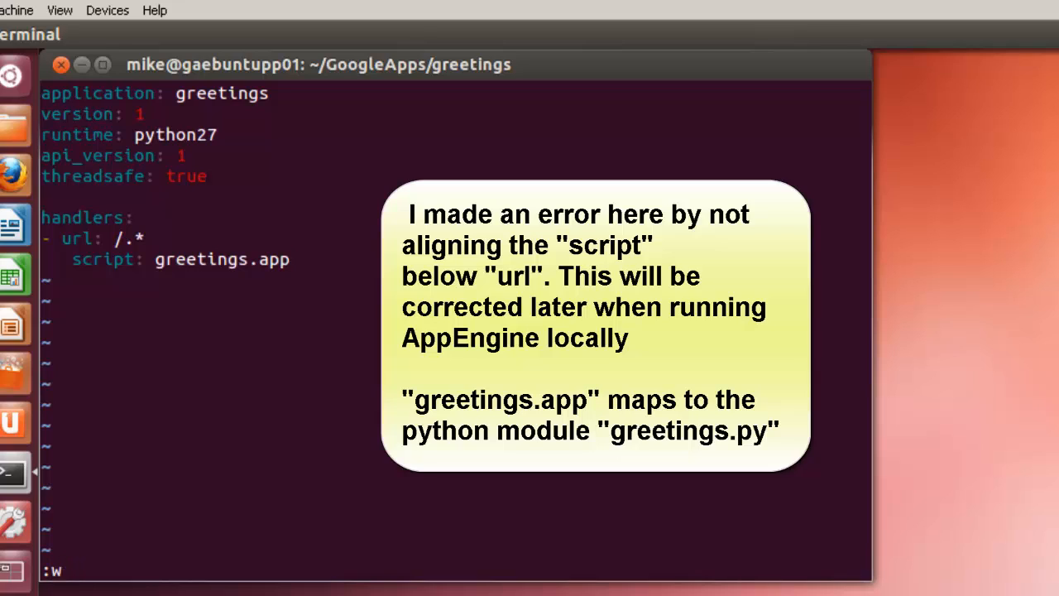
pyautogui.press('Return')
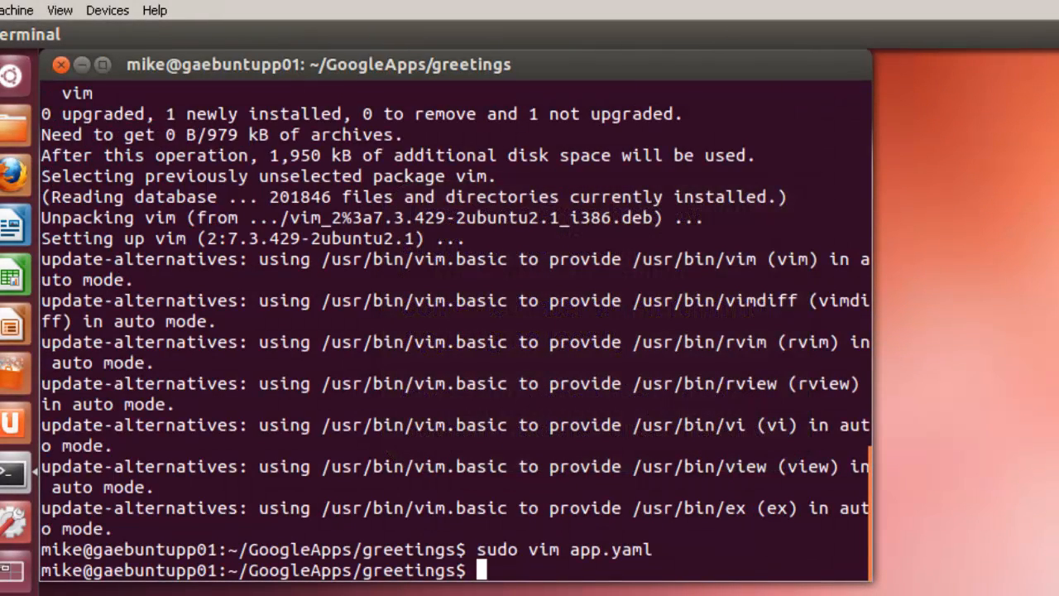
# Open greetings.py in vim and begin the code with the webapp2 import
pyautogui.write('sudo')
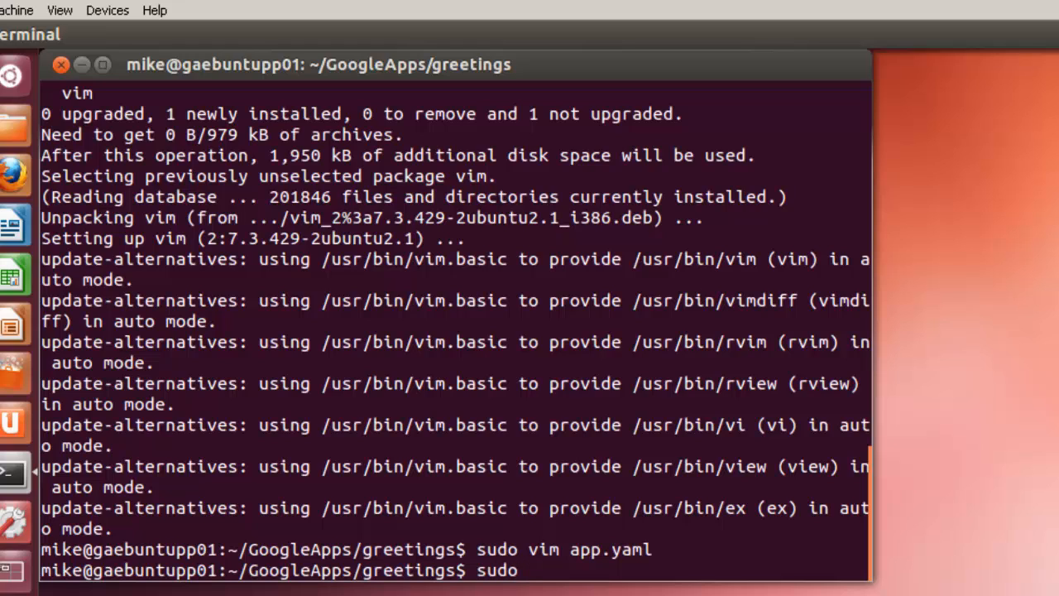
pyautogui.write('vim greetings.p')
pyautogui.write('mp')
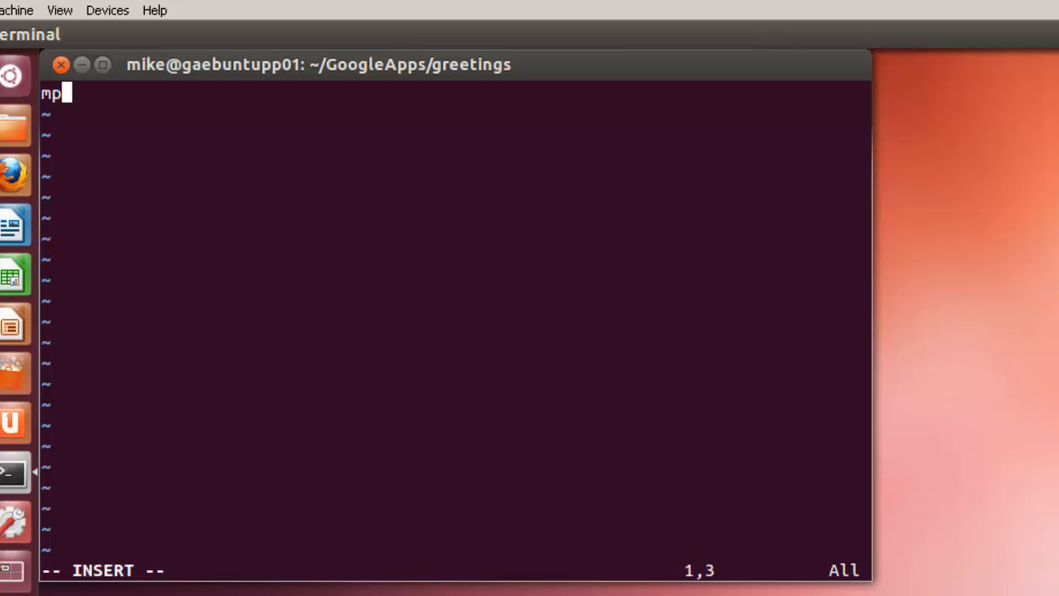
pyautogui.press('BackSpace')
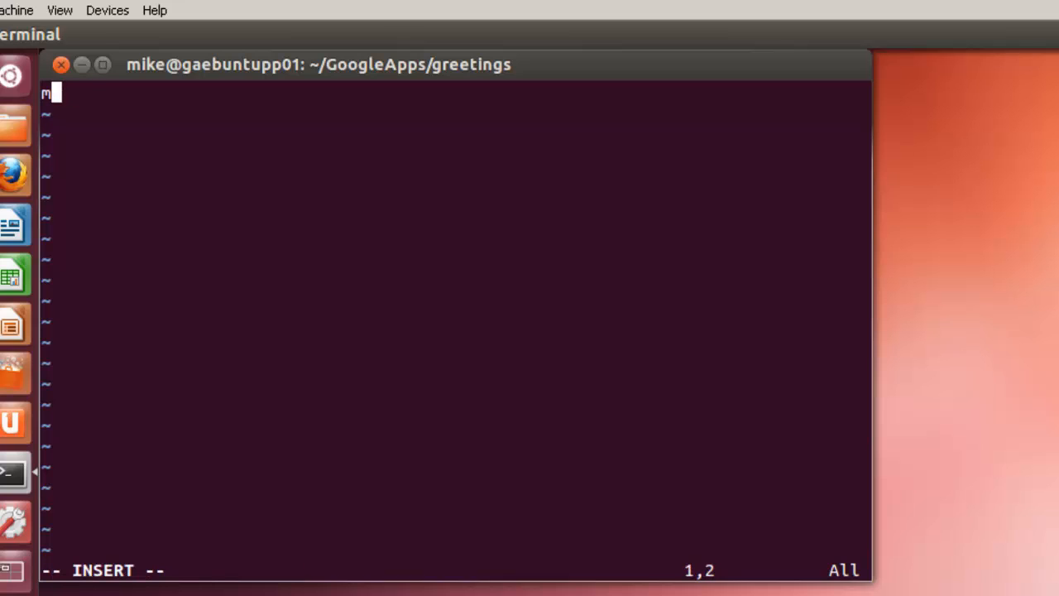
pyautogui.write('import')
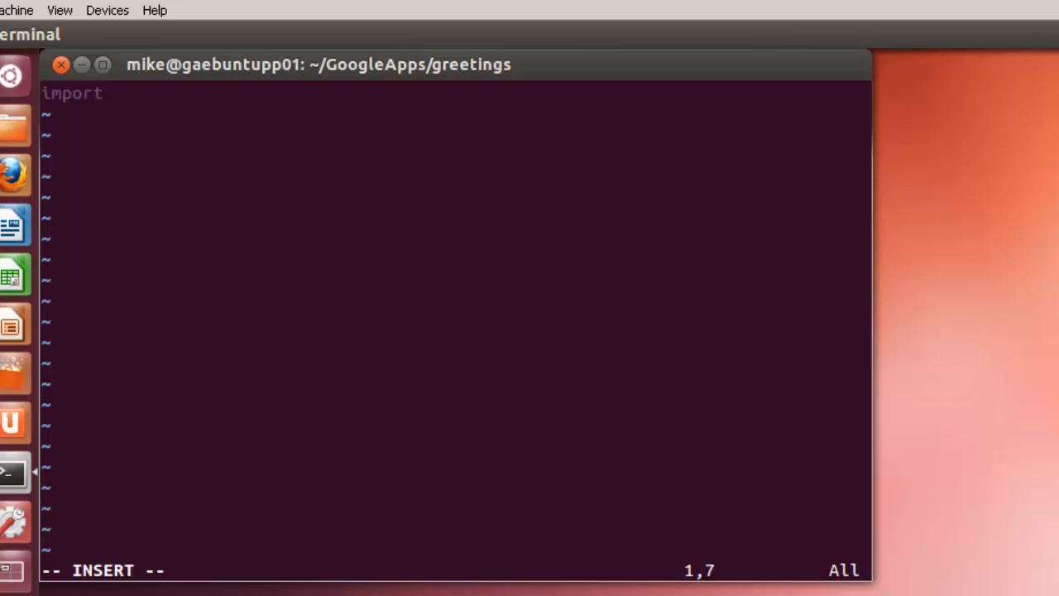
pyautogui.write('webb')
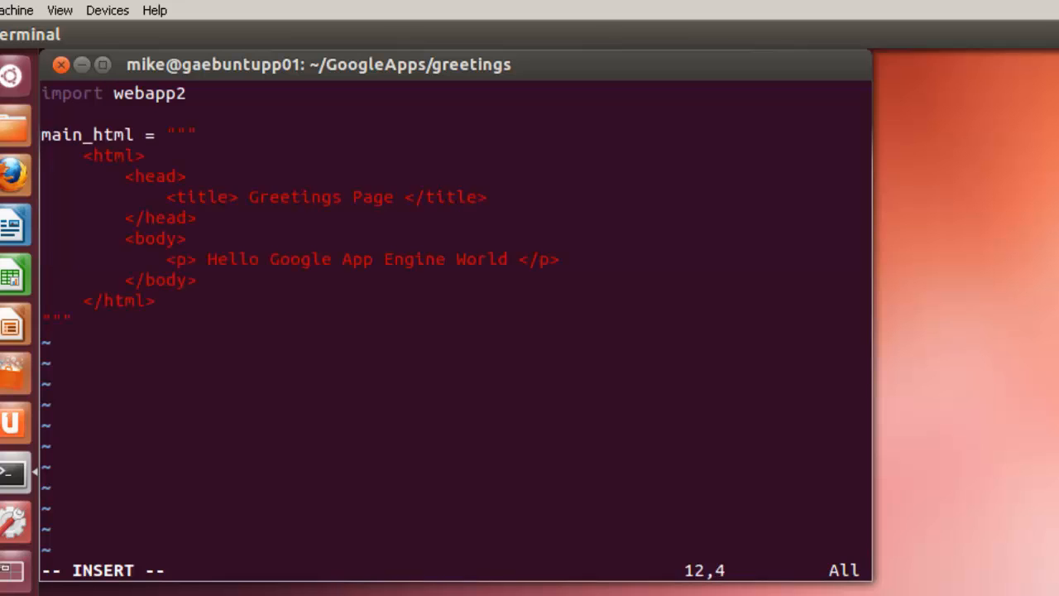
pyautogui.press('Return')
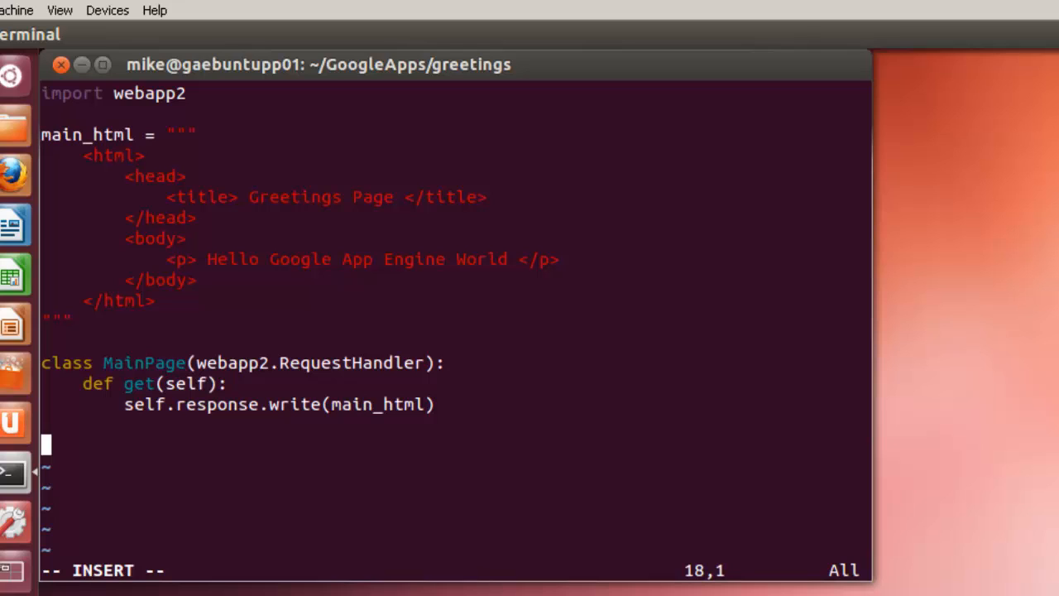
# Add app = webapp2.WSGIApplication([('/', MainPage)], debug = True) and save greetings.py
pyautogui.write('app')
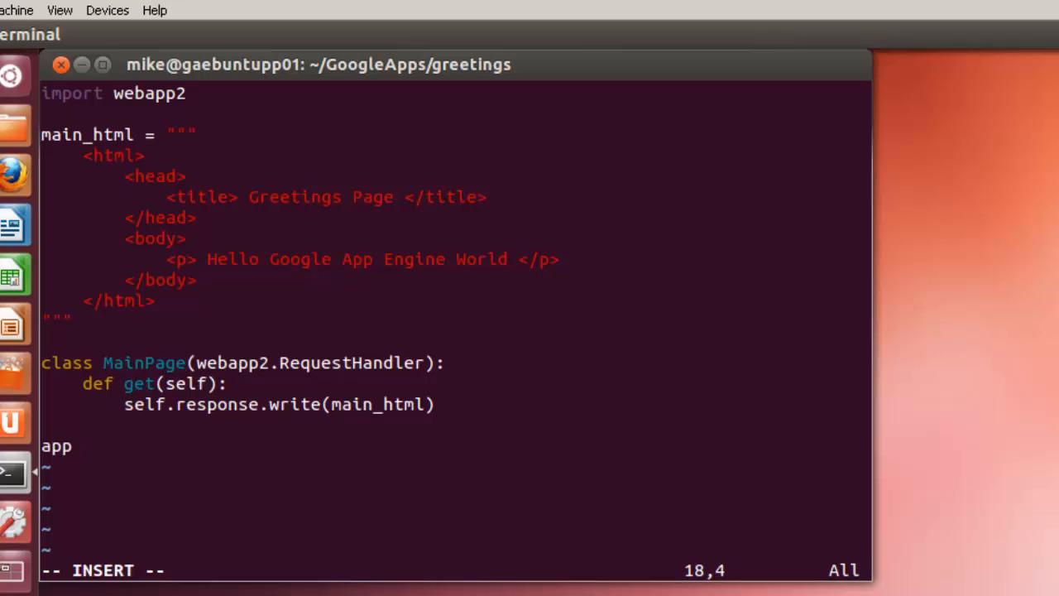
pyautogui.press('Right')
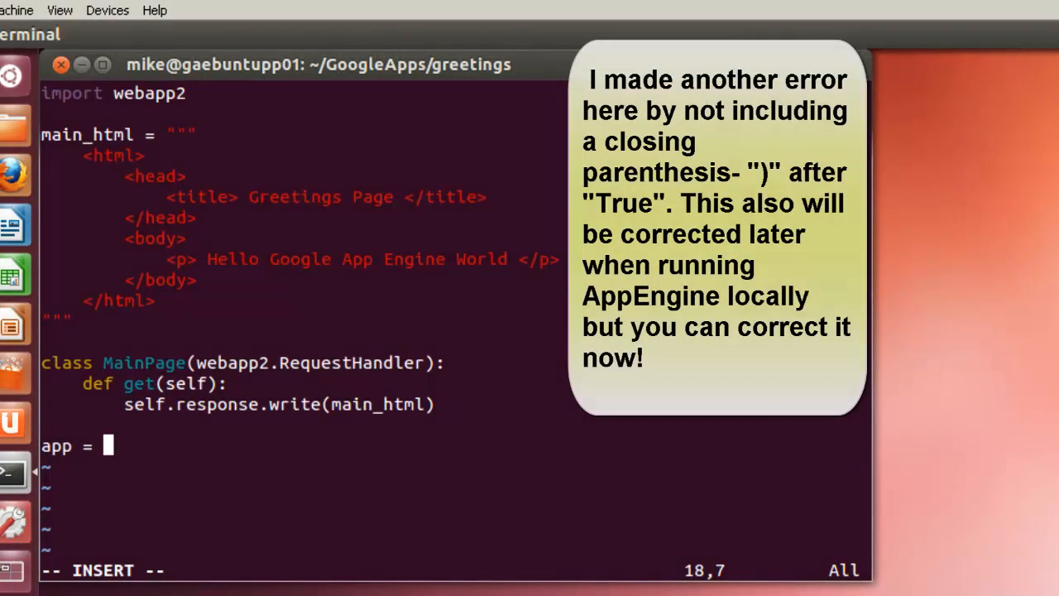
pyautogui.write("webapp2.WSGIApplication([('/', MainPage)], debug = True")
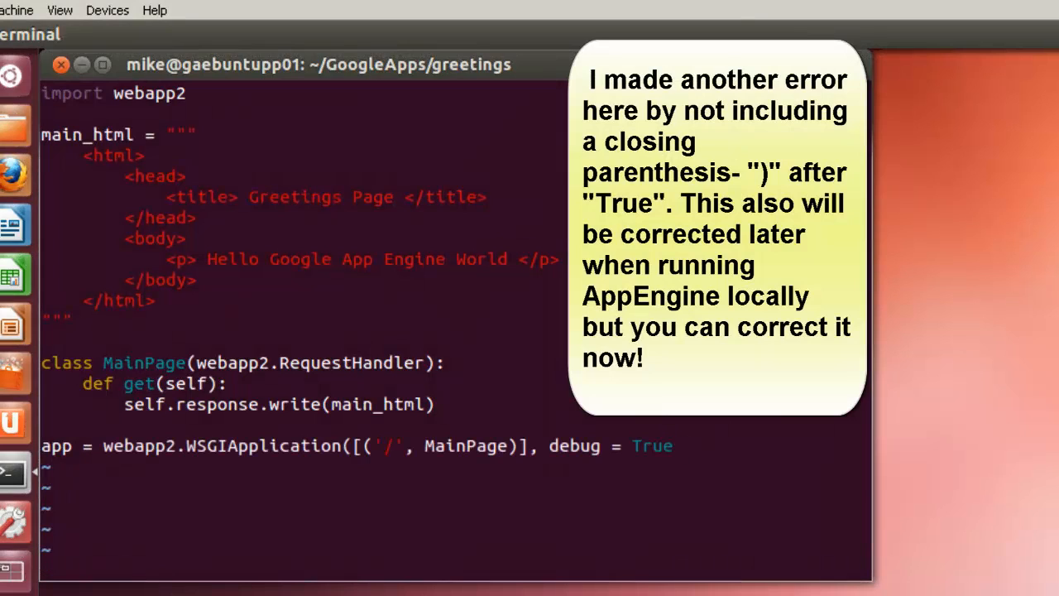
pyautogui.write(':w')
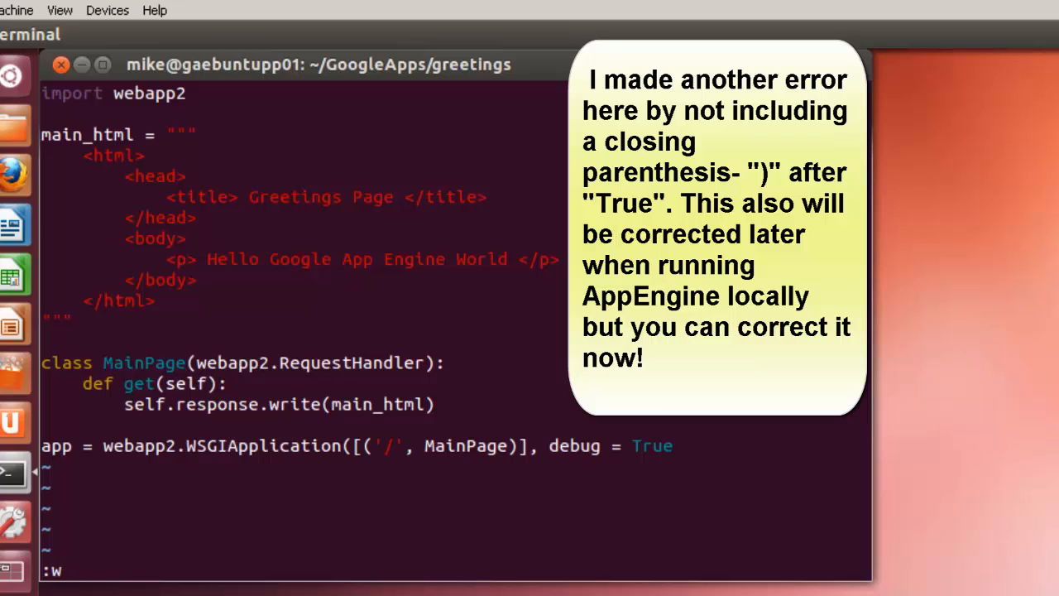
pyautogui.press('Return')
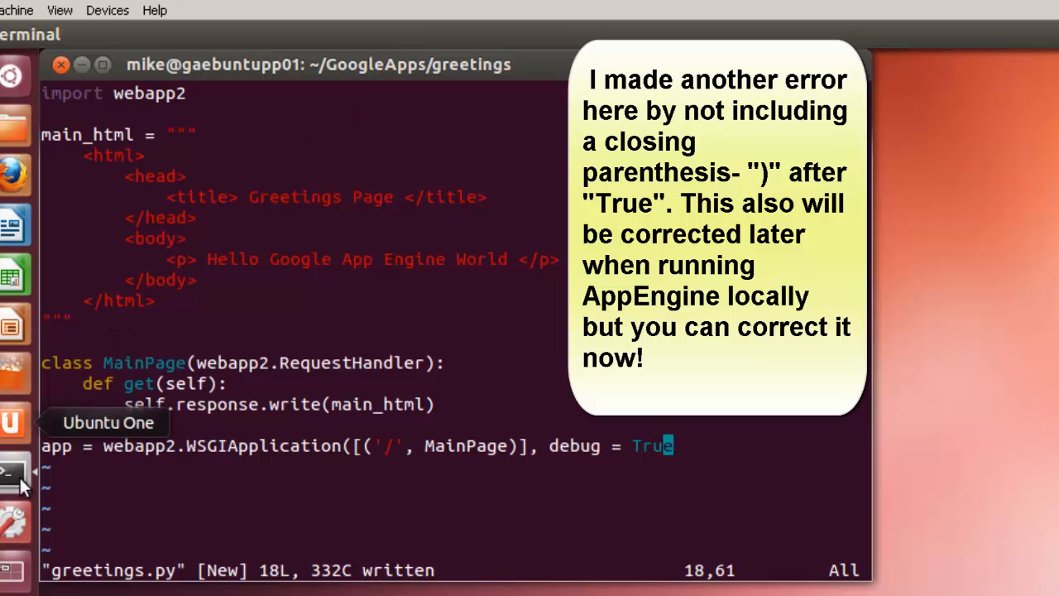
pyautogui.moveTo(86, 475)
pyautogui.write('~')
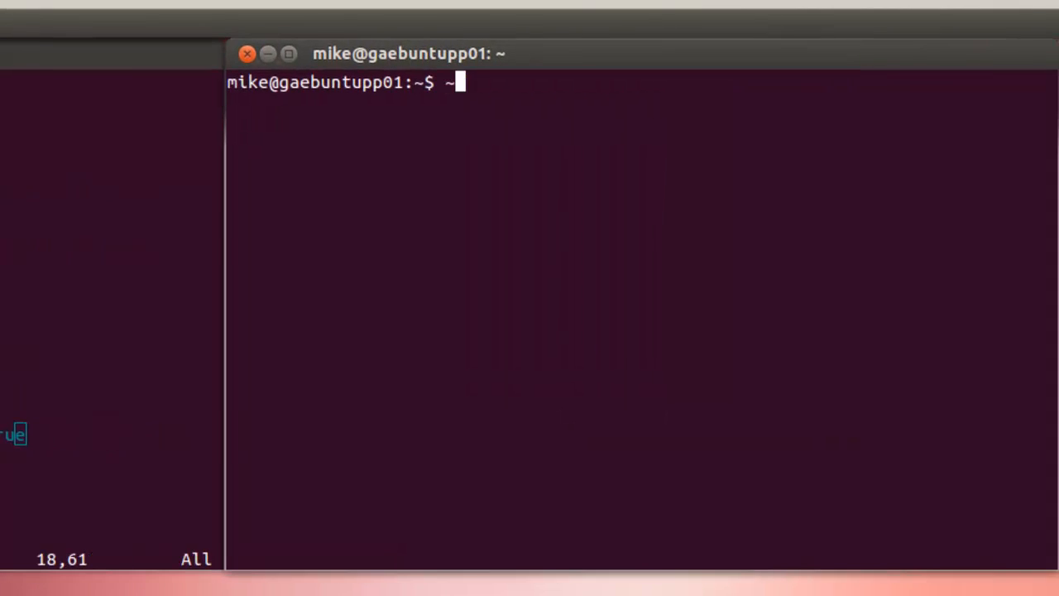
# Run the server on GoogleApps/greetings using the mistyped google_appengine/deb_appserver path
pyautogui.write('goo')
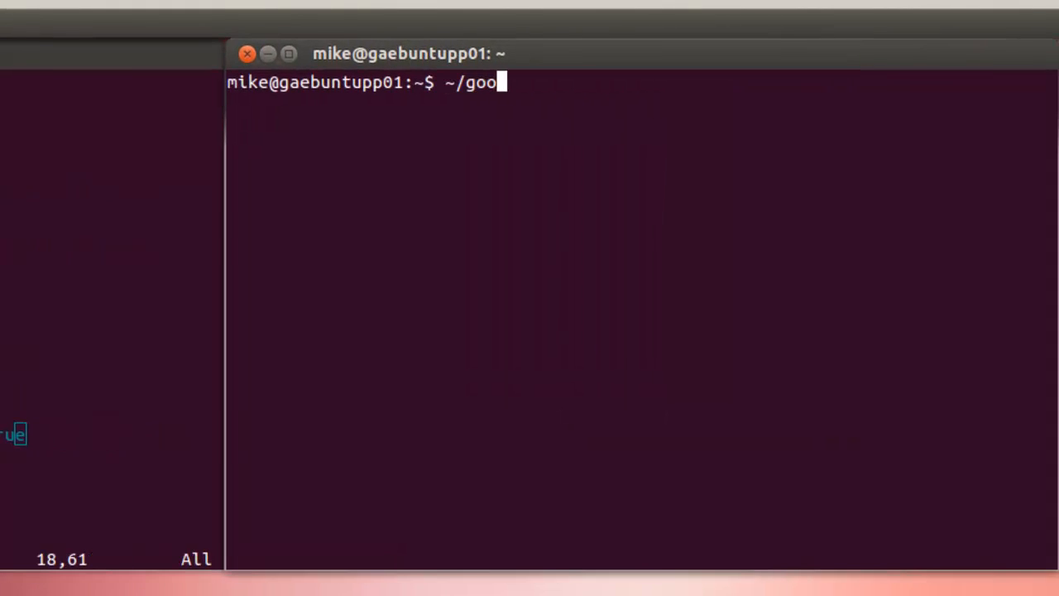
pyautogui.write('gle')
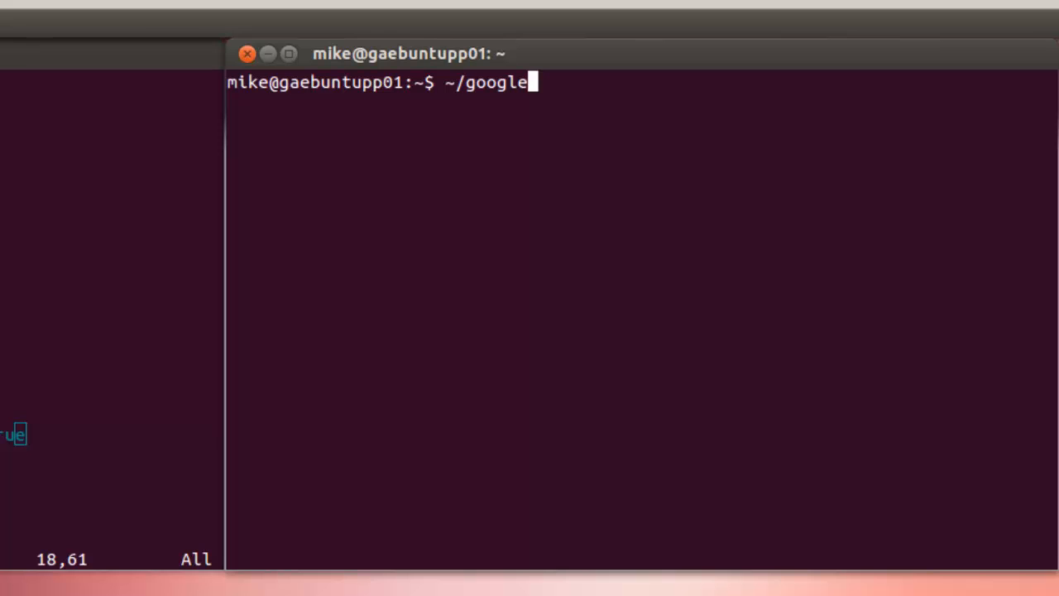
pyautogui.write('_appengine')
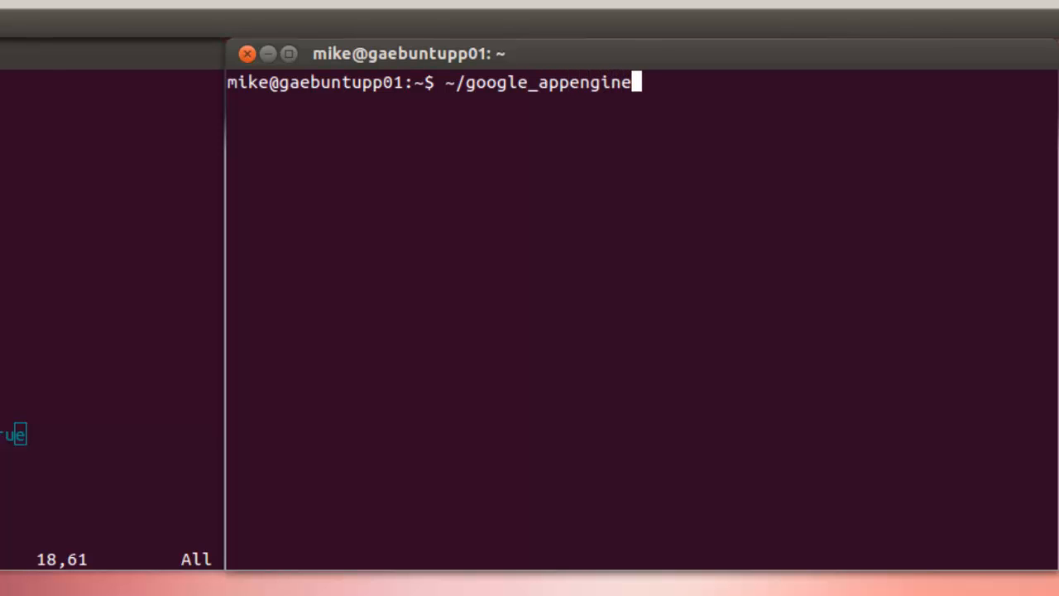
pyautogui.write('/')
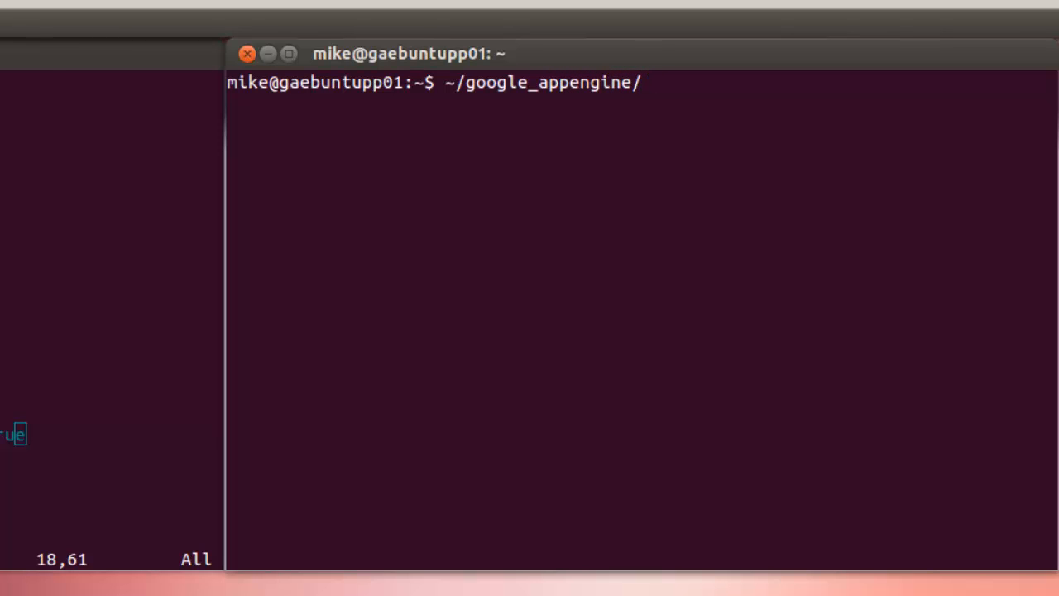
pyautogui.write('deb_appserver')
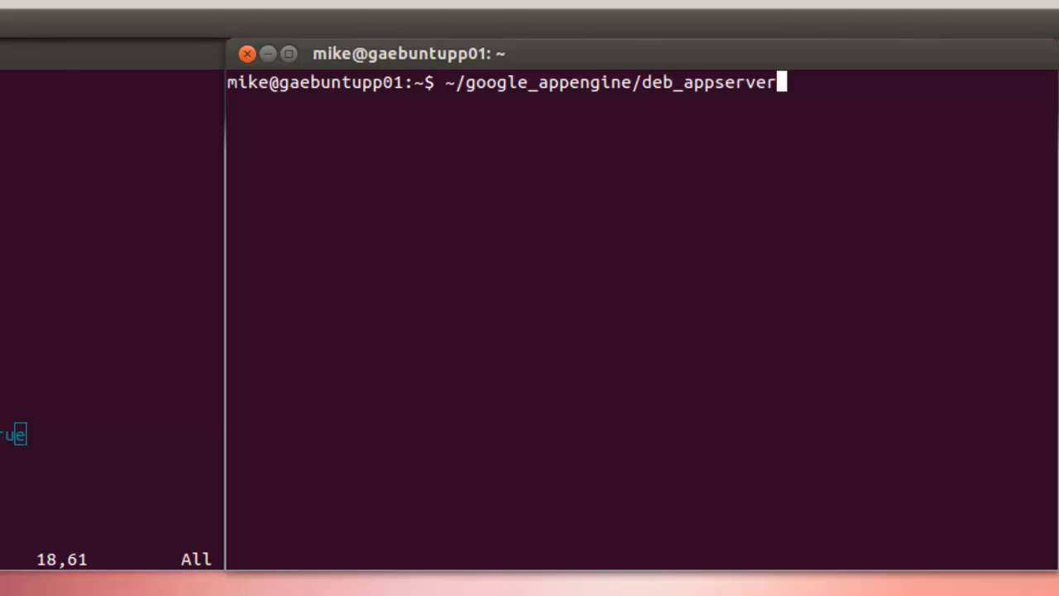
pyautogui.write('/py ~./')
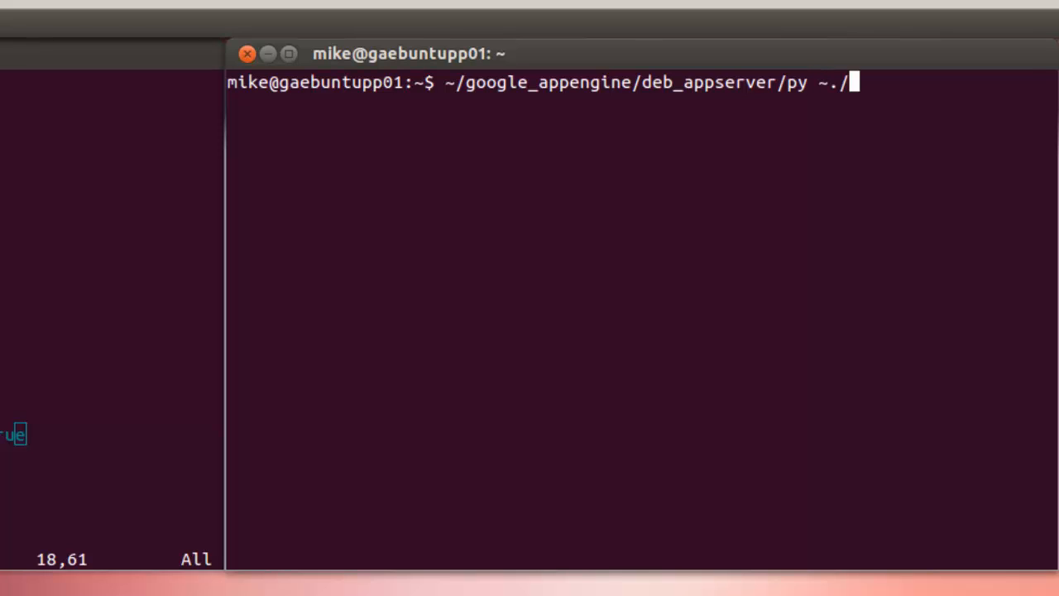
pyautogui.write('GoogleApps/greetings')
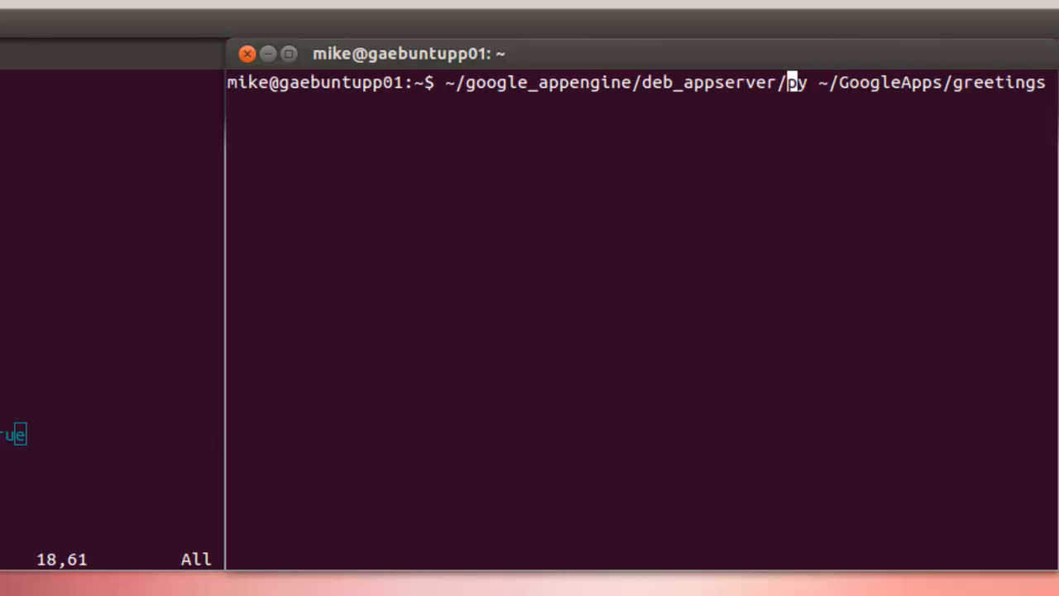
pyautogui.write('.')
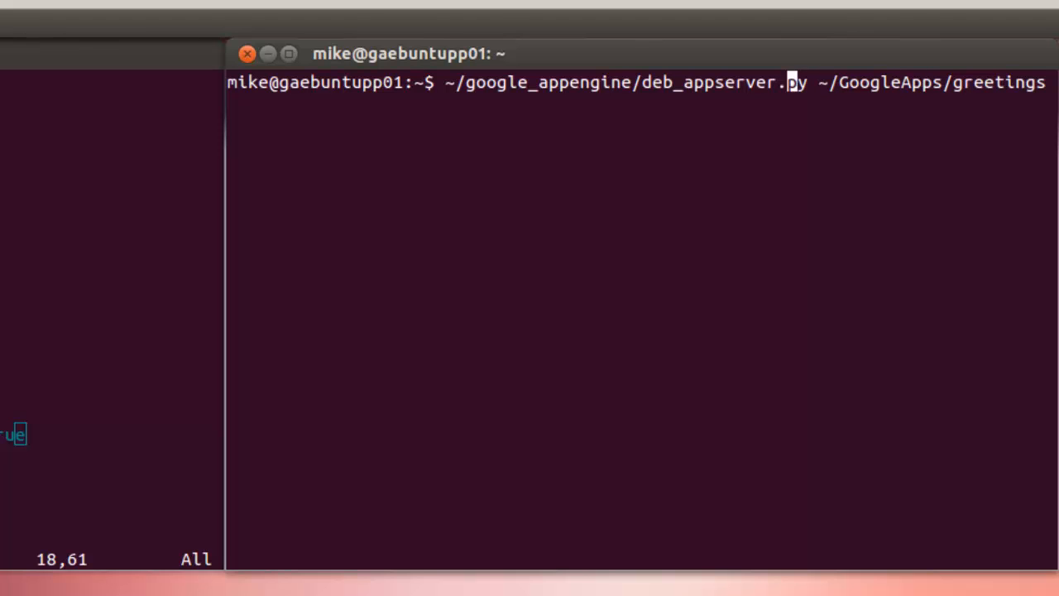
pyautogui.press('Return')
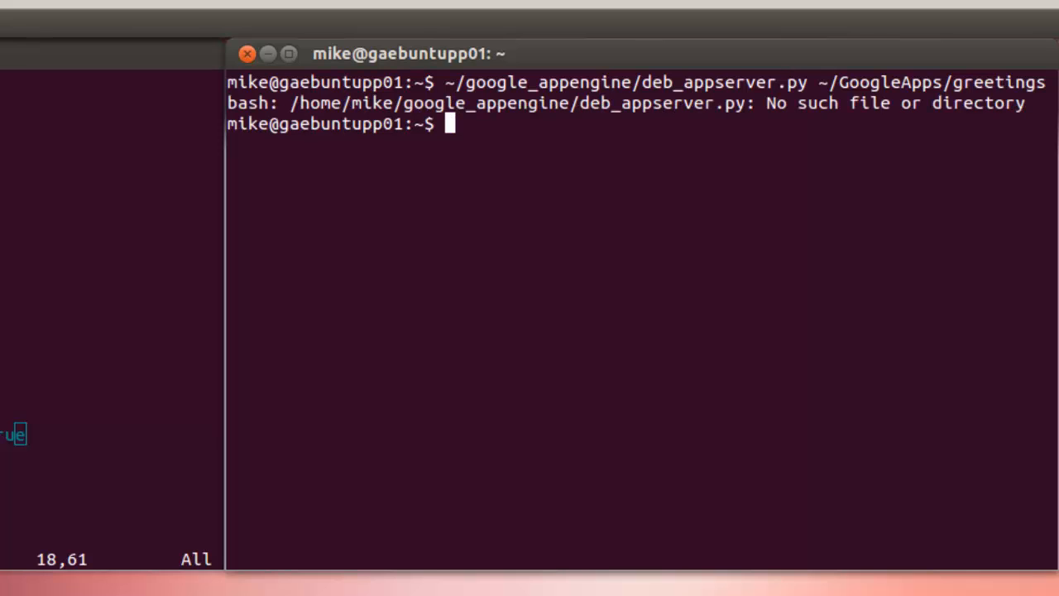
# Recall the command, correct deb to dev, and rerun dev_appserver.py
pyautogui.press('Up')
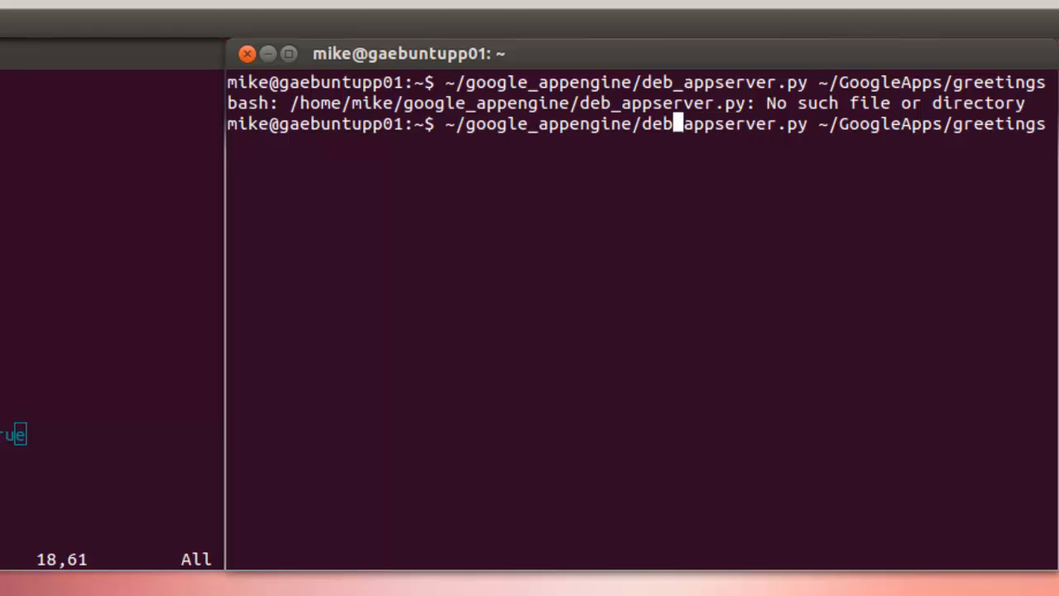
pyautogui.write('v')
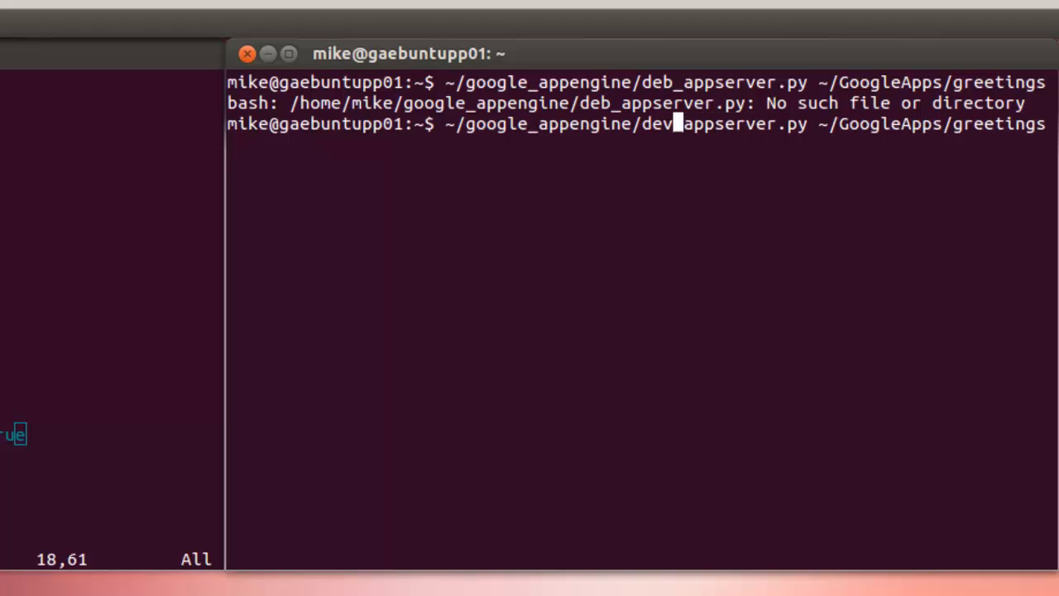
pyautogui.press('Return')
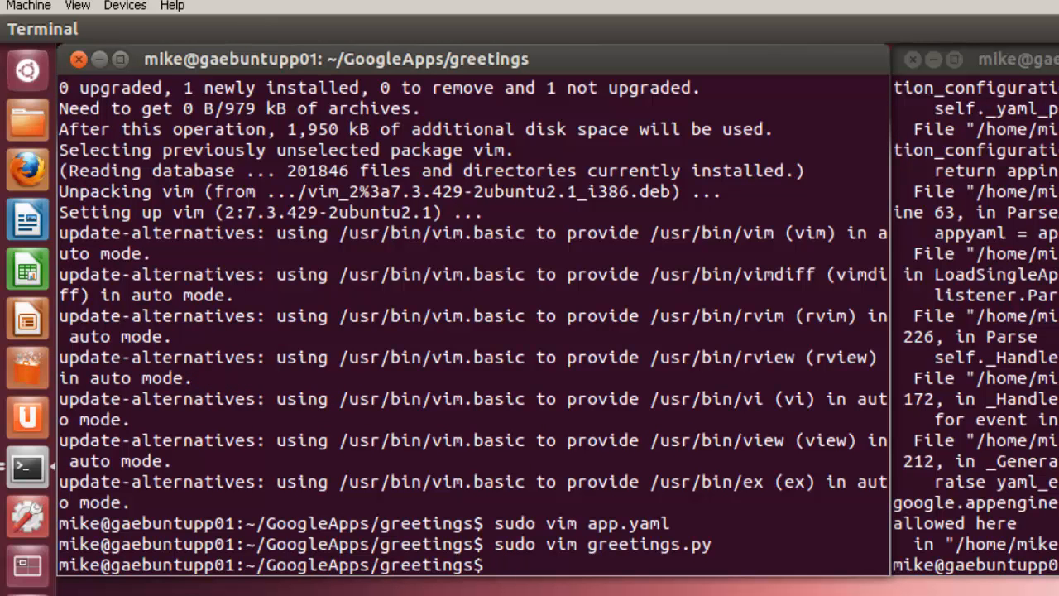
# Remove the extra space before script: in app.yaml, save, and restart dev_appserver.py on greetings
pyautogui.write('sudo vim greetings.py')
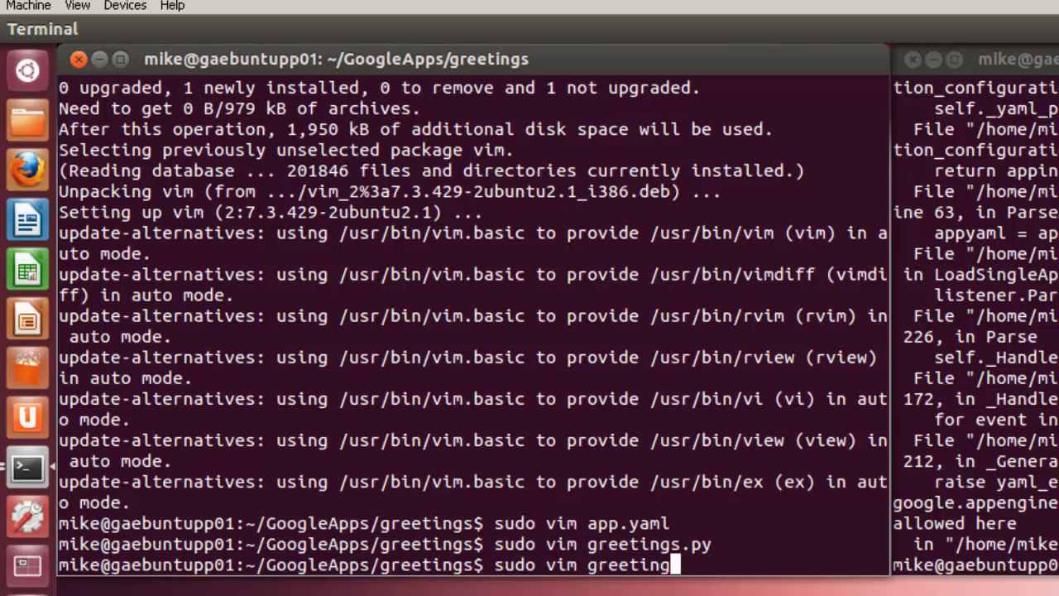
pyautogui.press('Return')
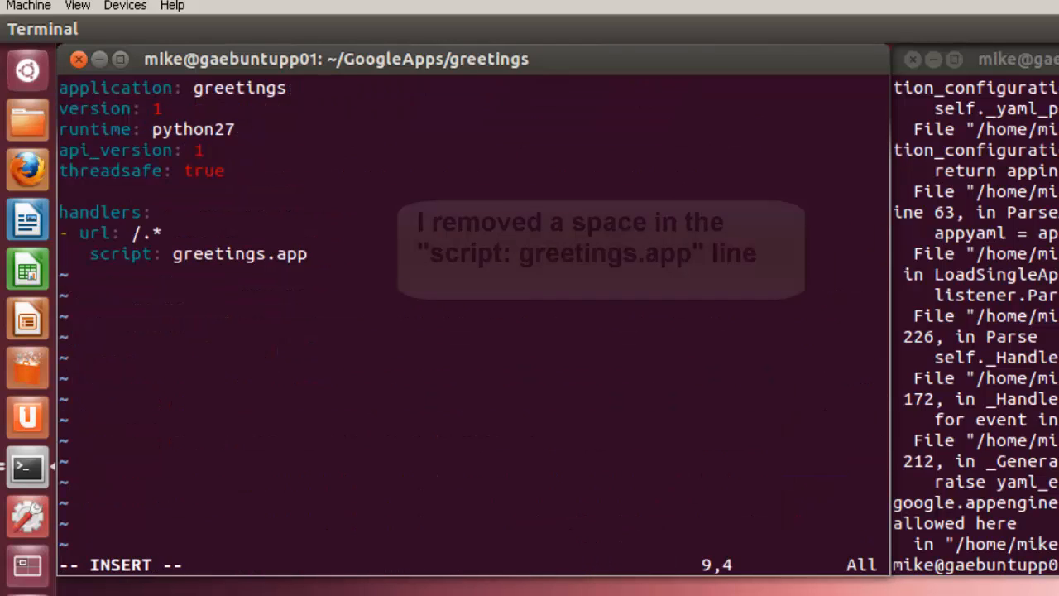
pyautogui.press('BackSpace')
pyautogui.write(':w')
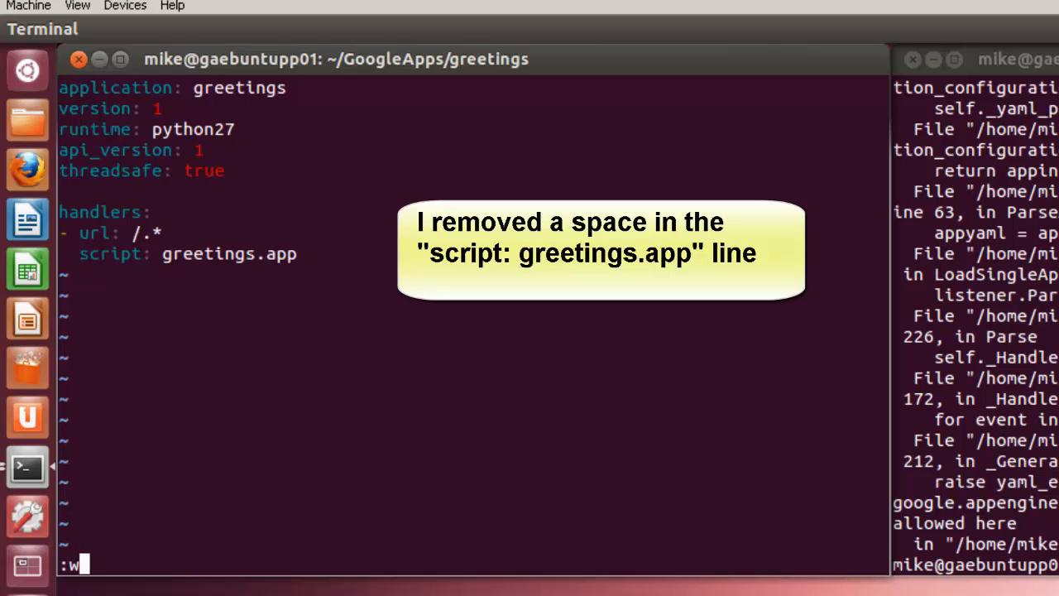
pyautogui.press('Return')
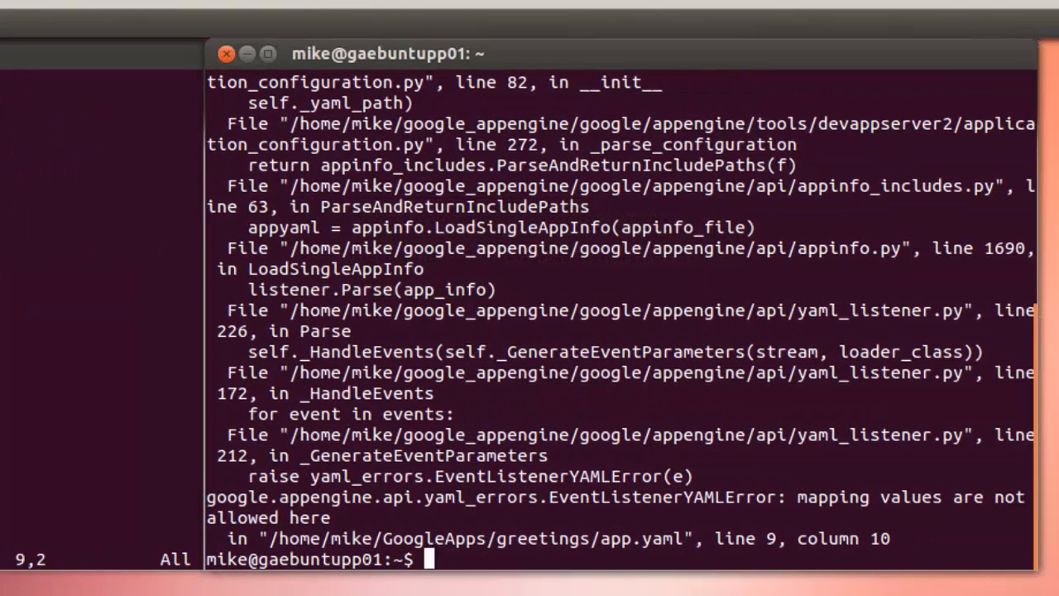
pyautogui.press('Return')
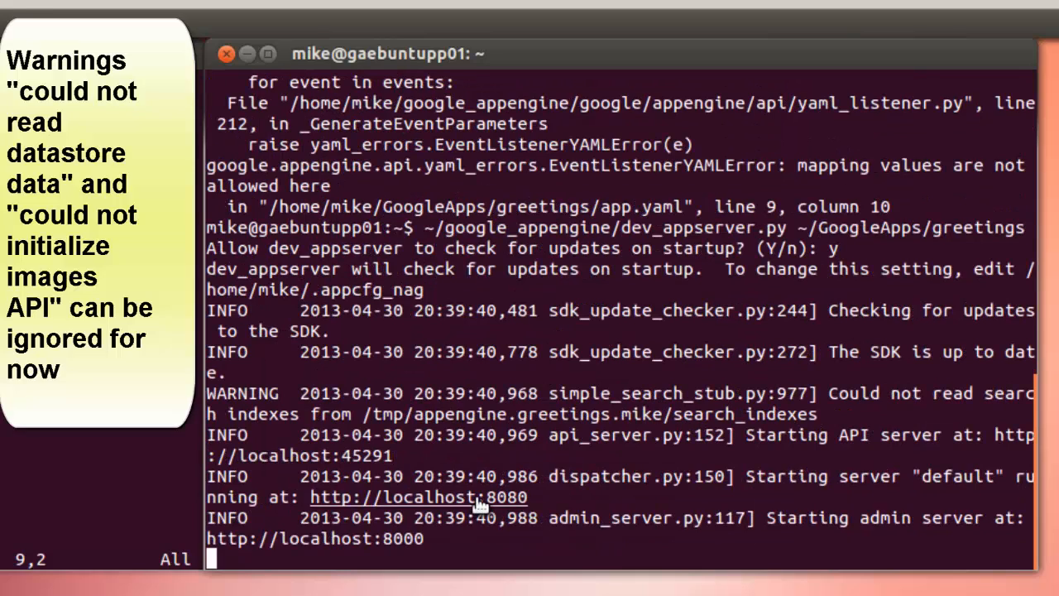
pyautogui.moveTo(514, 497)
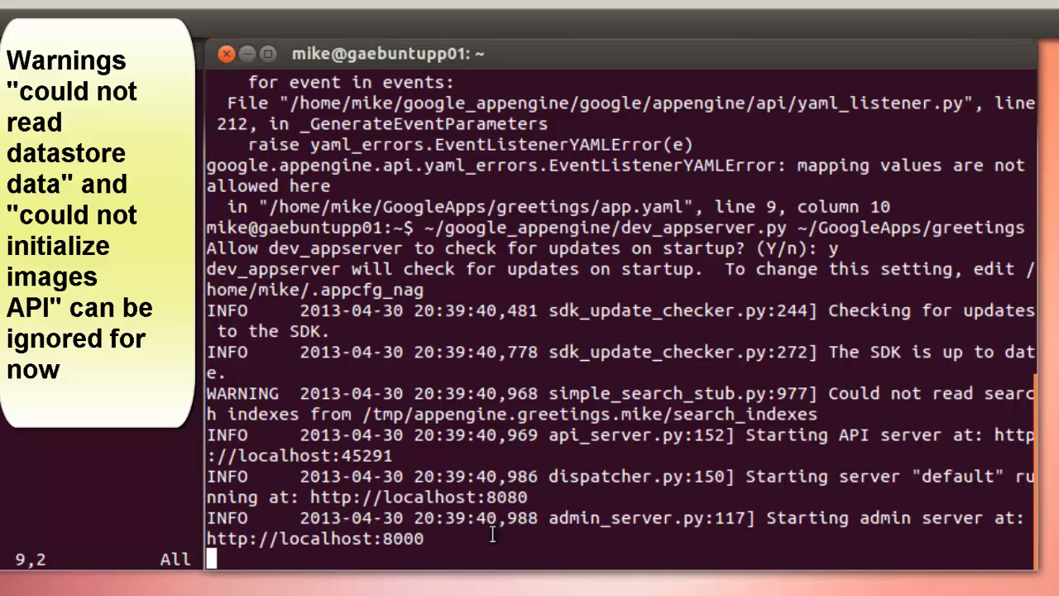
pyautogui.moveTo(566, 189)
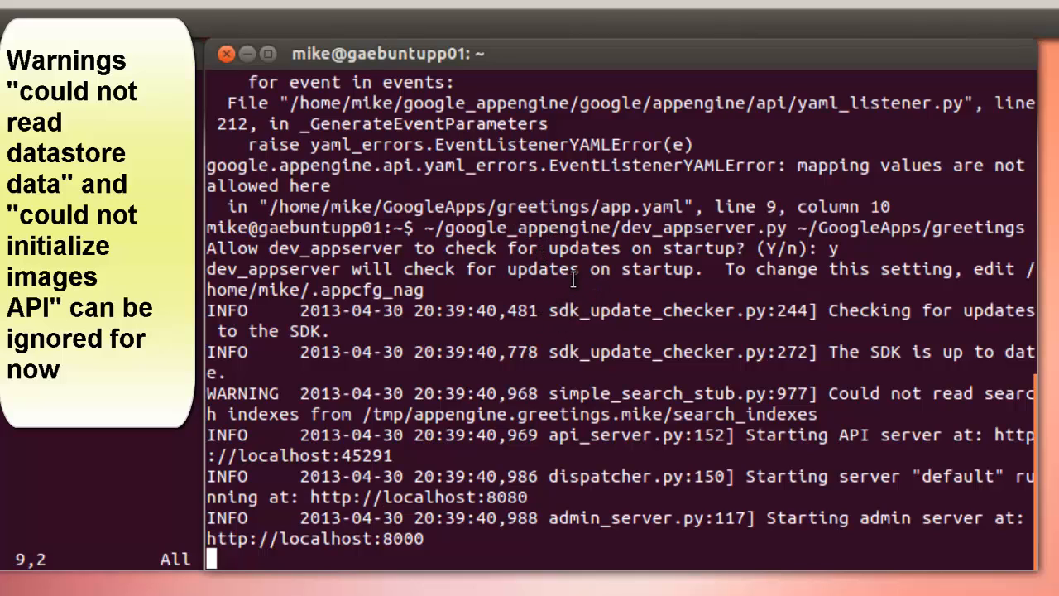
pyautogui.moveTo(575, 269)
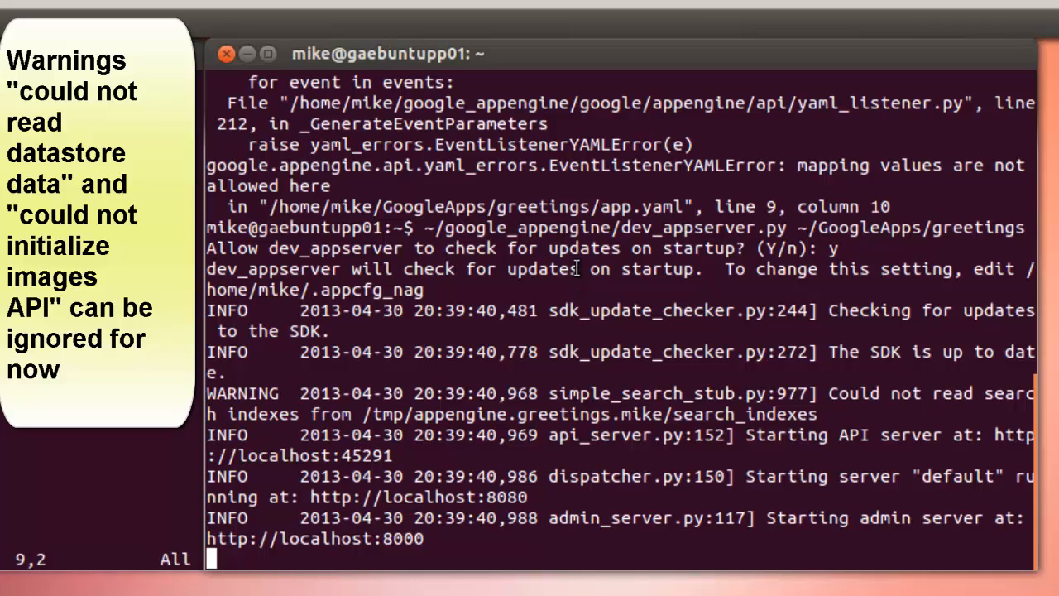
pyautogui.moveTo(579, 286)
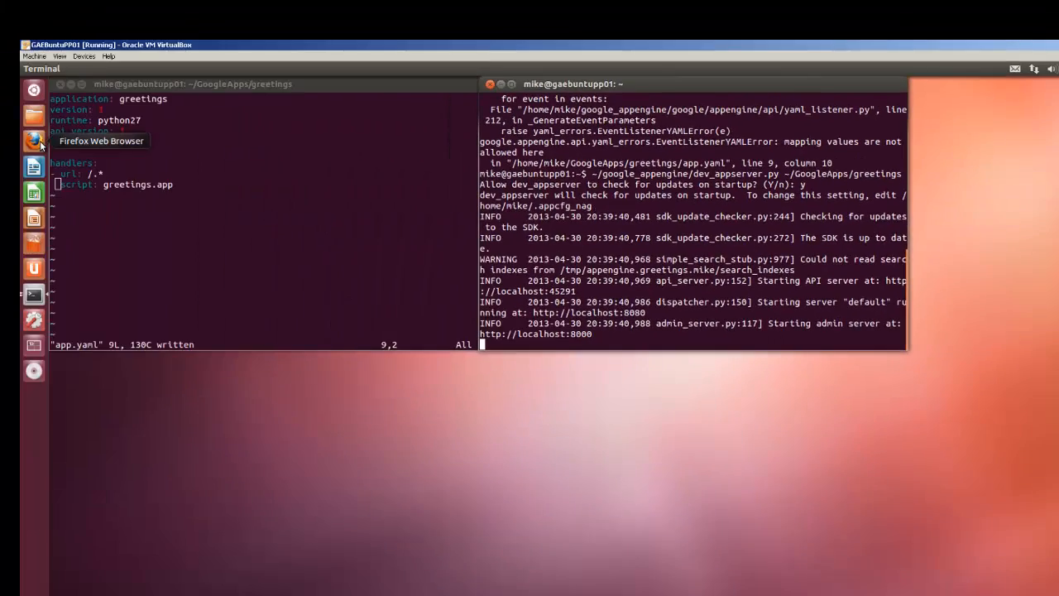
# Launch Firefox and load localhost:8080 from the address bar
pyautogui.click(34, 140)
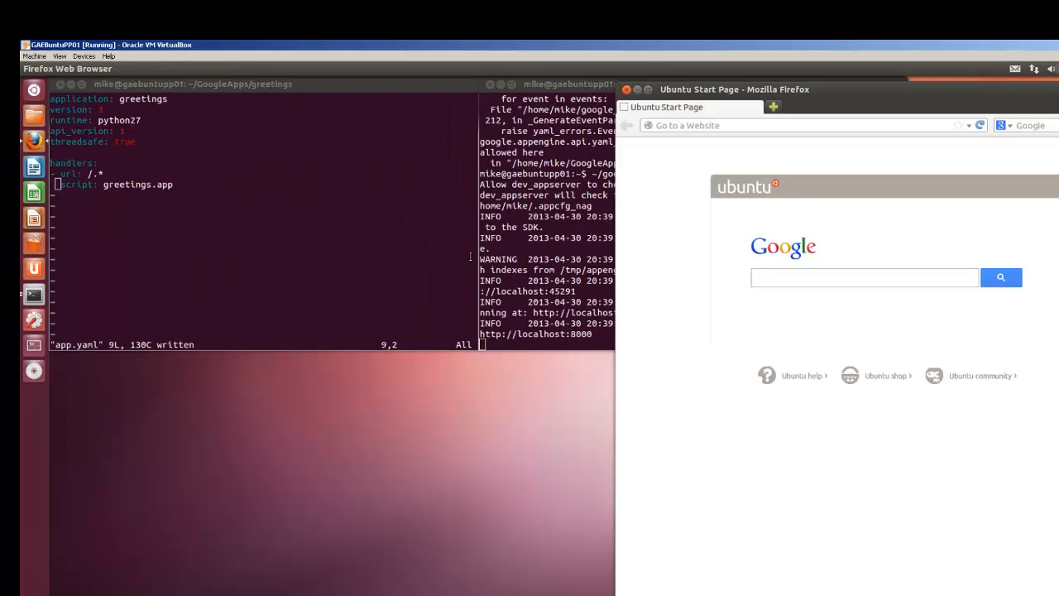
pyautogui.click(794, 125)
pyautogui.write('loca')
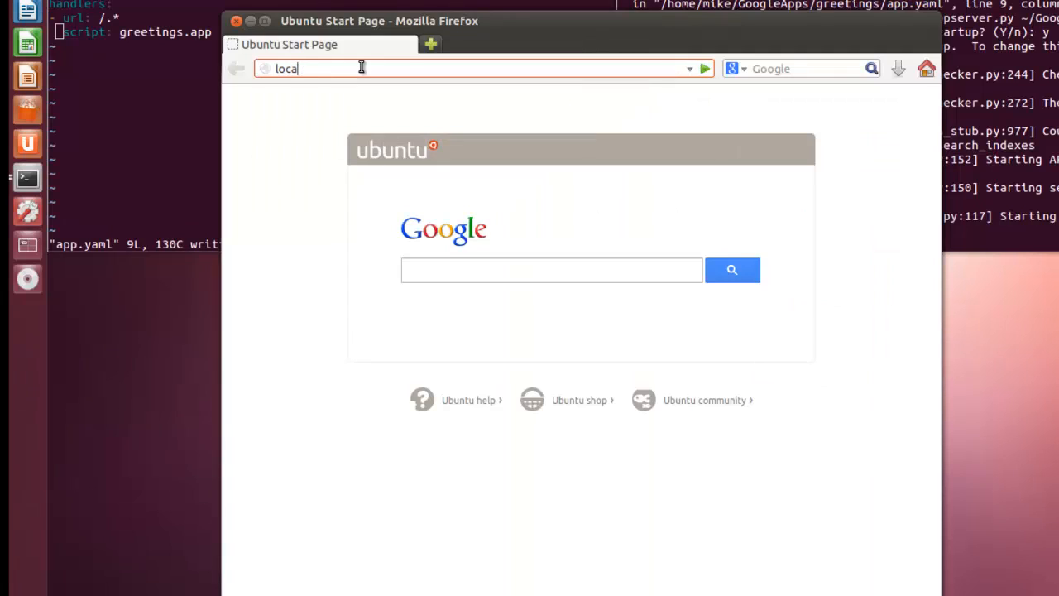
pyautogui.write('ho')
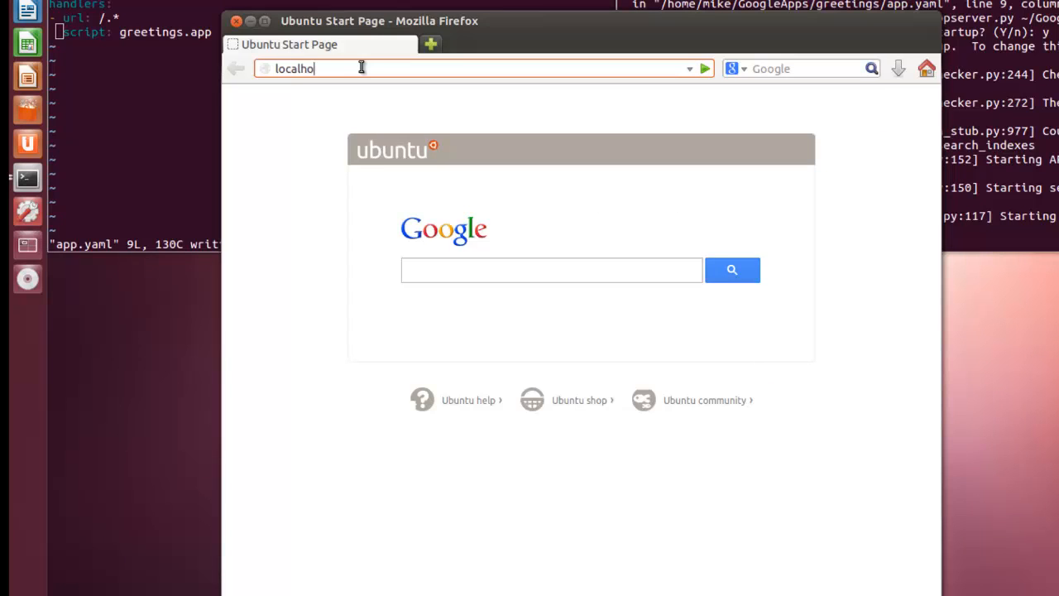
pyautogui.write('st')
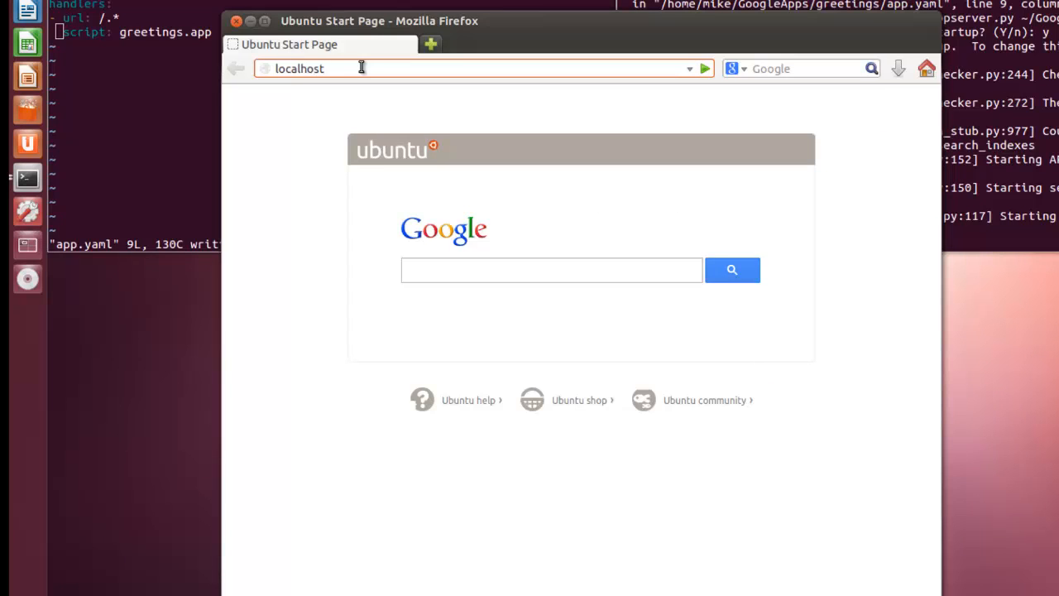
pyautogui.write(':')
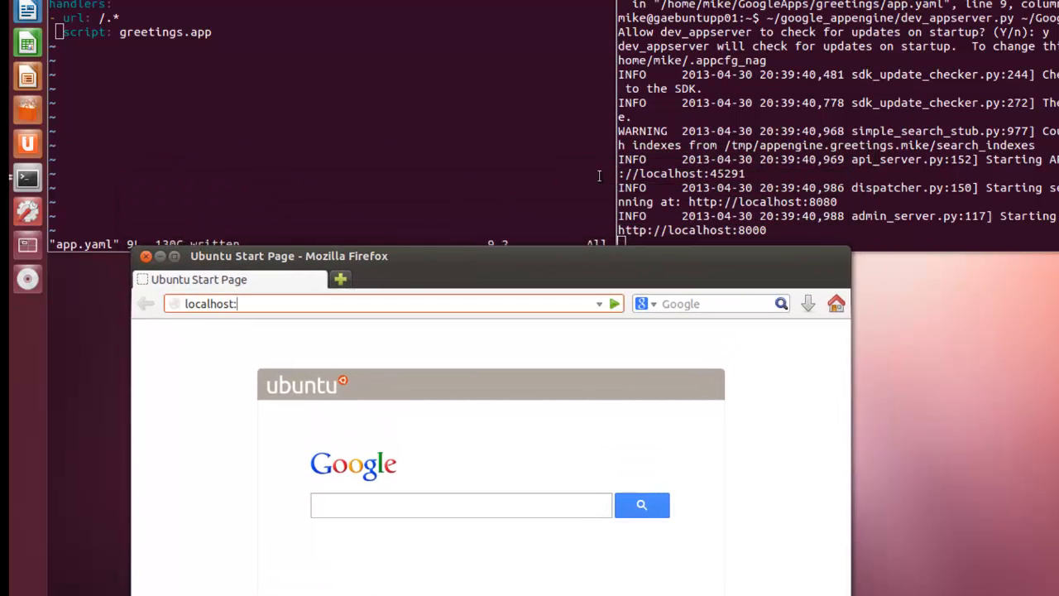
pyautogui.moveTo(246, 298)
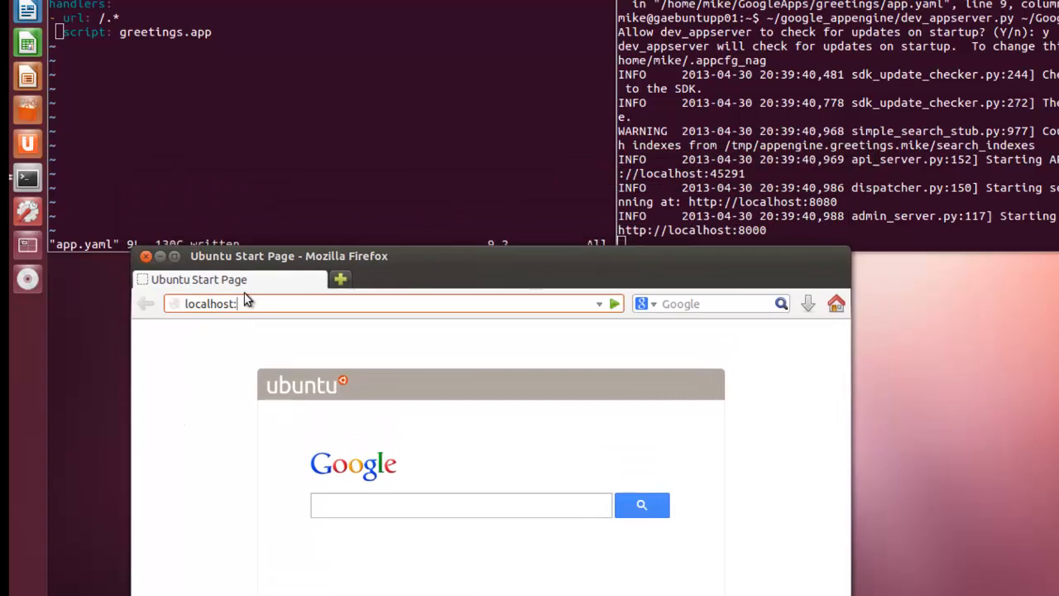
pyautogui.write('8')
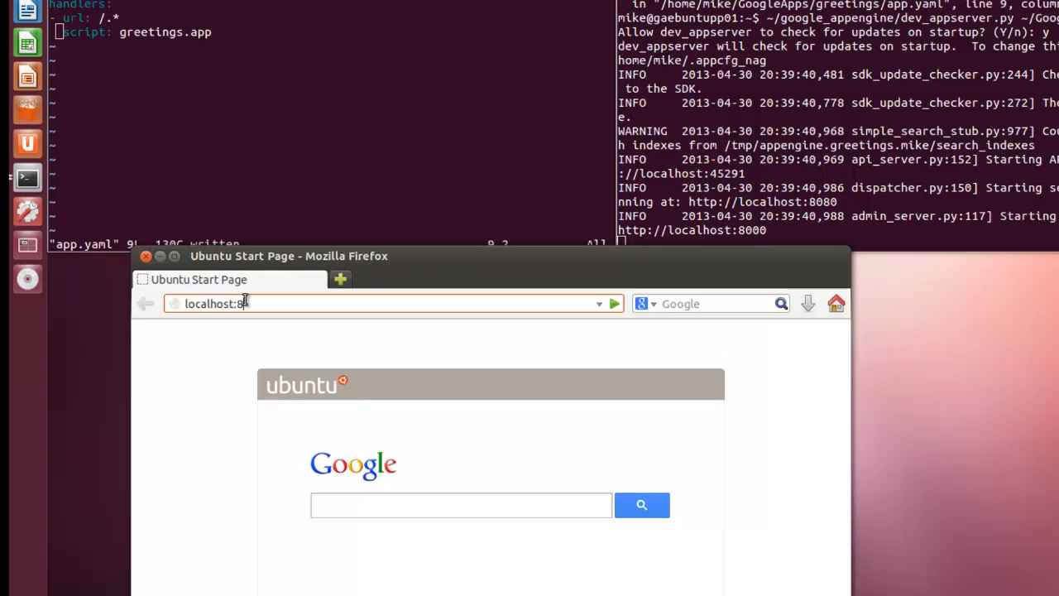
pyautogui.press('Return')
pyautogui.write(':q')
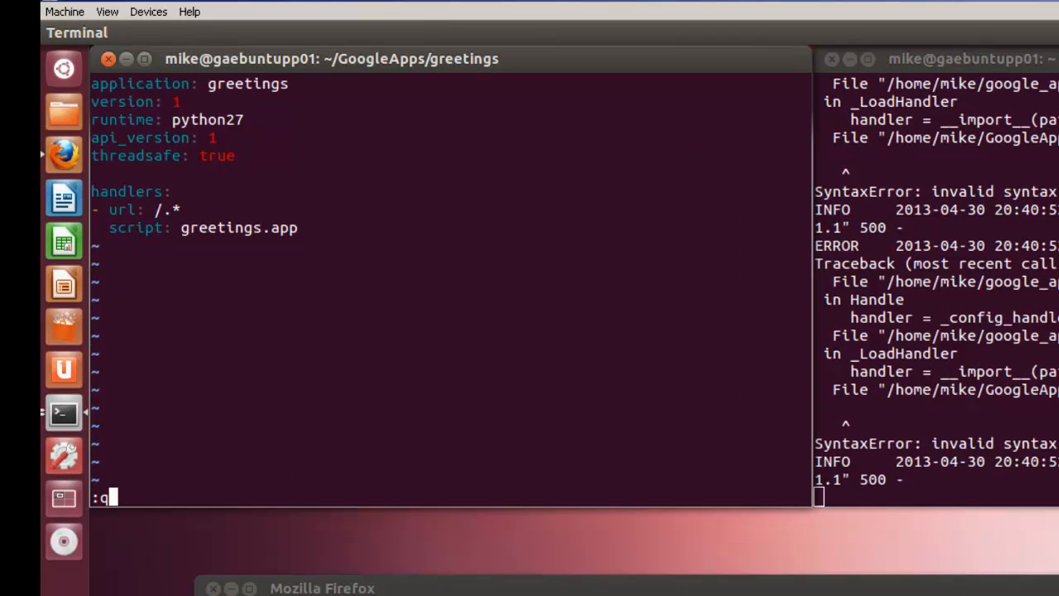
# Quit app.yaml without changes and open greetings.py in vim with sudo
pyautogui.press('Return')
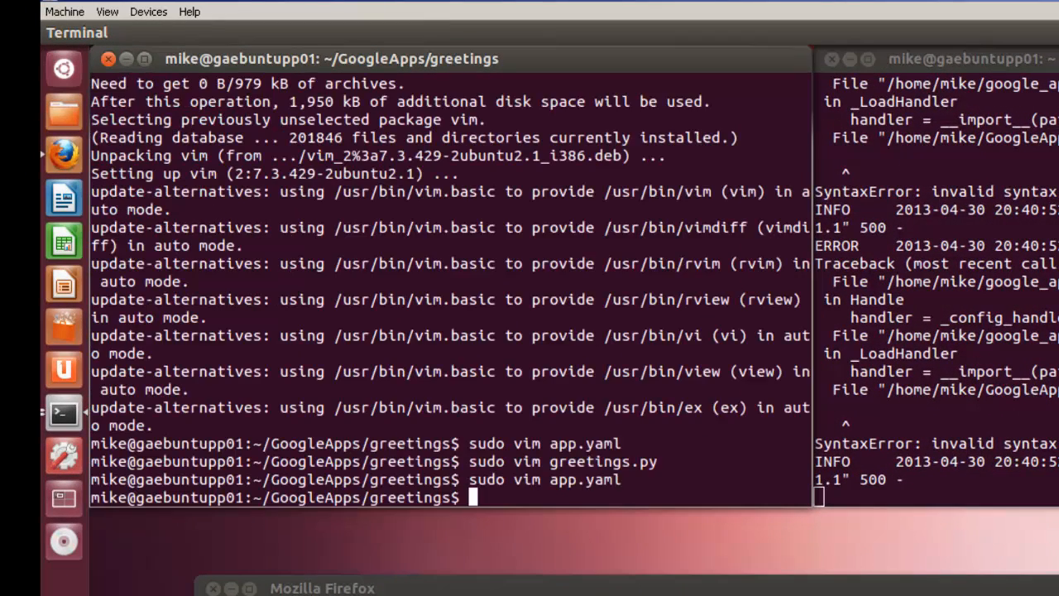
pyautogui.write('sudo vim')
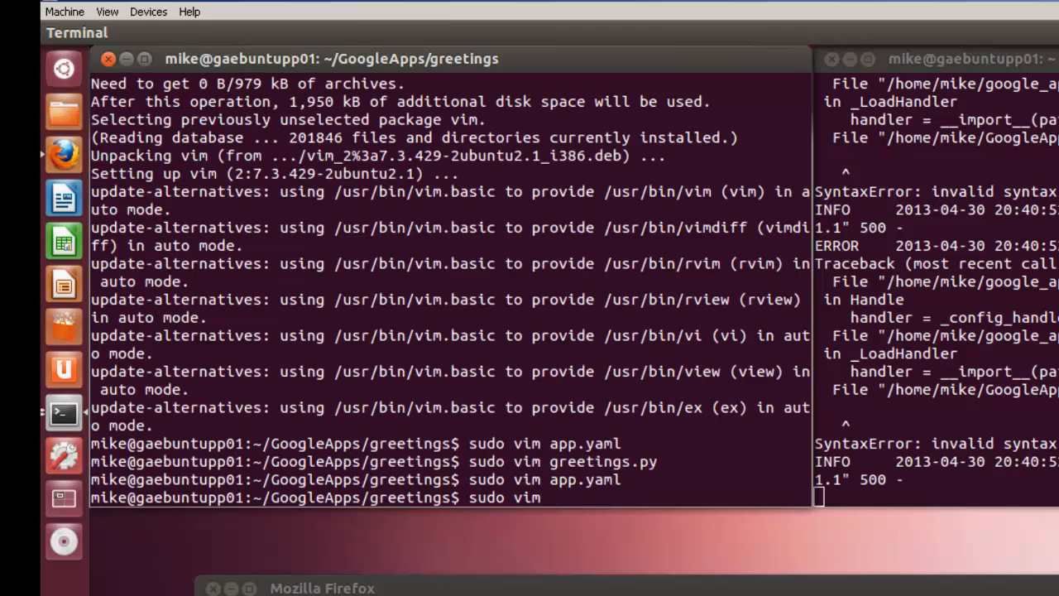
pyautogui.write('greeting')
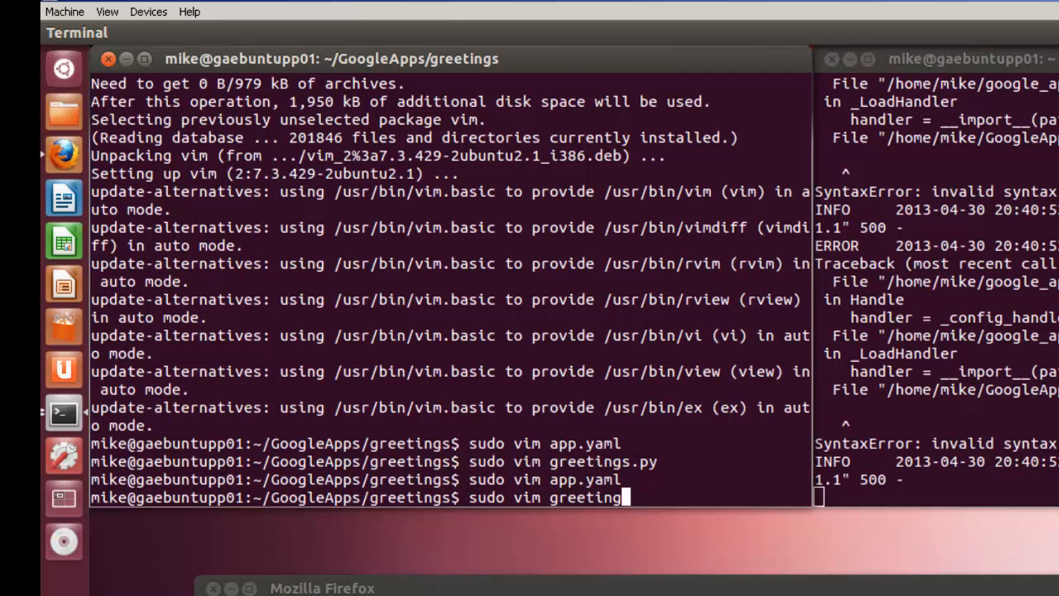
pyautogui.write('s.py')
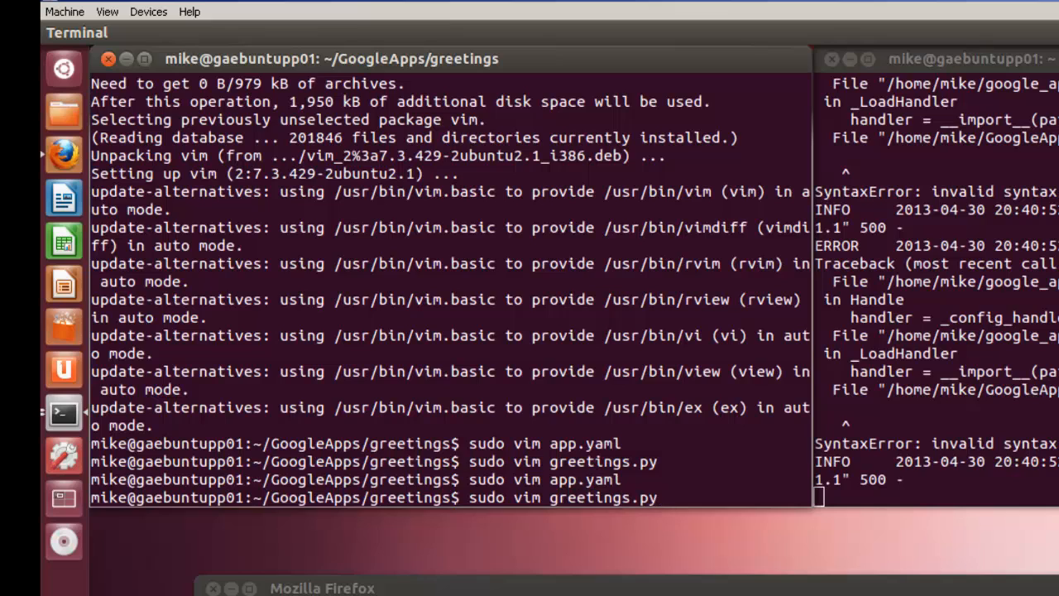
pyautogui.press('Return')
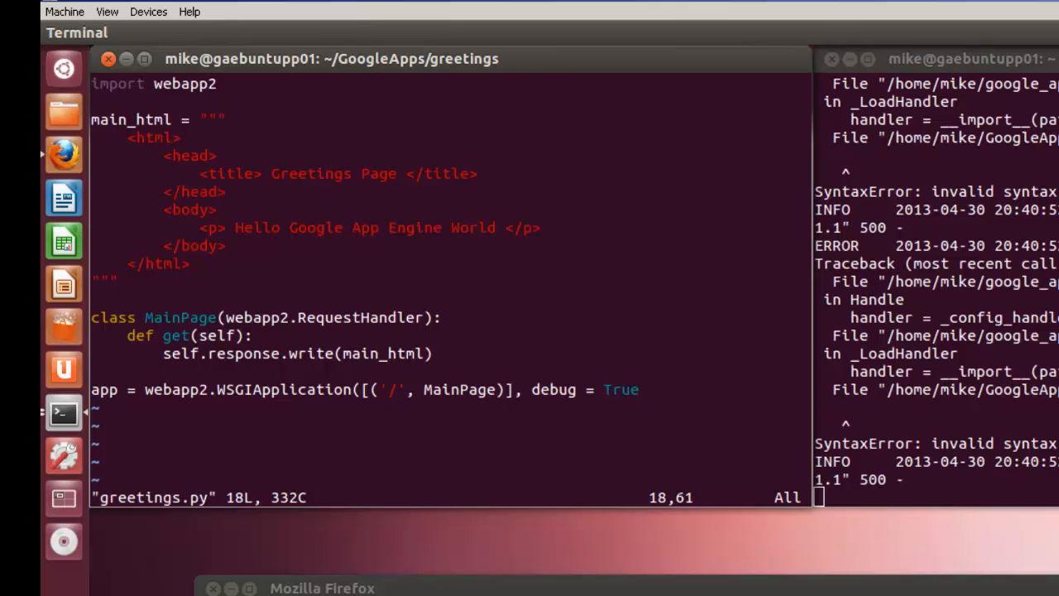
# Add the missing closing parenthesis to the WSGIApplication line and save greetings.py
pyautogui.click(633, 389)
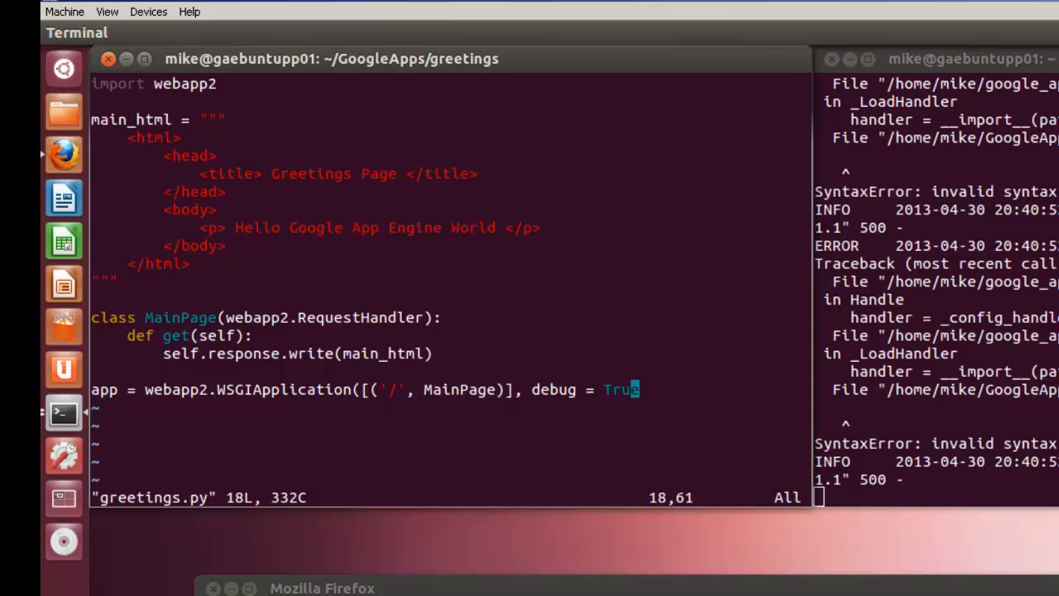
pyautogui.press('i')
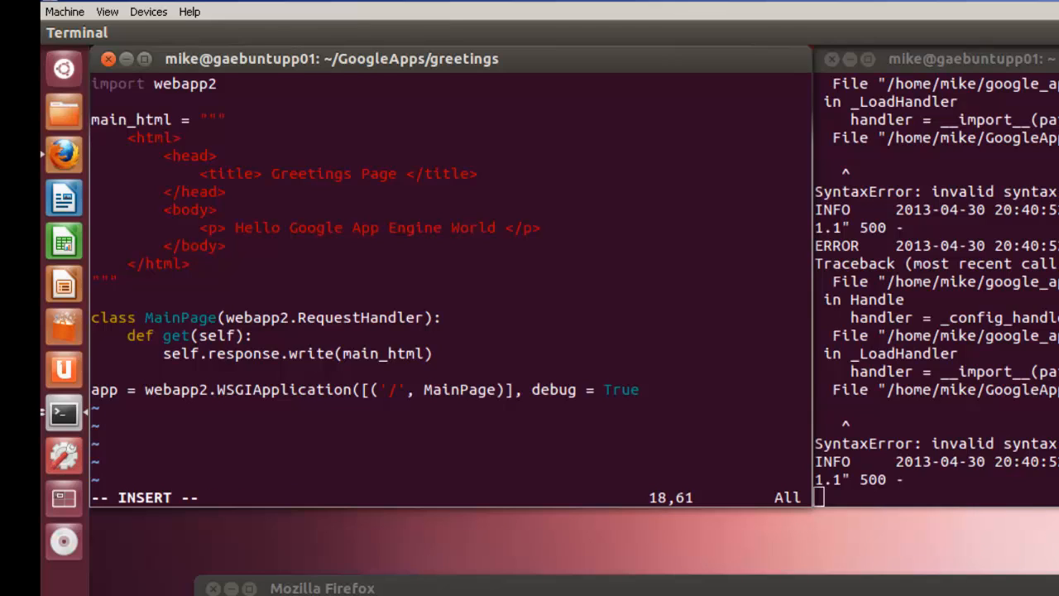
pyautogui.write(')')
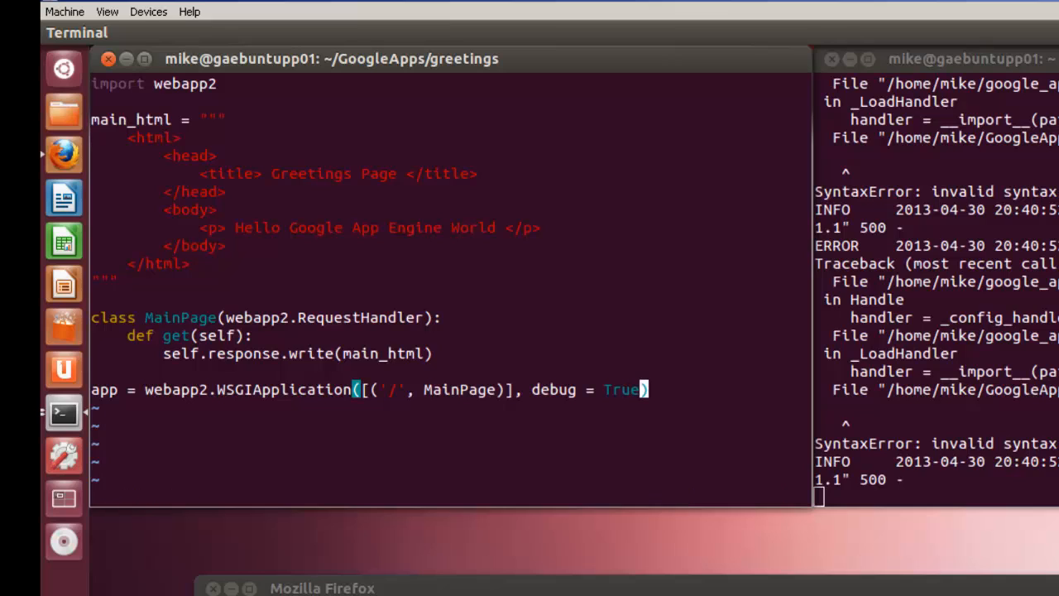
pyautogui.write(':w')
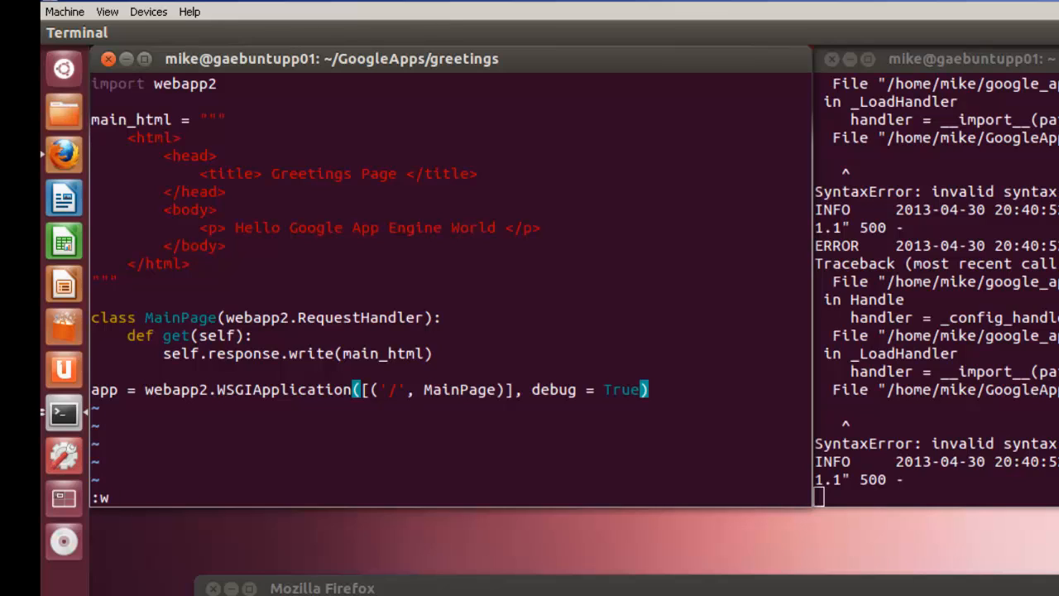
pyautogui.press('Return')
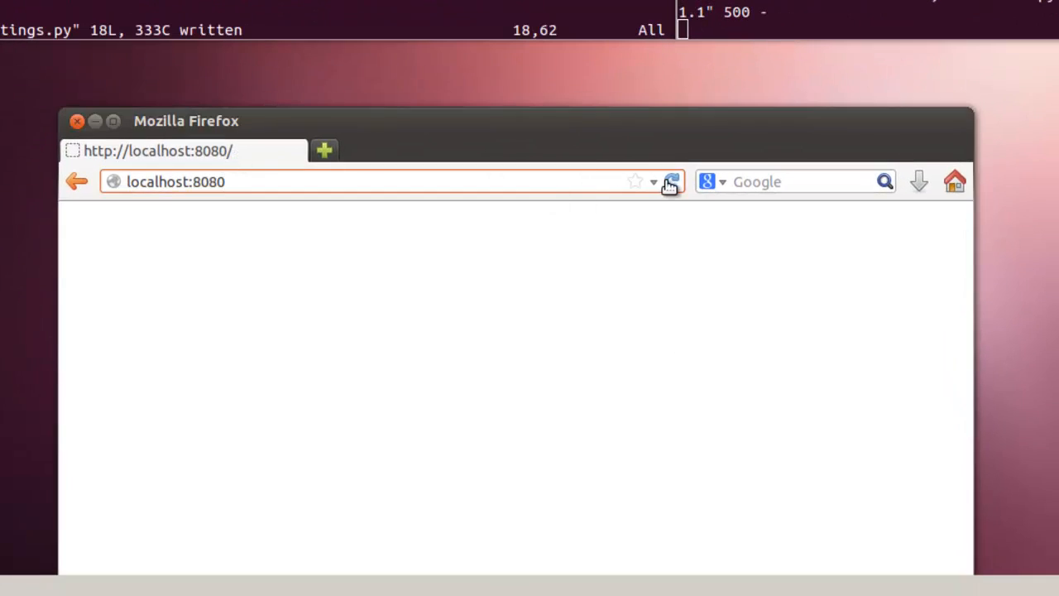
# Reload the localhost:8080 Greetings Page in Firefox to show Hello Google App Engine World
pyautogui.click(671, 181)
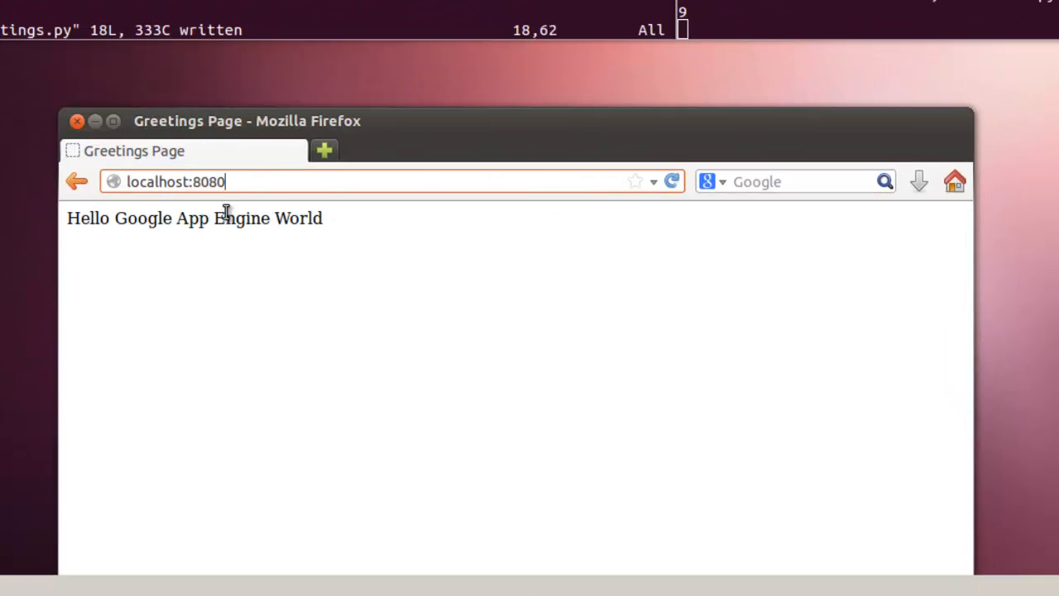
pyautogui.moveTo(287, 224)
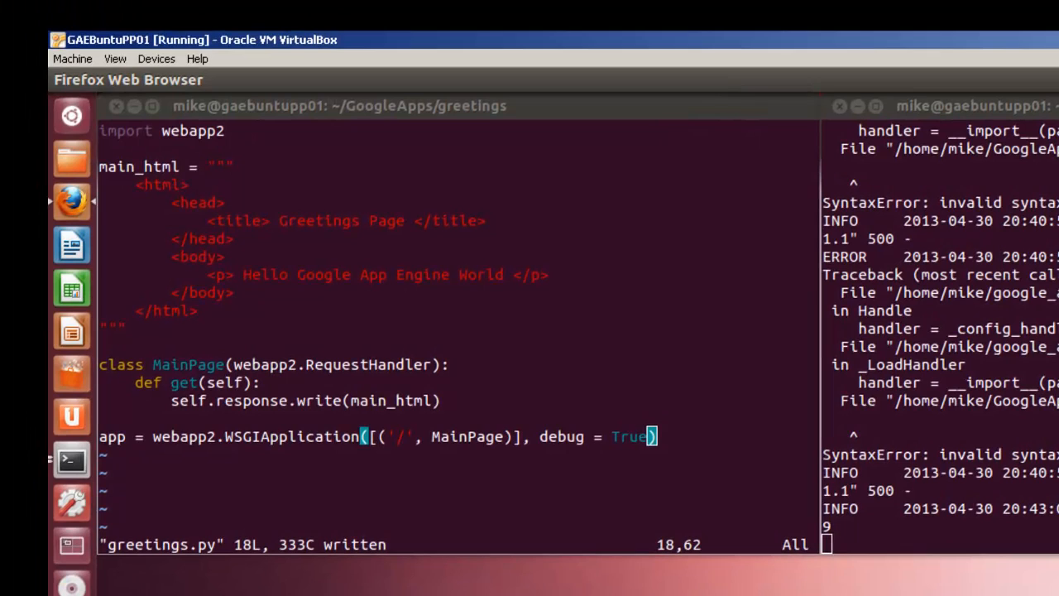
pyautogui.moveTo(405, 308)
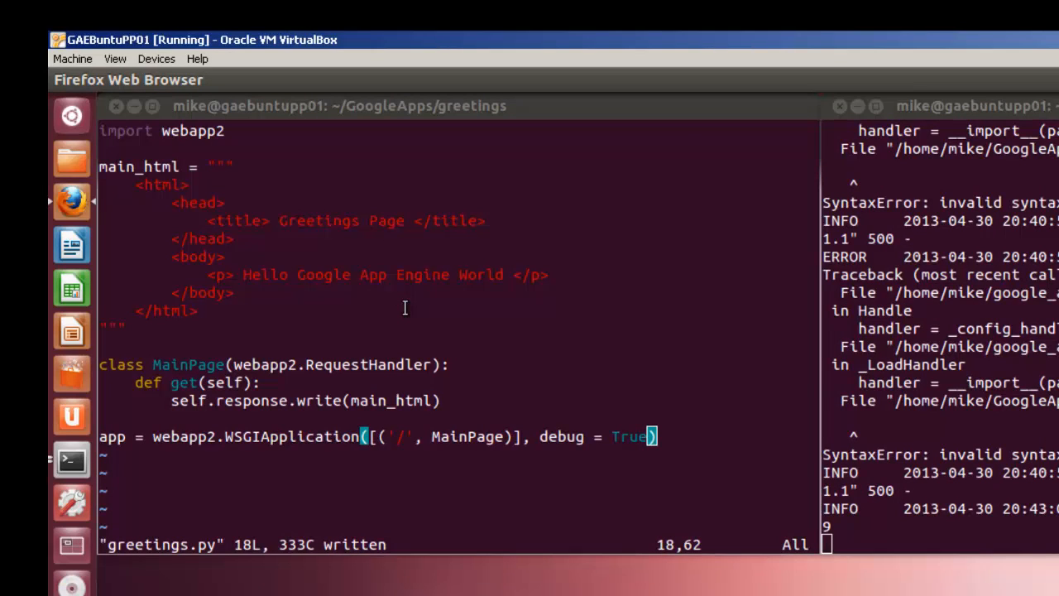
pyautogui.moveTo(259, 254)
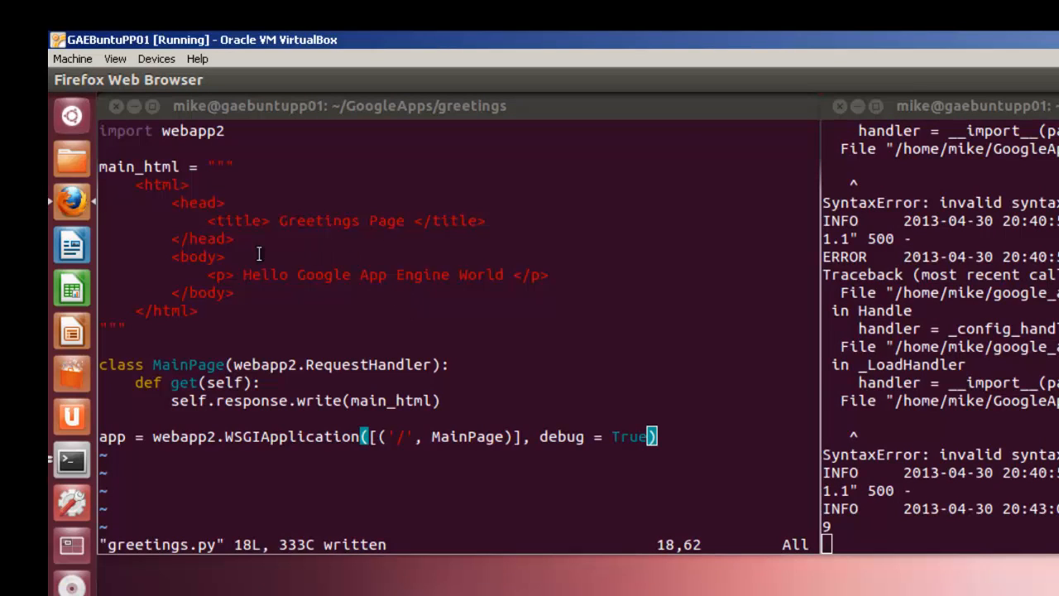
pyautogui.moveTo(235, 255)
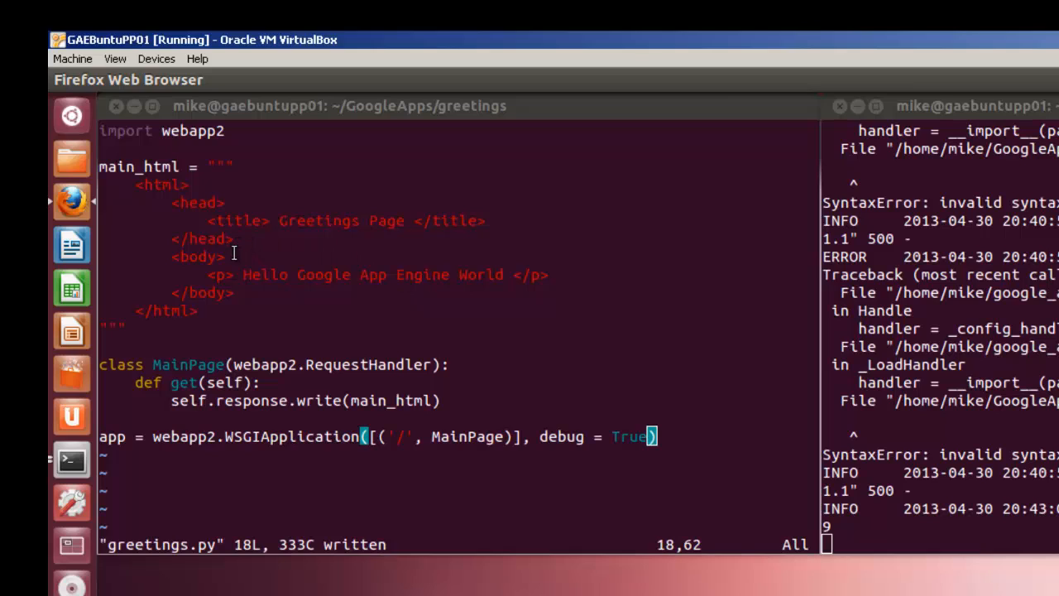
pyautogui.moveTo(556, 273)
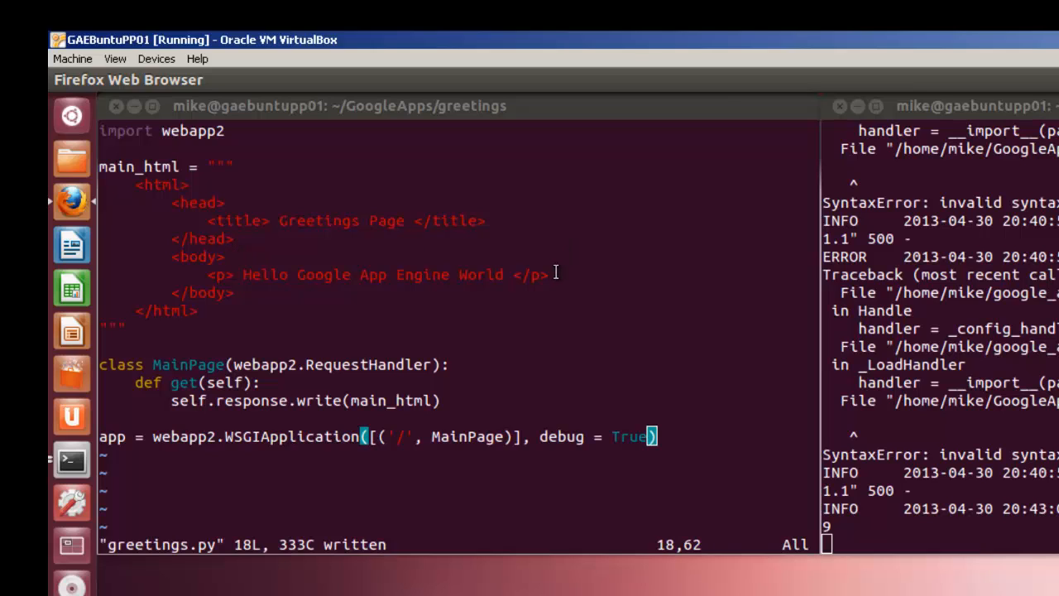
# Bring the greetings.py vim editor to the front for adding the name form
pyautogui.click(455, 105)
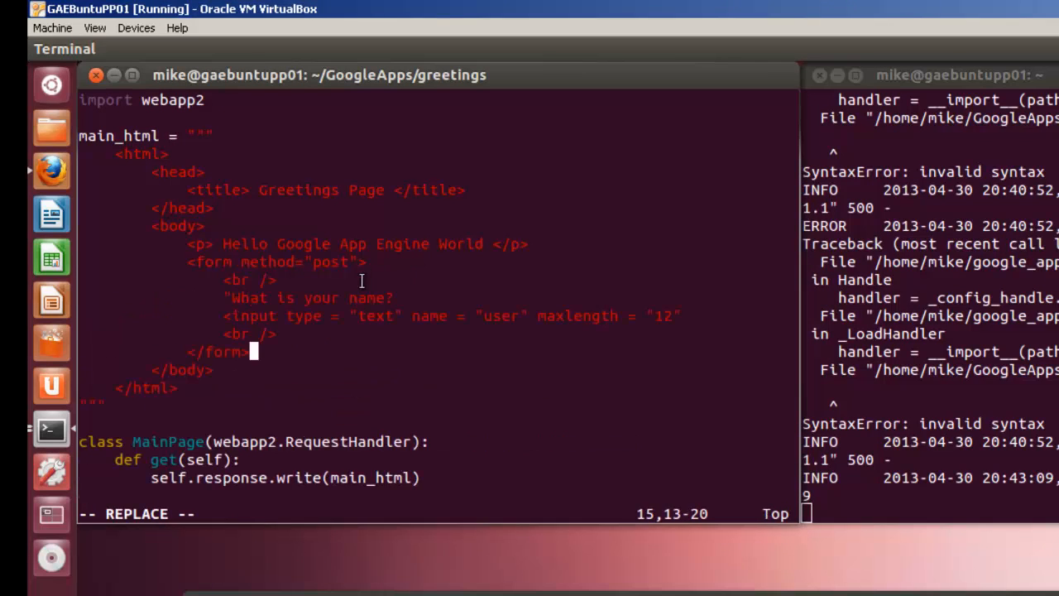
pyautogui.moveTo(324, 262)
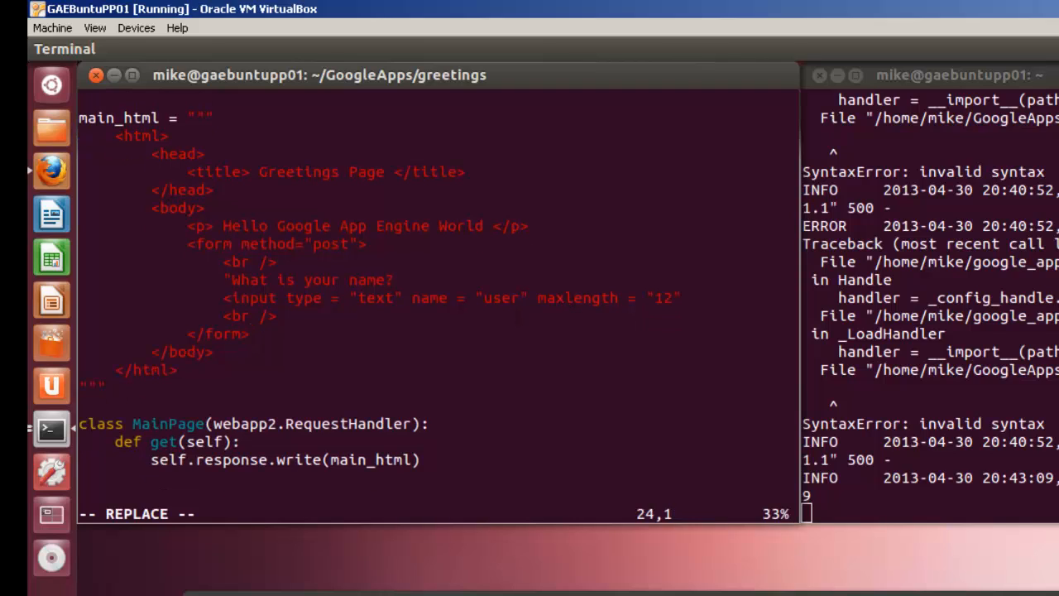
# Finish the post handler writing 'Greetings from your computer' plus the name, and save with :w
pyautogui.press('Right')
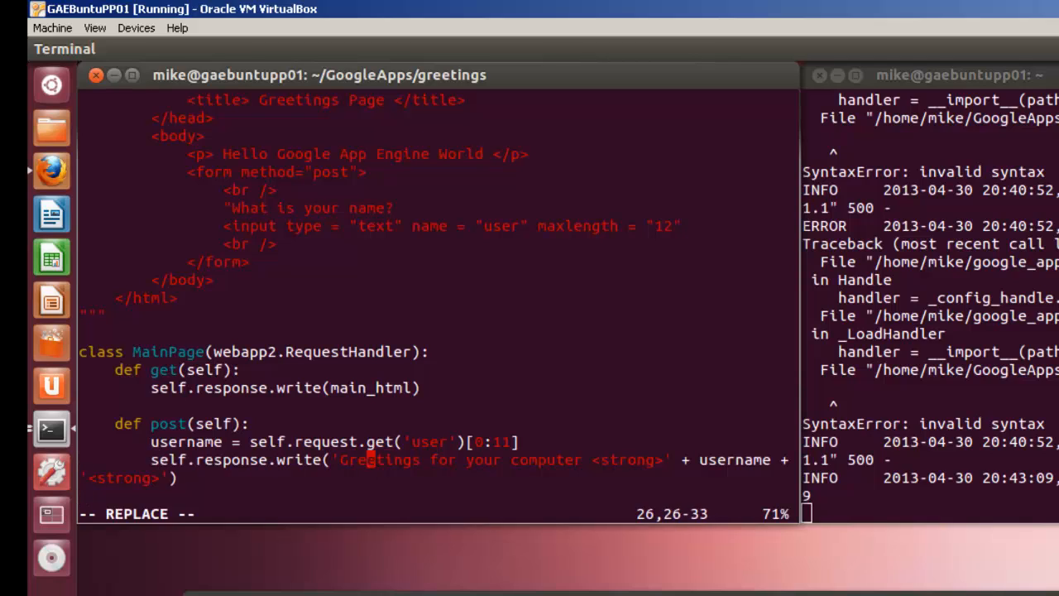
pyautogui.write('from')
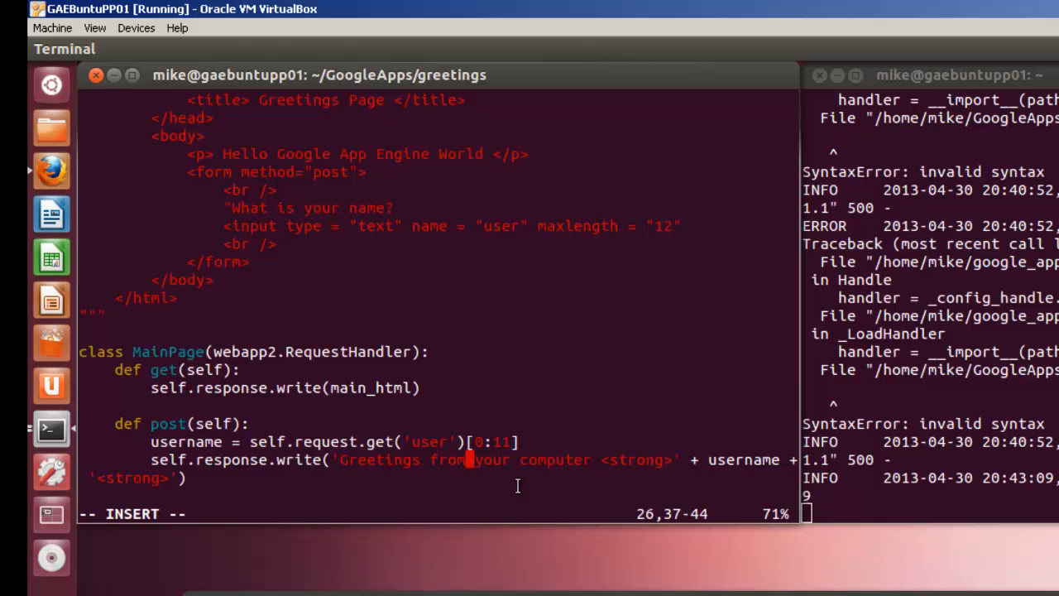
pyautogui.moveTo(295, 488)
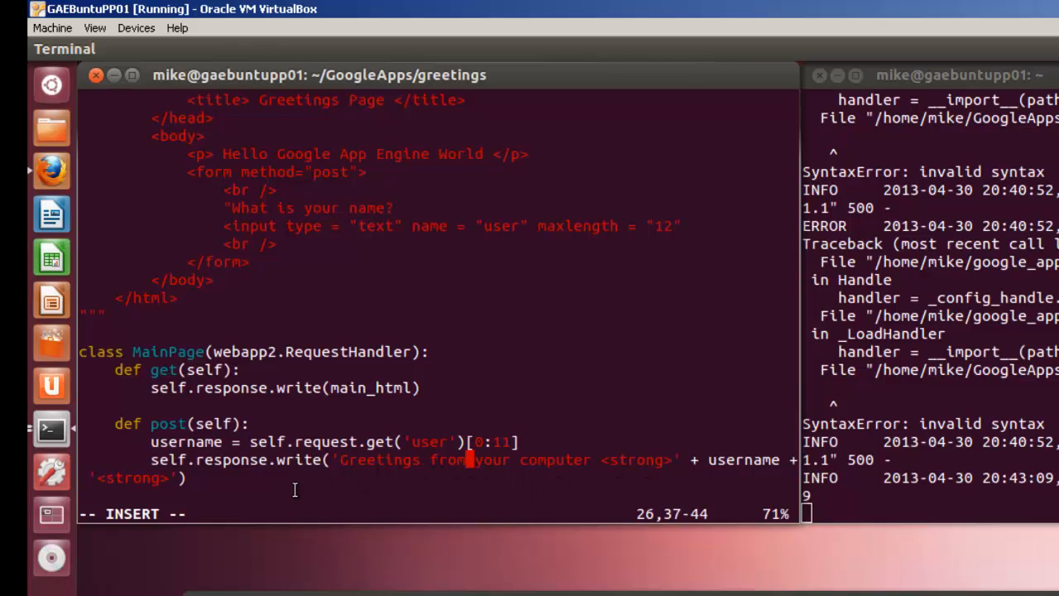
pyautogui.press('Escape')
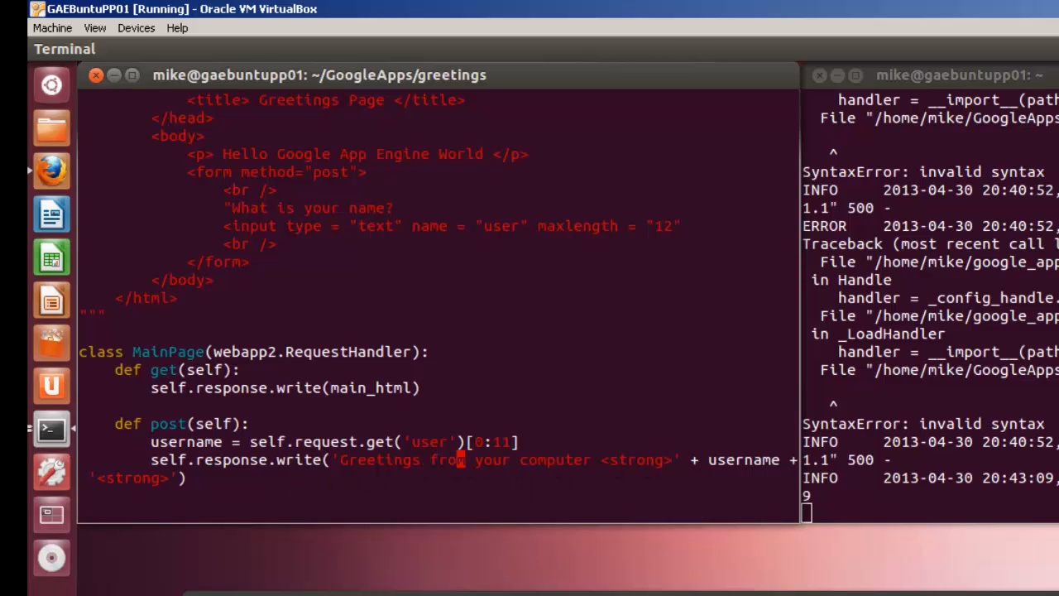
pyautogui.write(':w')
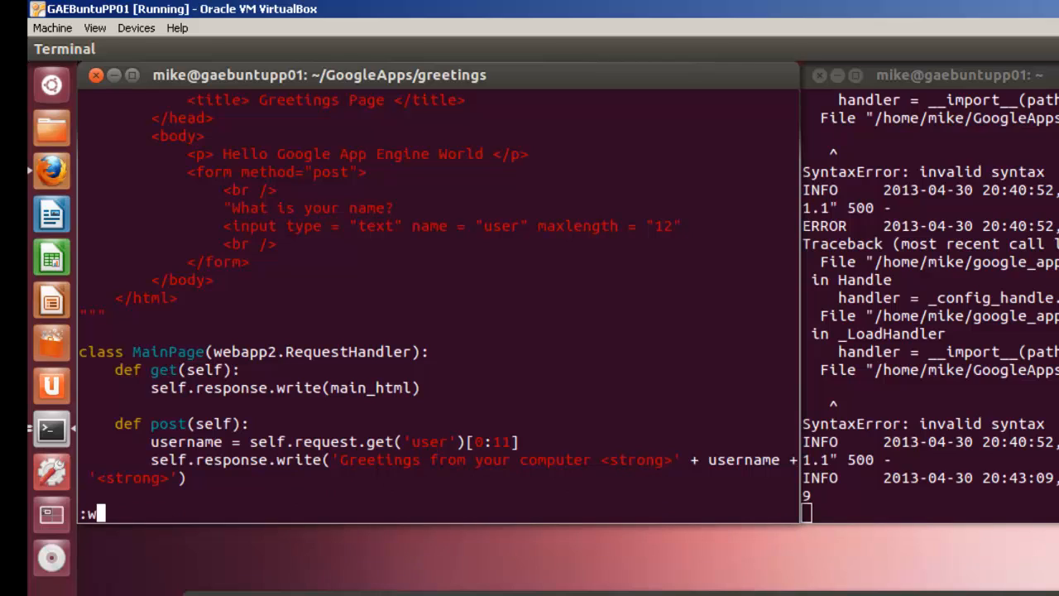
pyautogui.moveTo(729, 555)
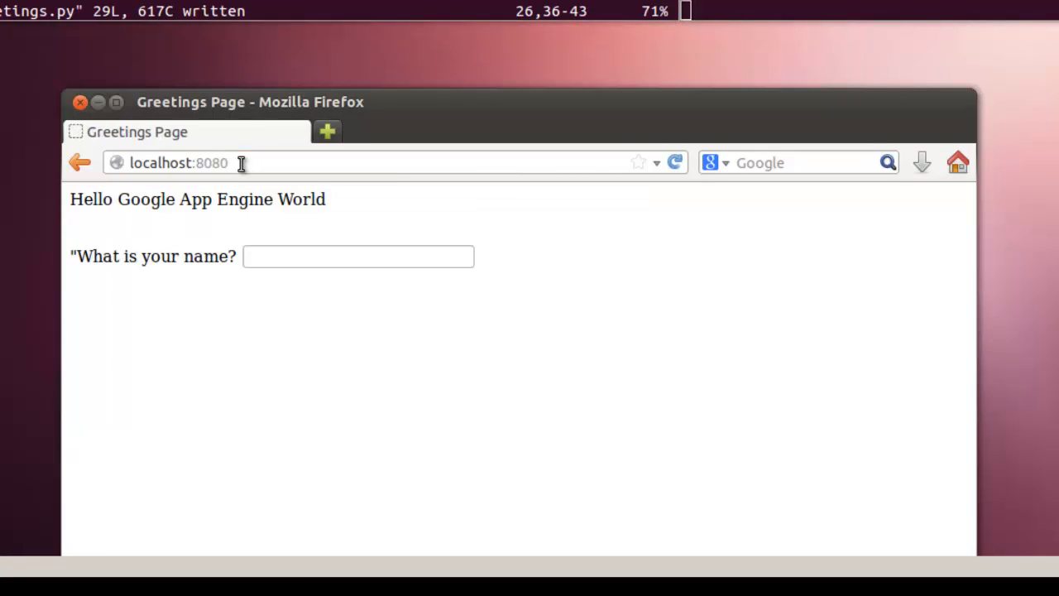
# Submit the name mike in the localhost:8080 greeting form
pyautogui.click(358, 256)
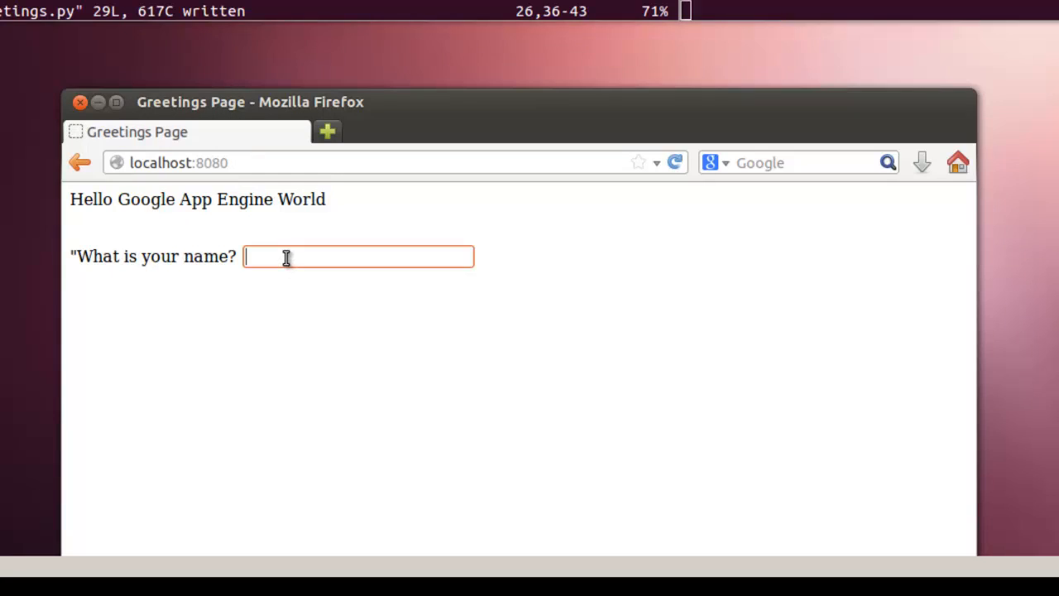
pyautogui.write('mike')
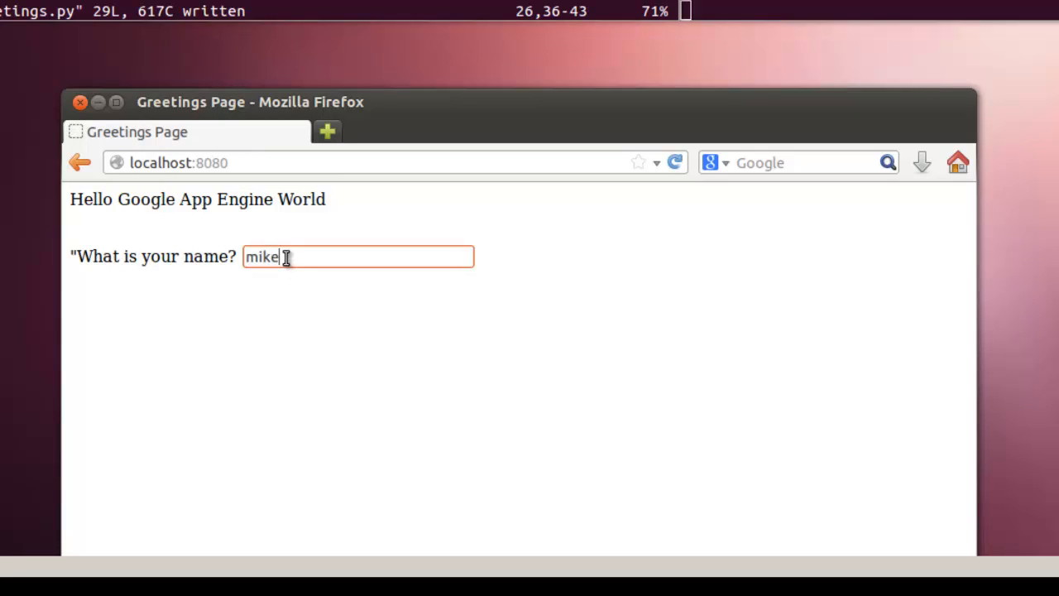
pyautogui.press('Return')
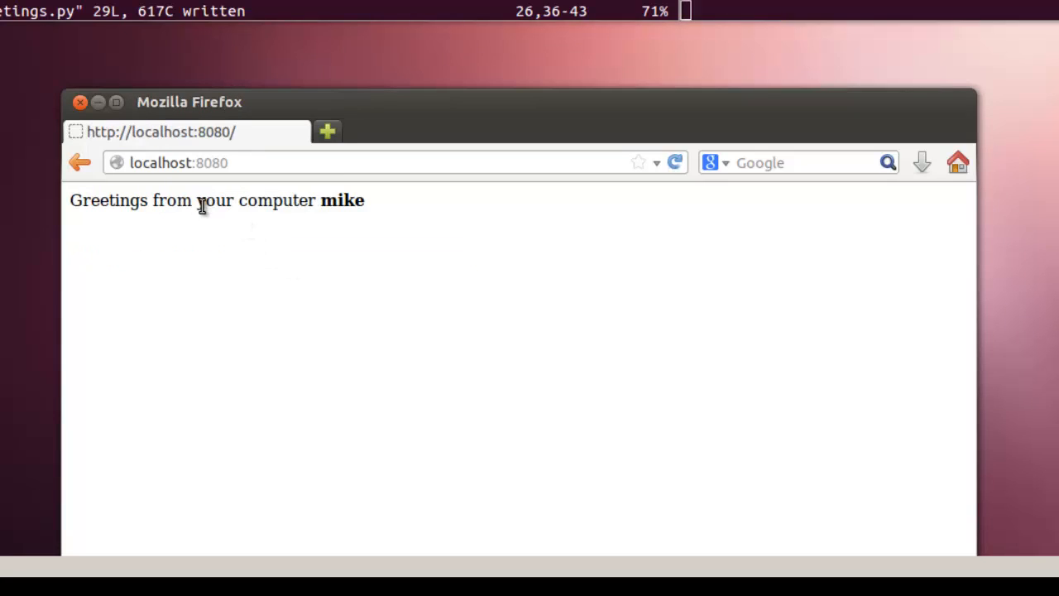
pyautogui.moveTo(317, 201)
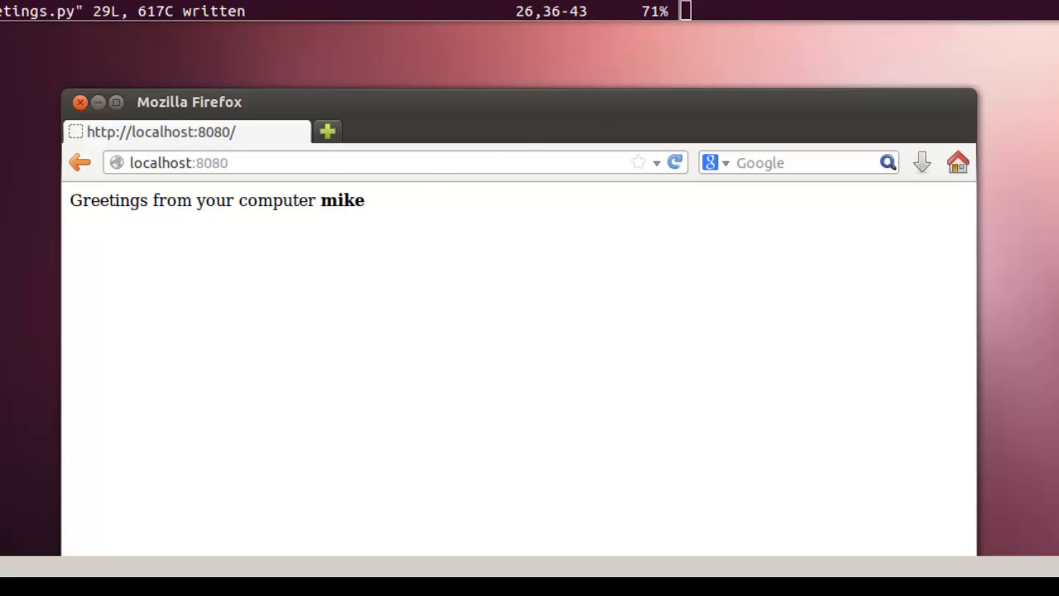
pyautogui.moveTo(803, 4)
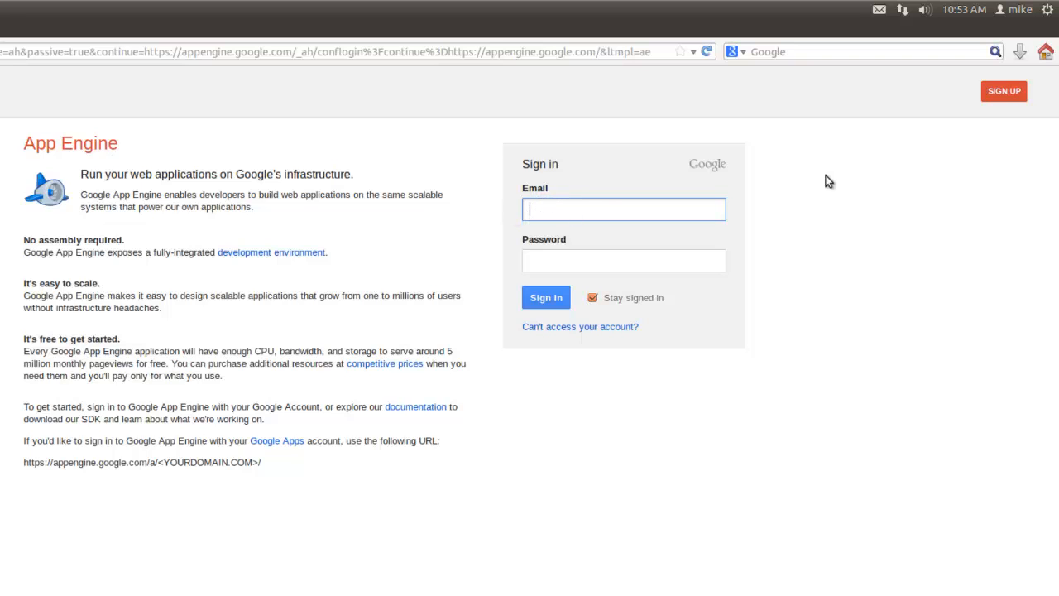
pyautogui.moveTo(1004, 91)
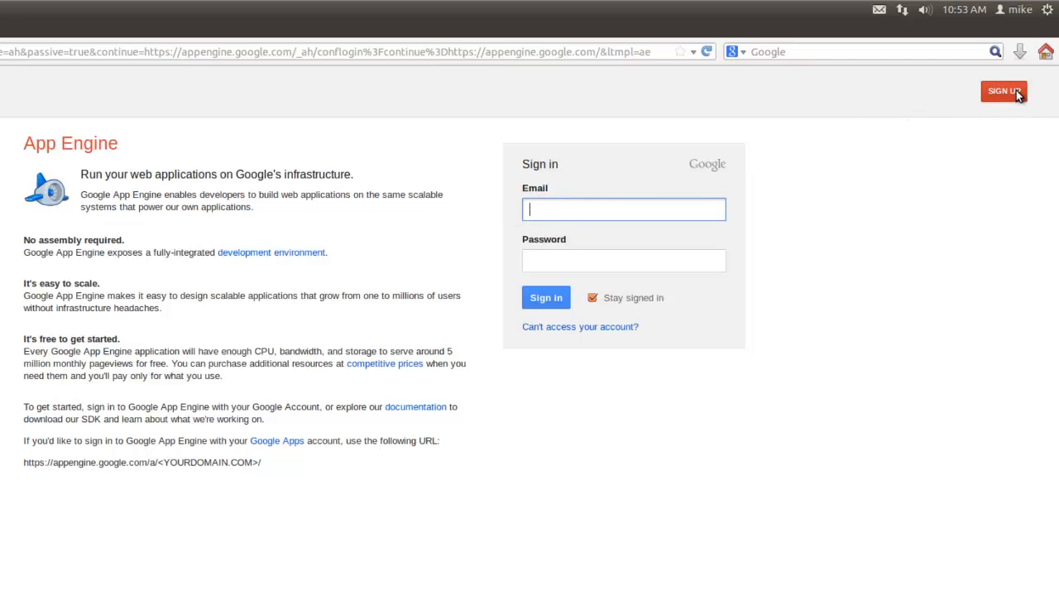
# Open the Google account sign-up form, then return to signing in with an existing account
pyautogui.click(1004, 91)
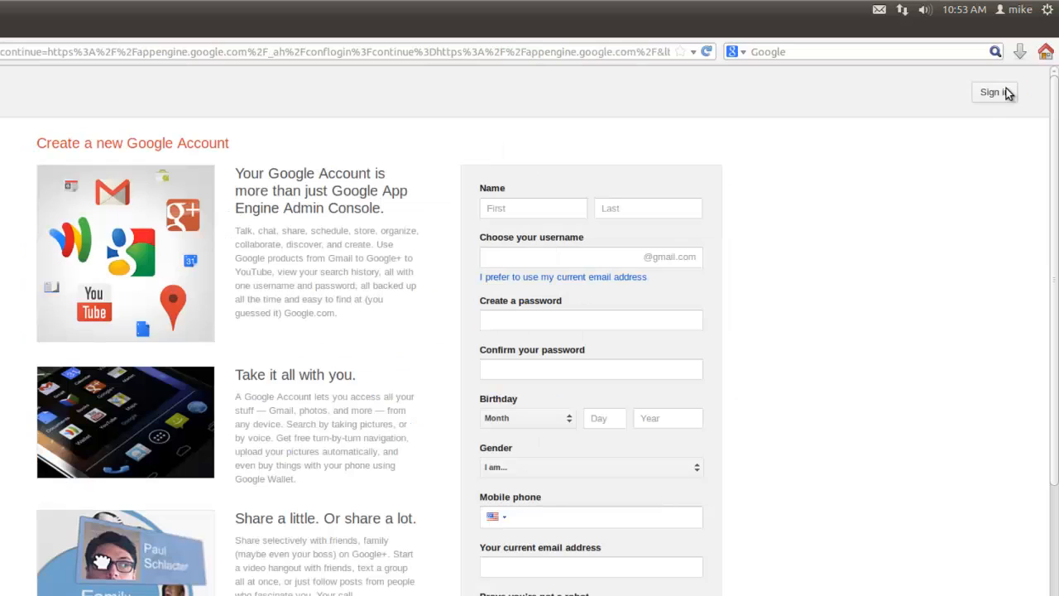
pyautogui.moveTo(546, 447)
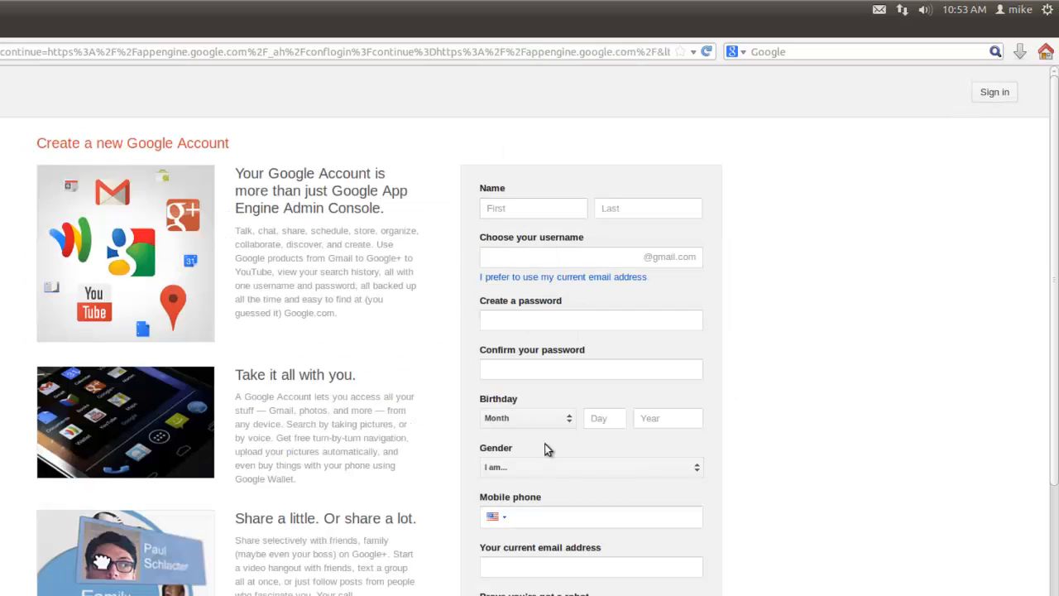
pyautogui.click(605, 517)
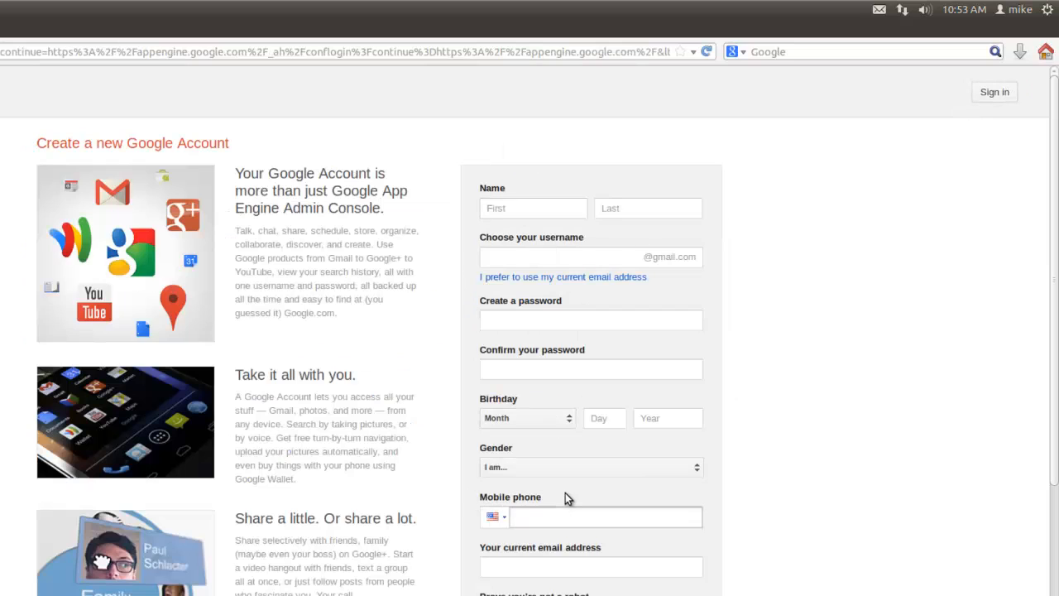
pyautogui.moveTo(684, 493)
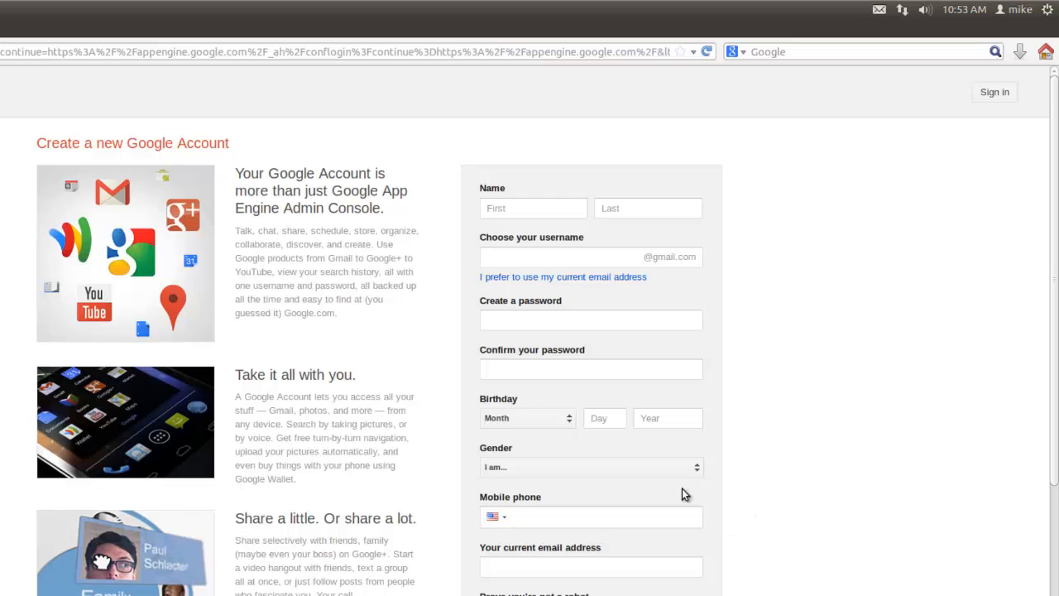
pyautogui.moveTo(538, 539)
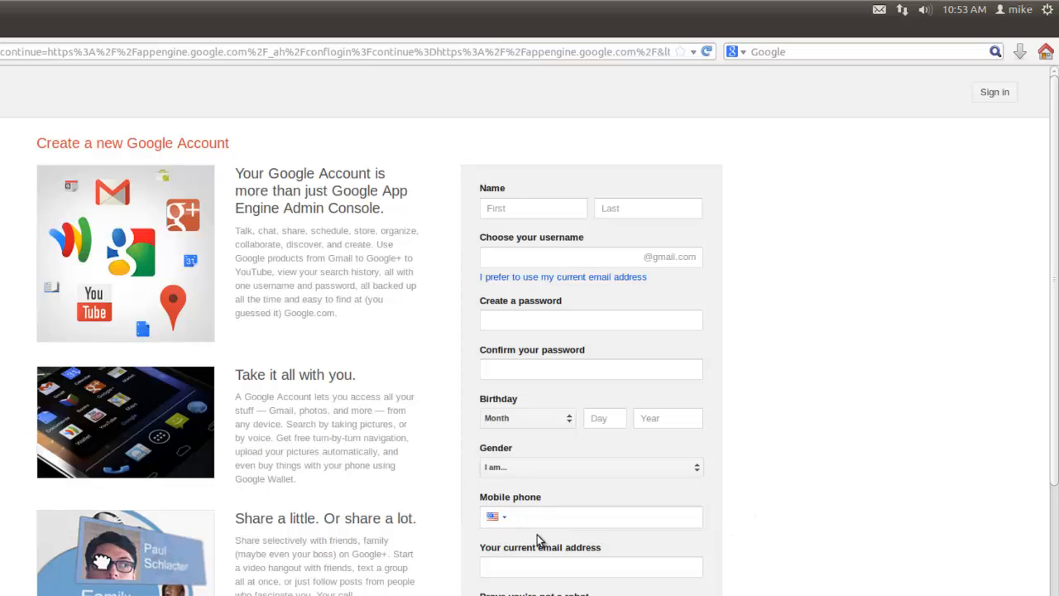
pyautogui.moveTo(450, 564)
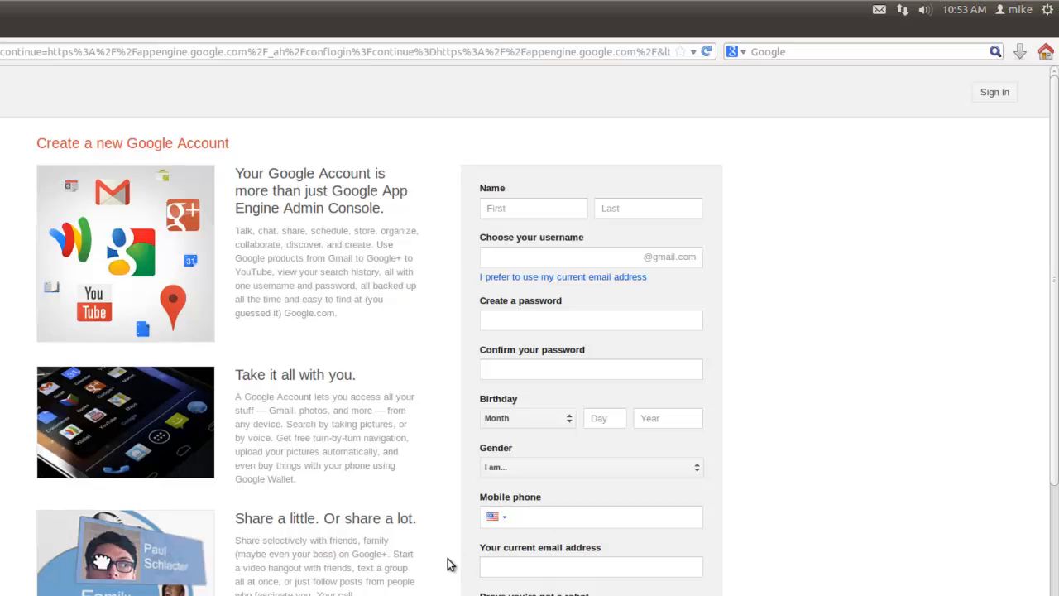
pyautogui.moveTo(501, 536)
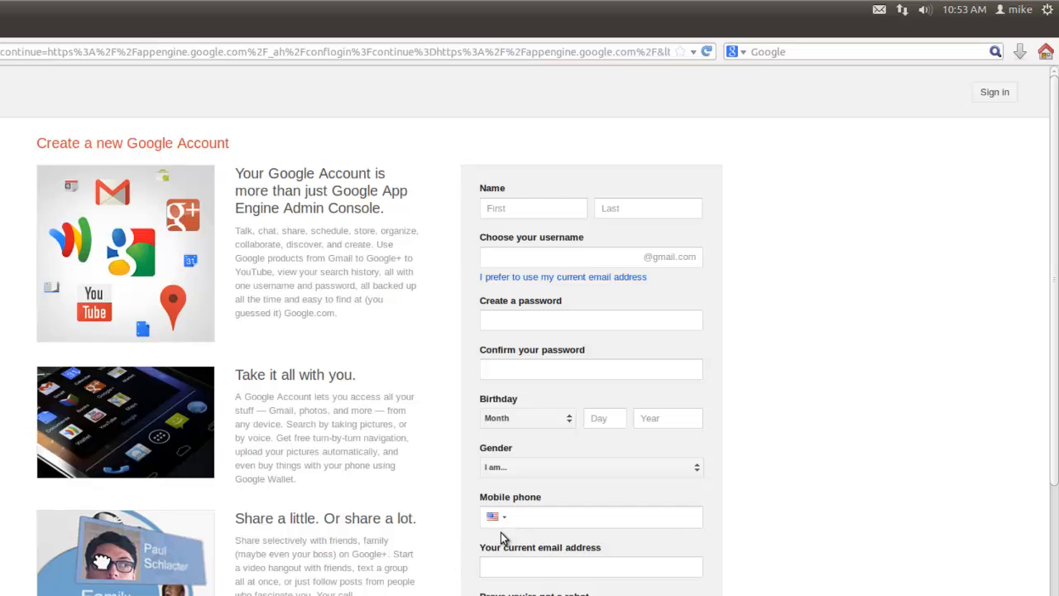
pyautogui.click(604, 516)
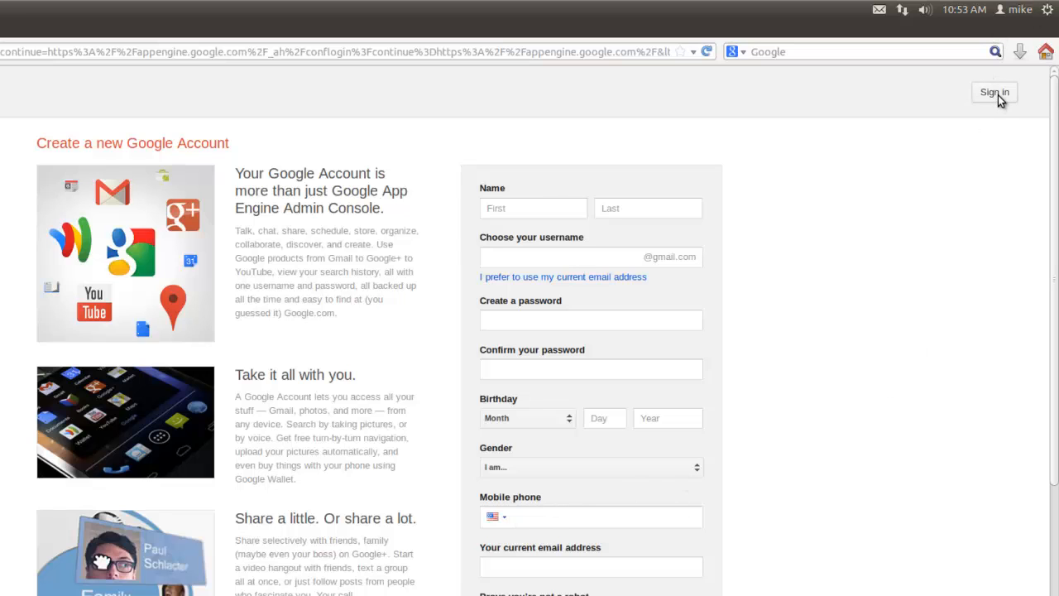
pyautogui.click(994, 92)
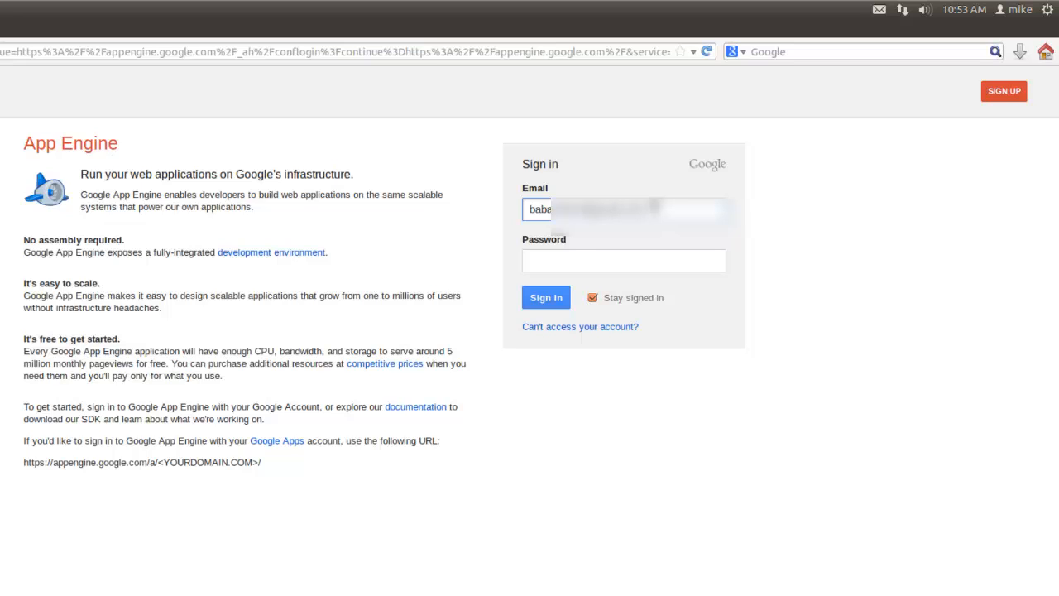
# Sign in to App Engine and begin registering a new application
pyautogui.click(546, 297)
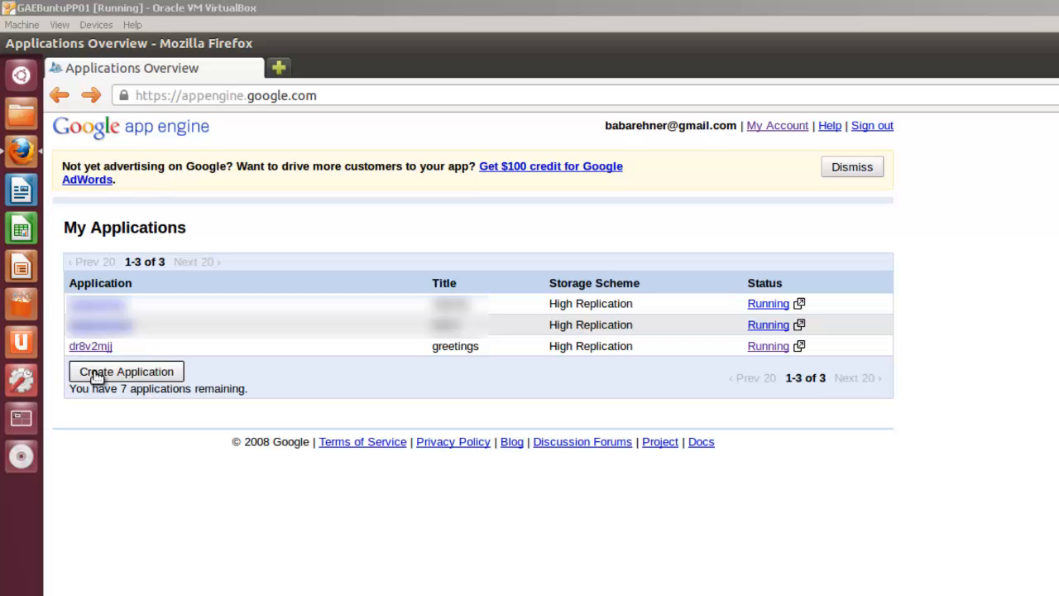
pyautogui.click(125, 372)
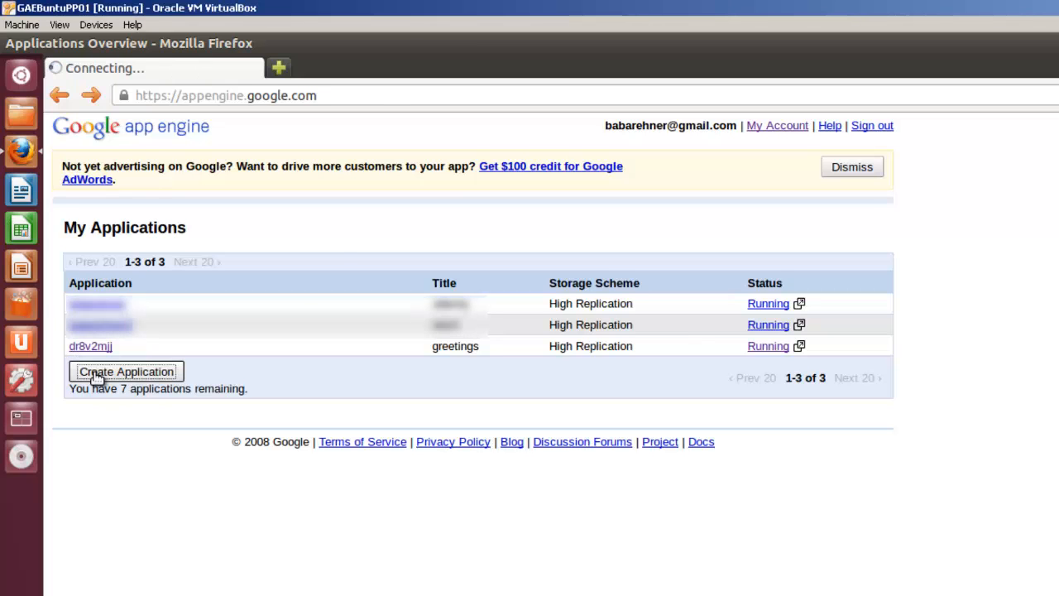
# Register a new application with identifier ks3f9i, confirmed available, titled greetings
pyautogui.click(125, 371)
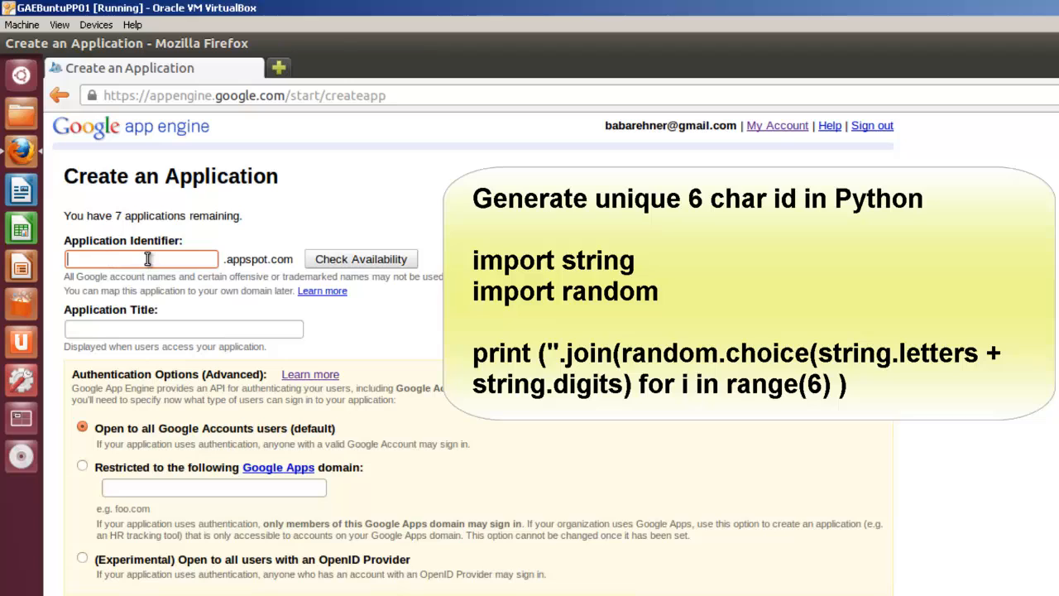
pyautogui.moveTo(116, 258)
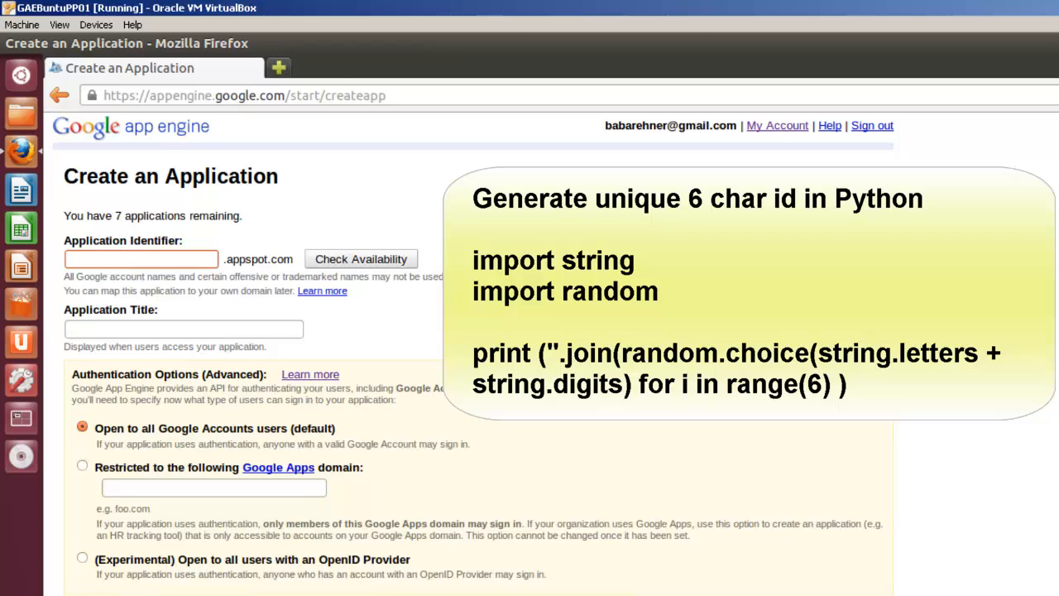
pyautogui.write('k')
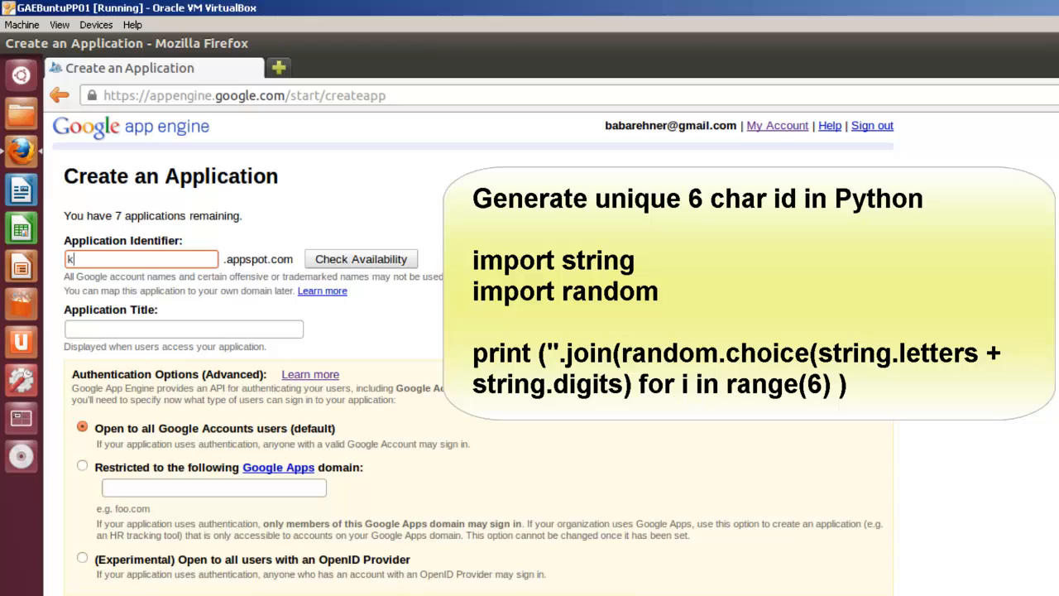
pyautogui.write('s')
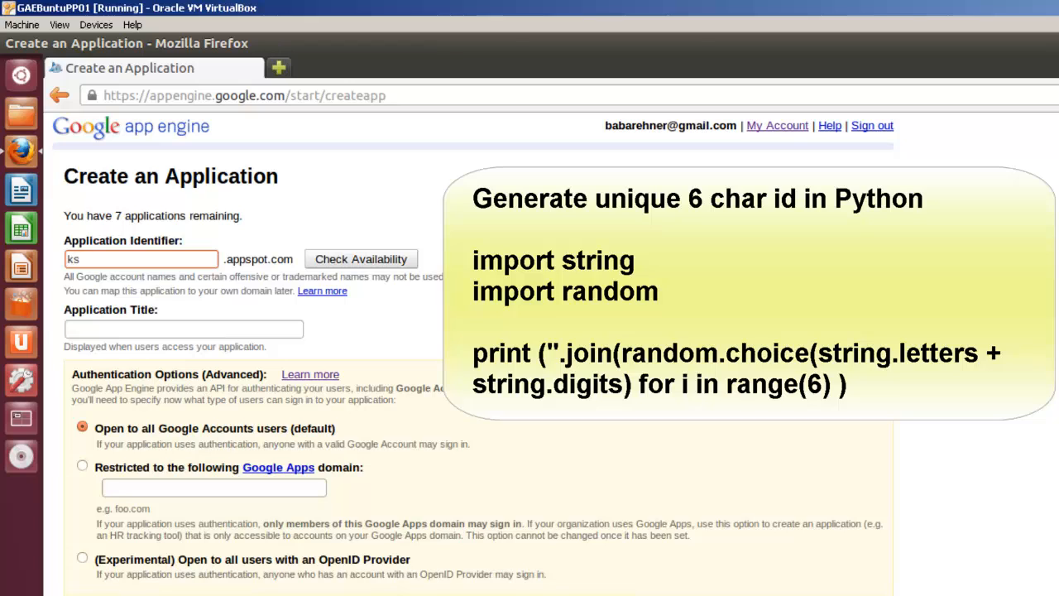
pyautogui.write('3f9')
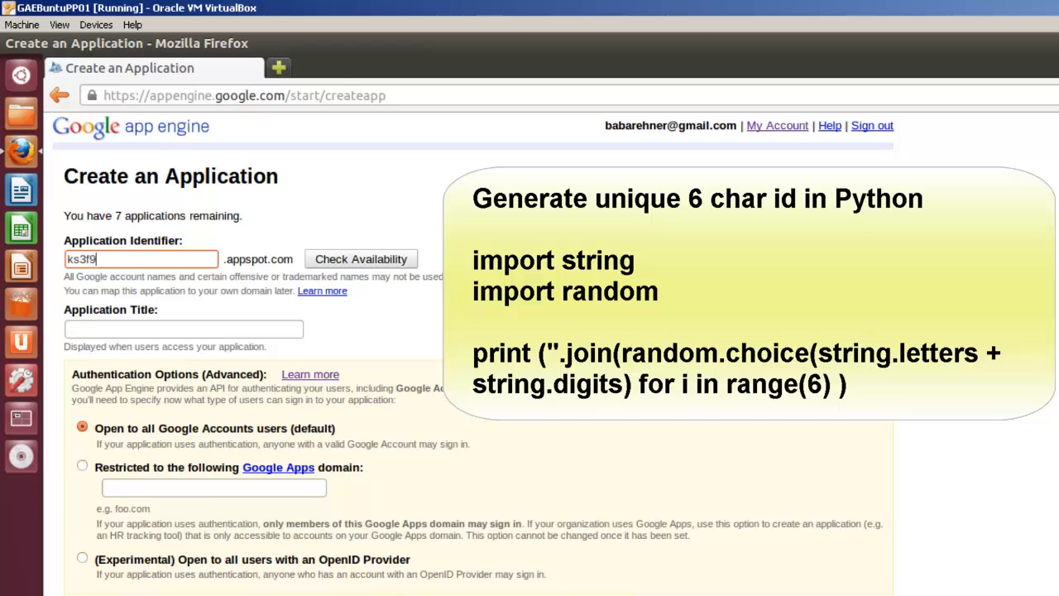
pyautogui.click(361, 259)
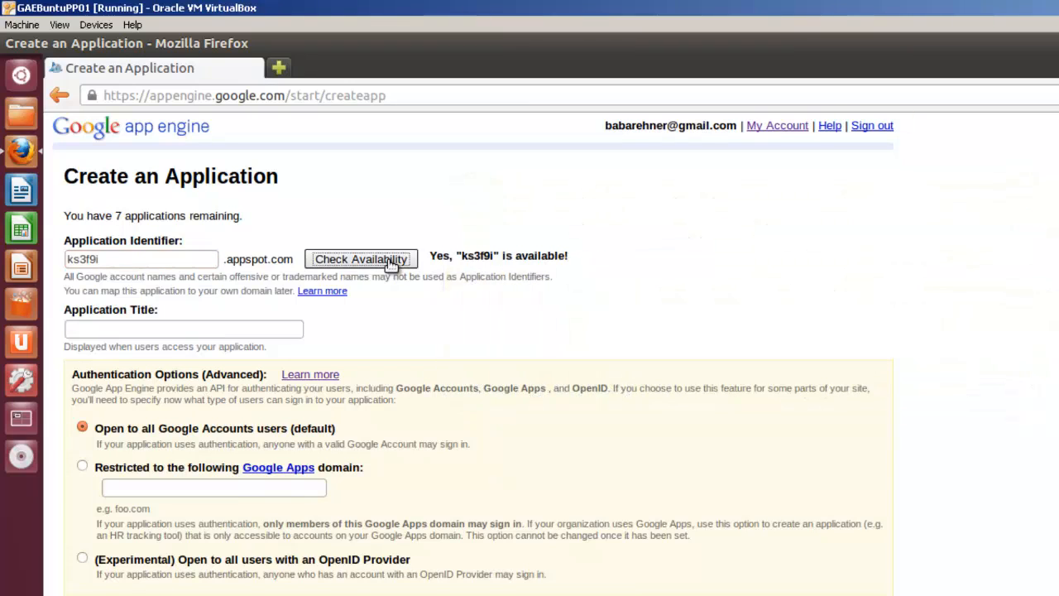
pyautogui.moveTo(160, 323)
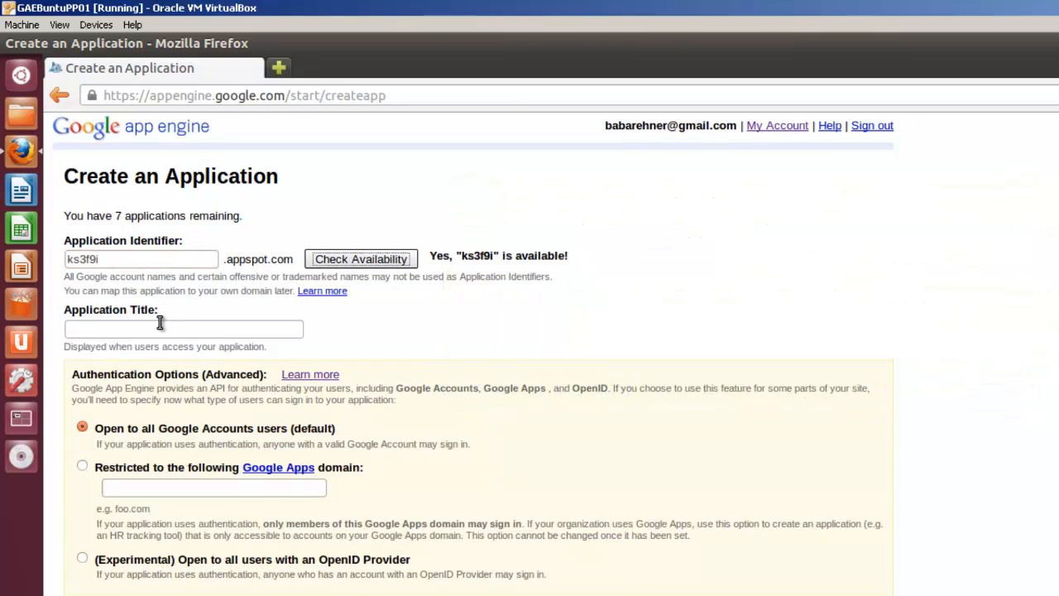
pyautogui.write('g')
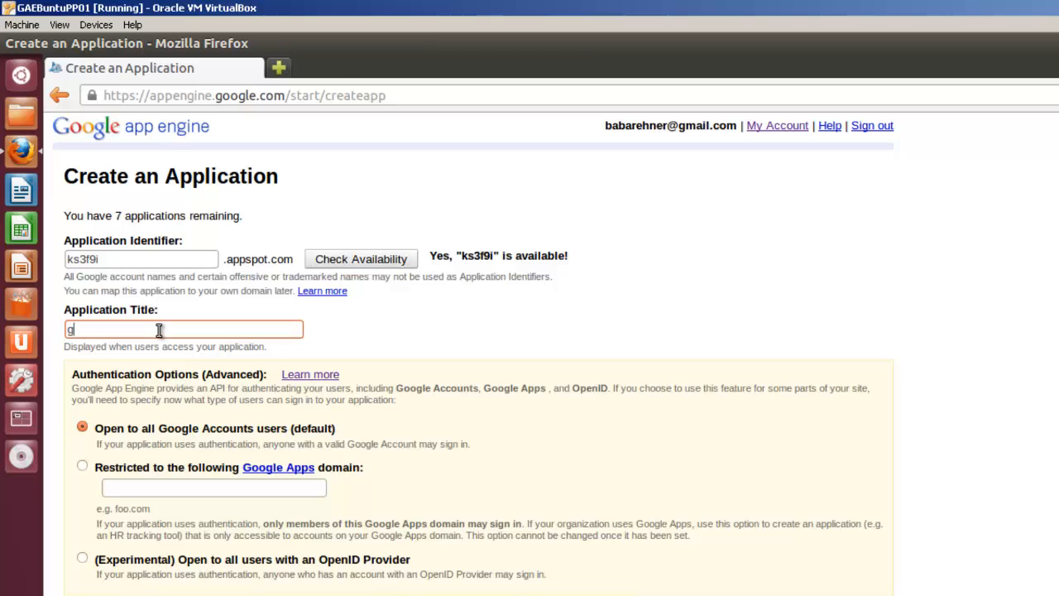
pyautogui.write('reeting')
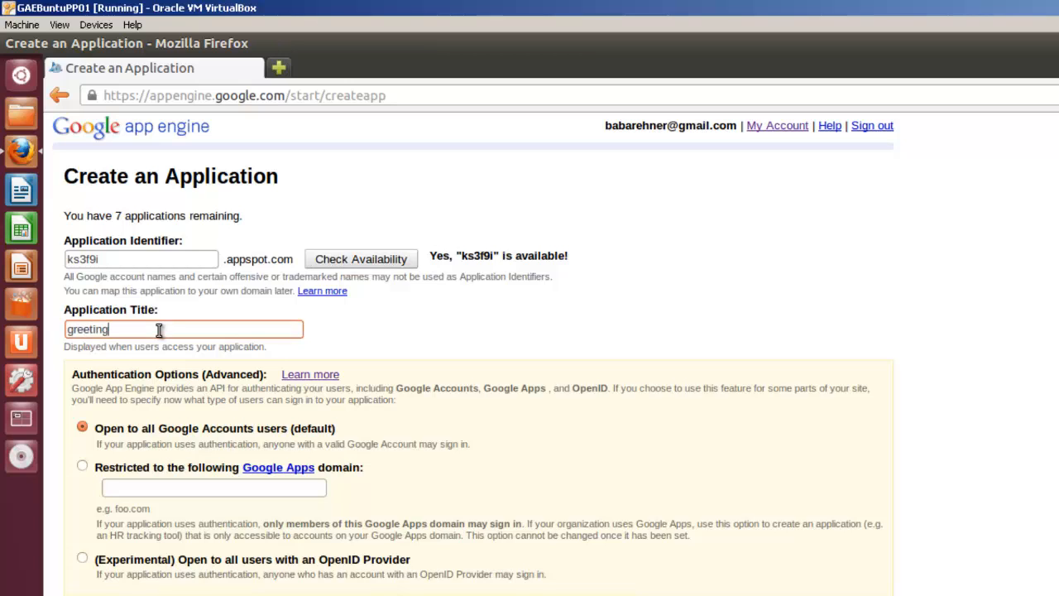
pyautogui.write('s')
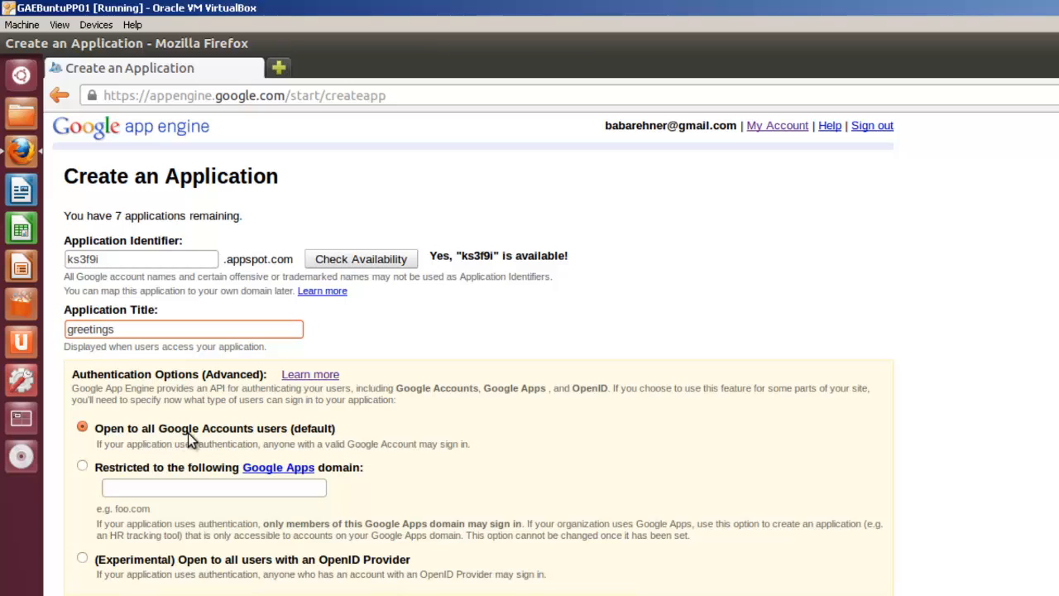
pyautogui.moveTo(138, 476)
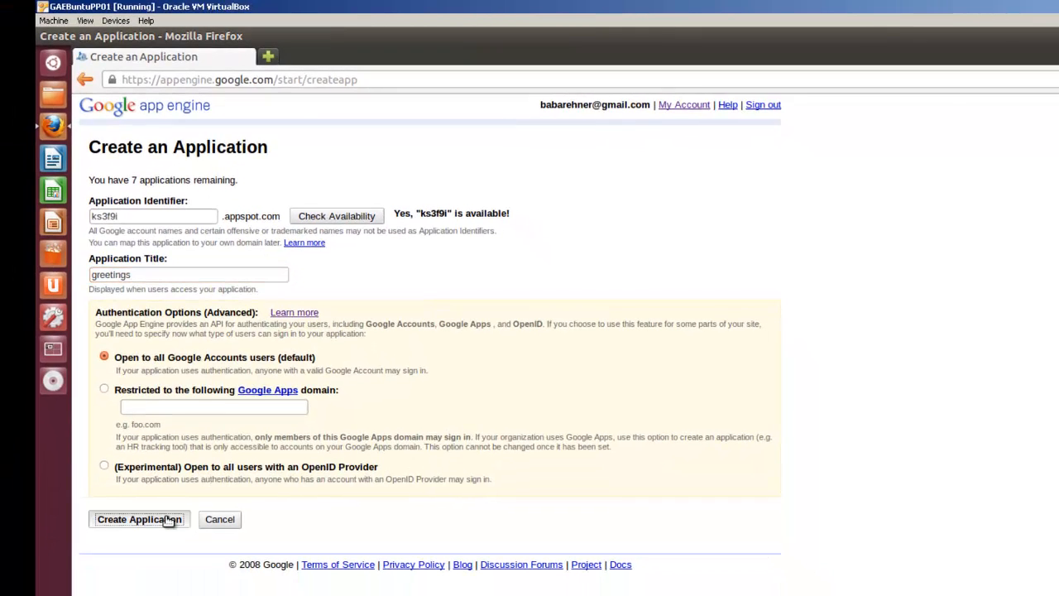
pyautogui.click(138, 519)
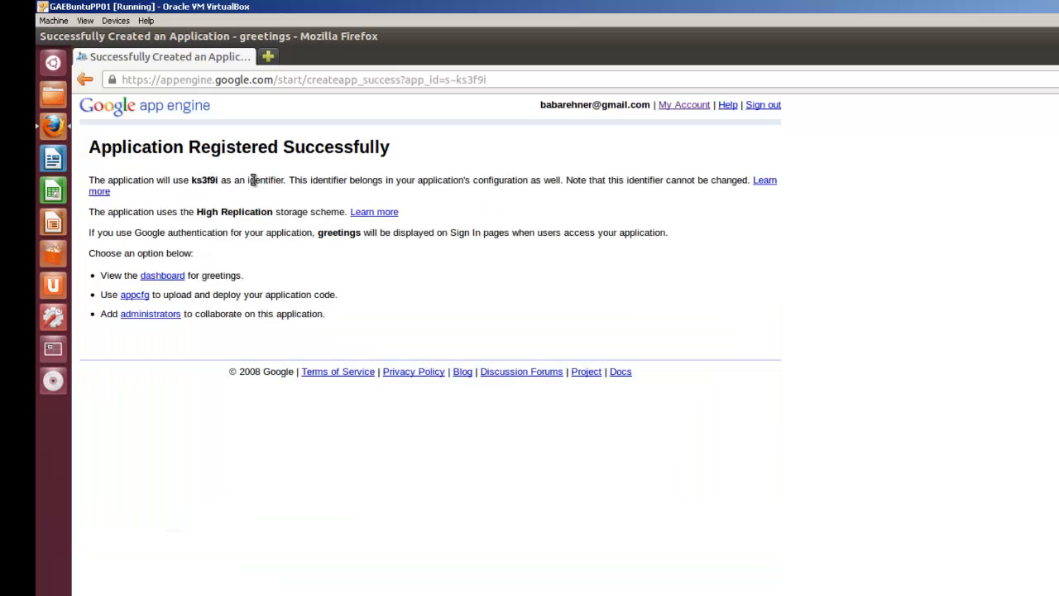
pyautogui.moveTo(230, 171)
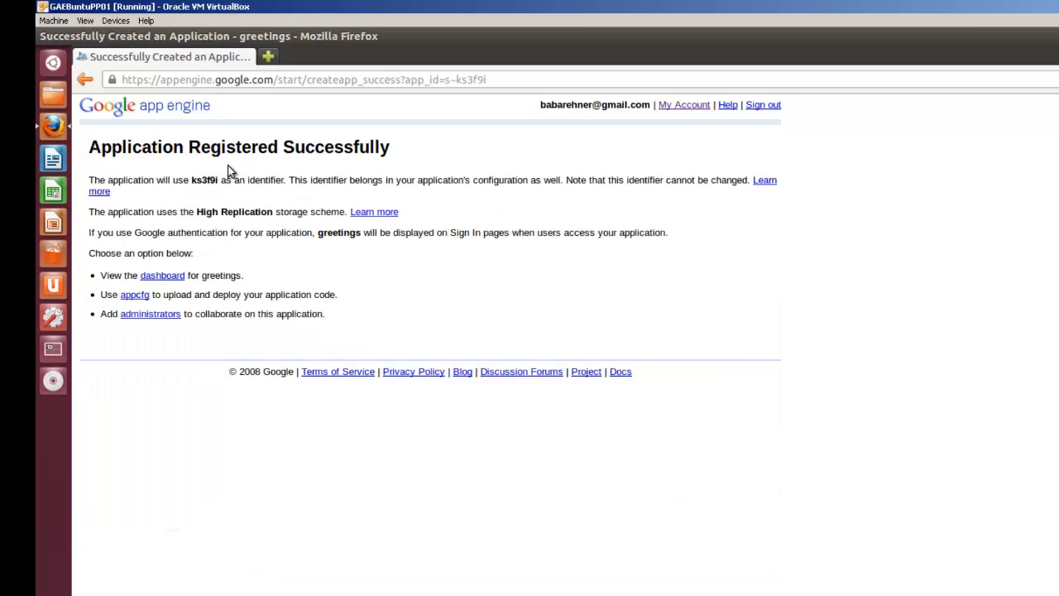
pyautogui.moveTo(546, 149)
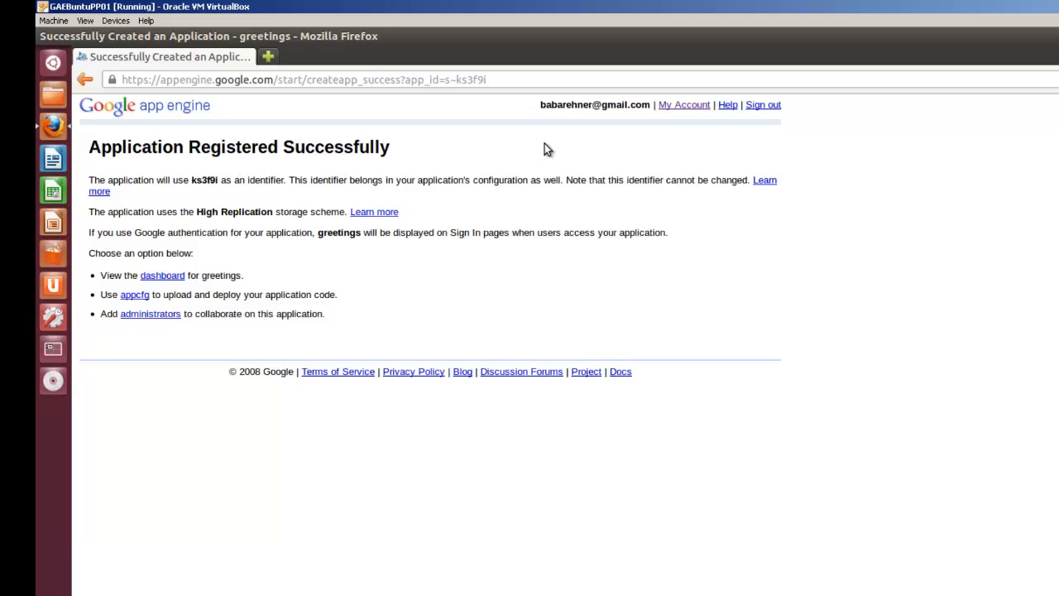
pyautogui.moveTo(764, 105)
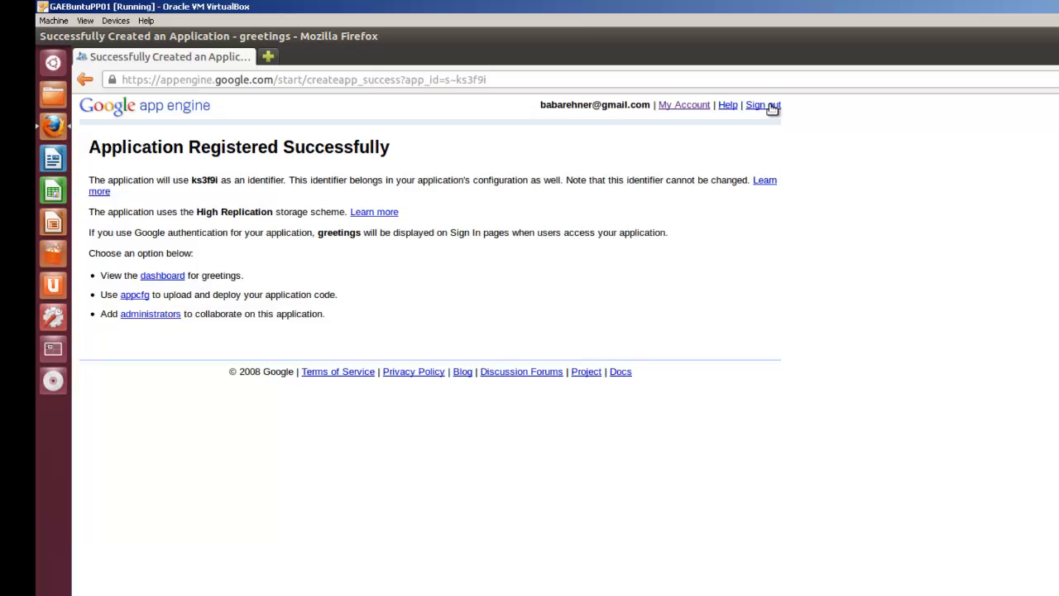
pyautogui.moveTo(194, 178)
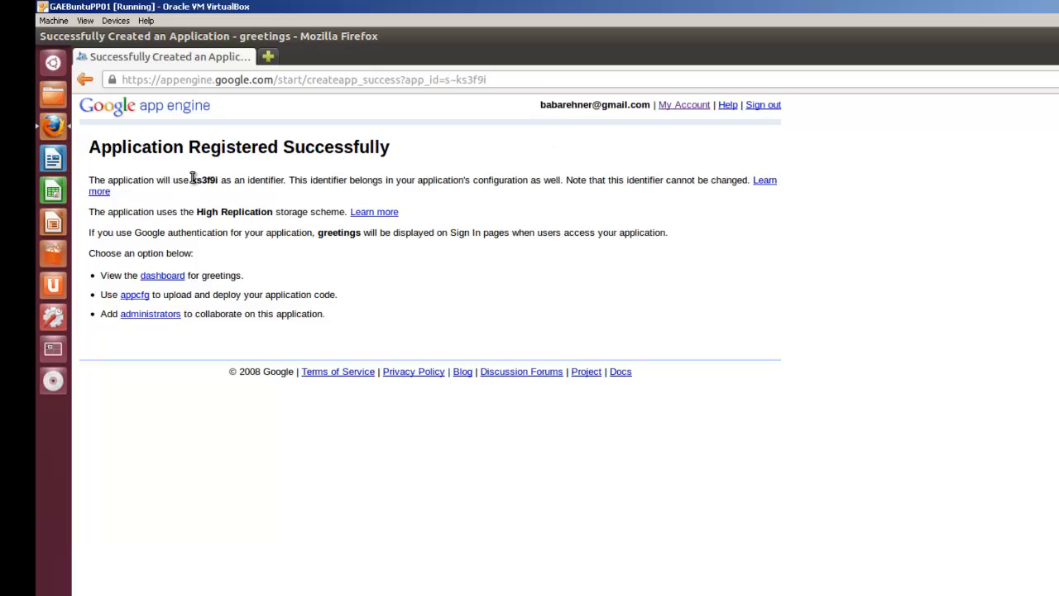
pyautogui.moveTo(722, 112)
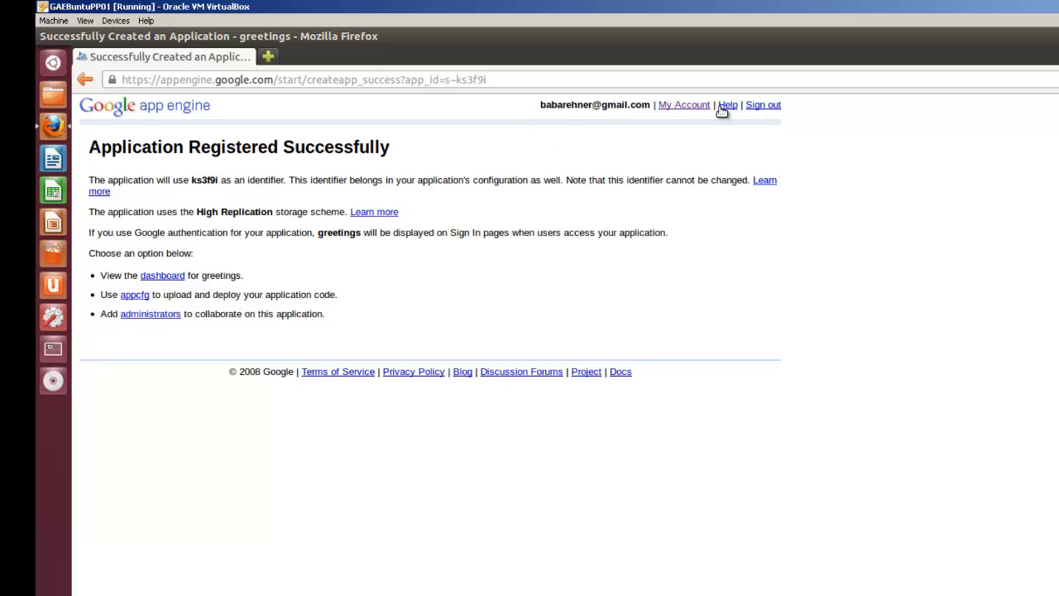
# Sign out of the App Engine account and close Firefox
pyautogui.click(762, 105)
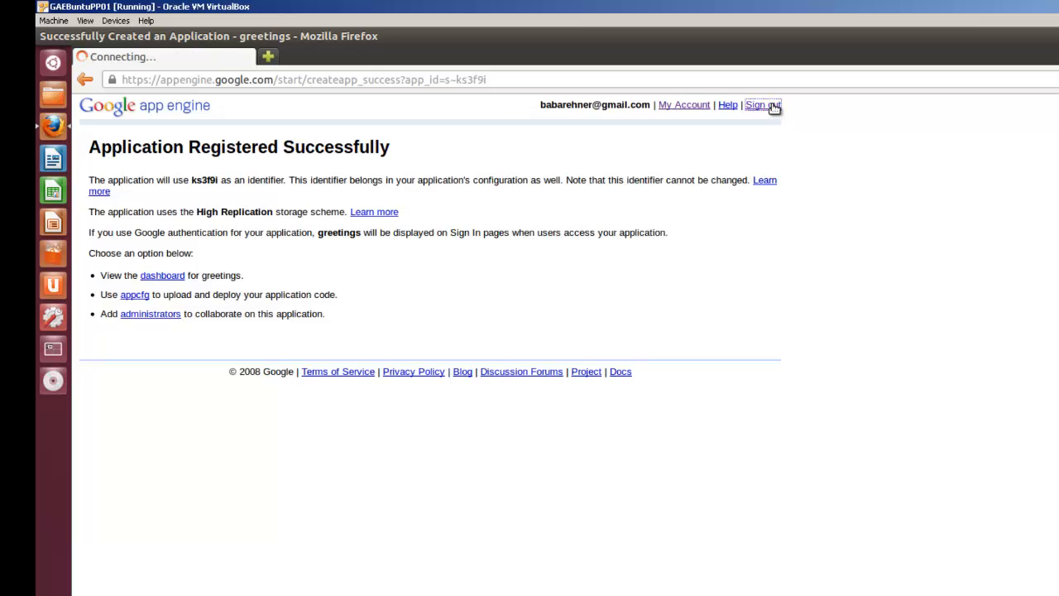
pyautogui.click(760, 104)
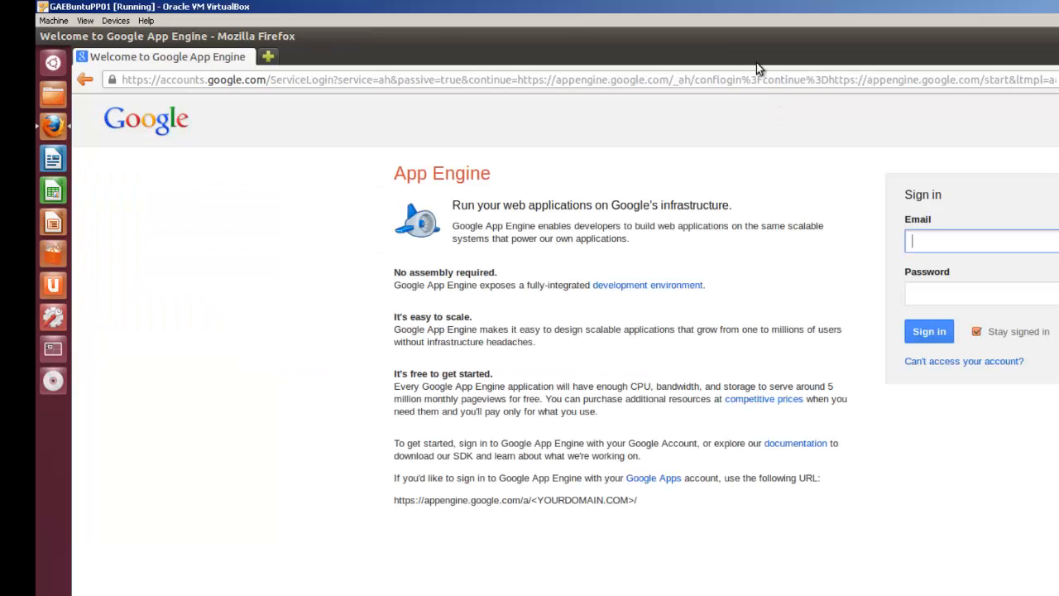
pyautogui.moveTo(120, 81)
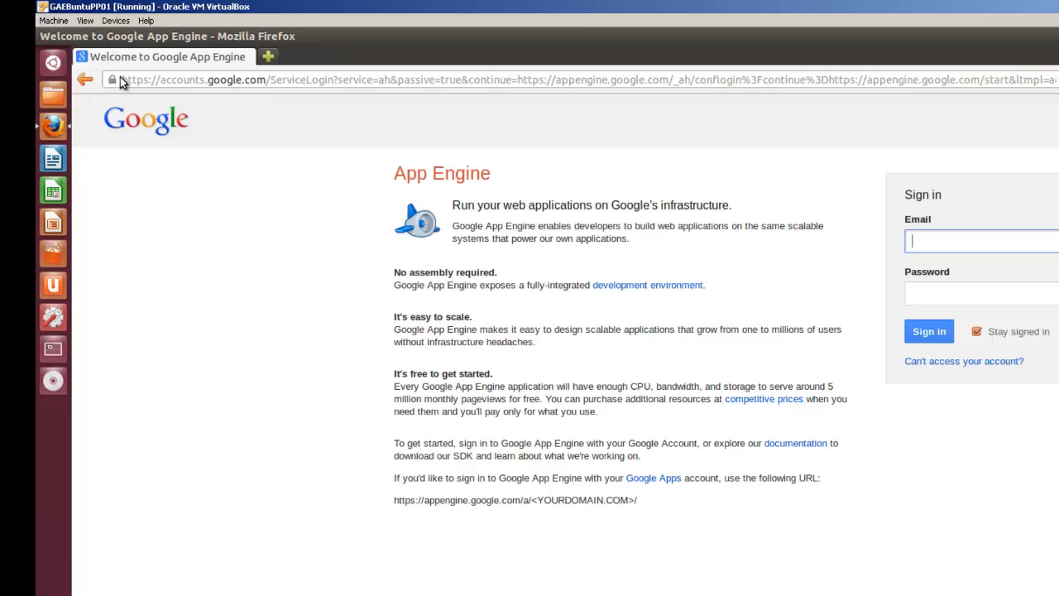
pyautogui.moveTo(71, 35)
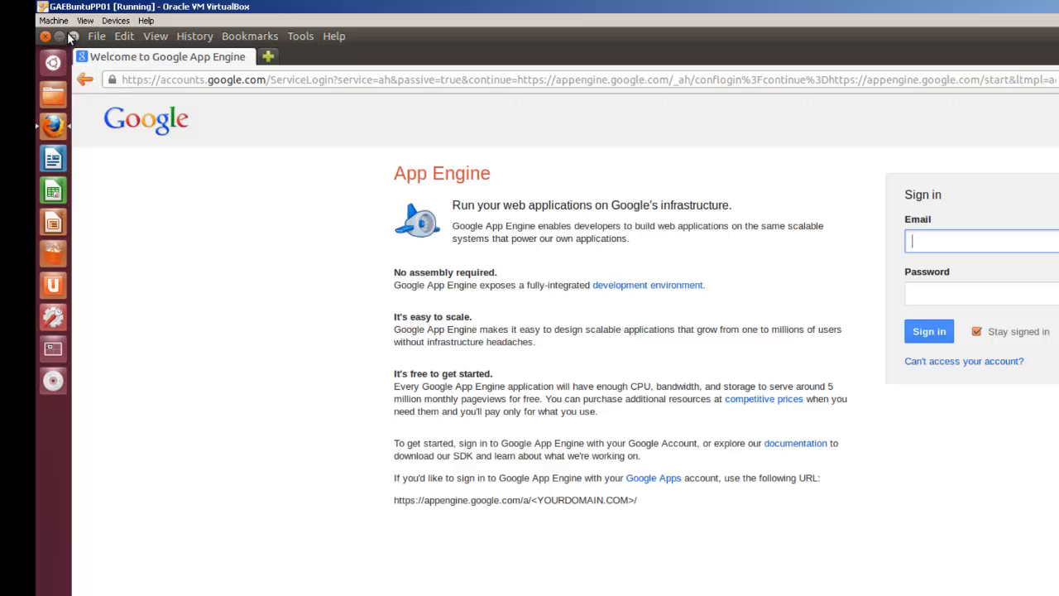
pyautogui.click(52, 62)
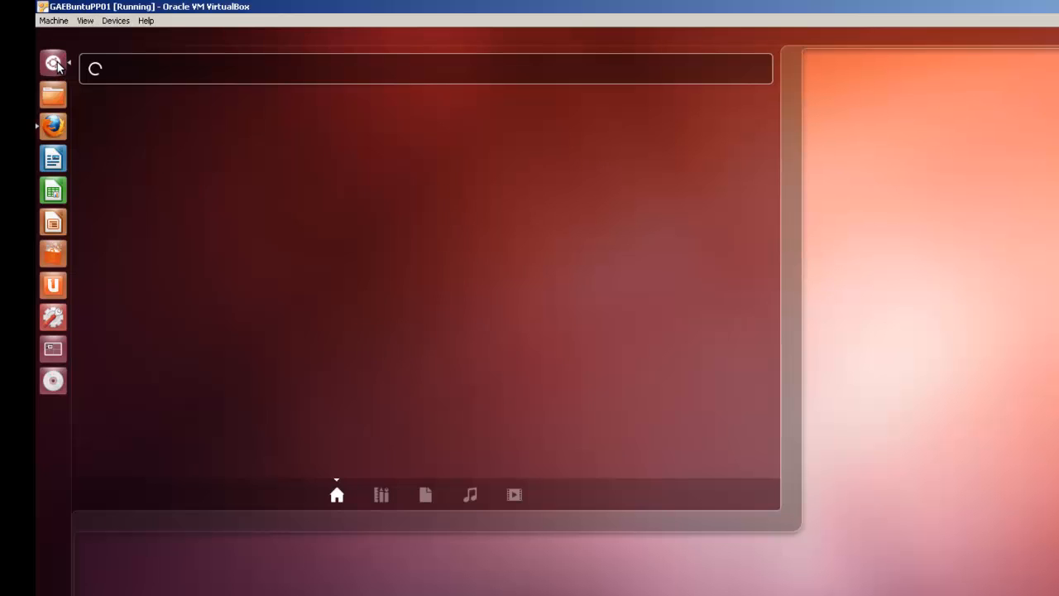
# Launch Terminal and cd into GoogleApps/greetings after fixing the leading-slash path error
pyautogui.click(53, 64)
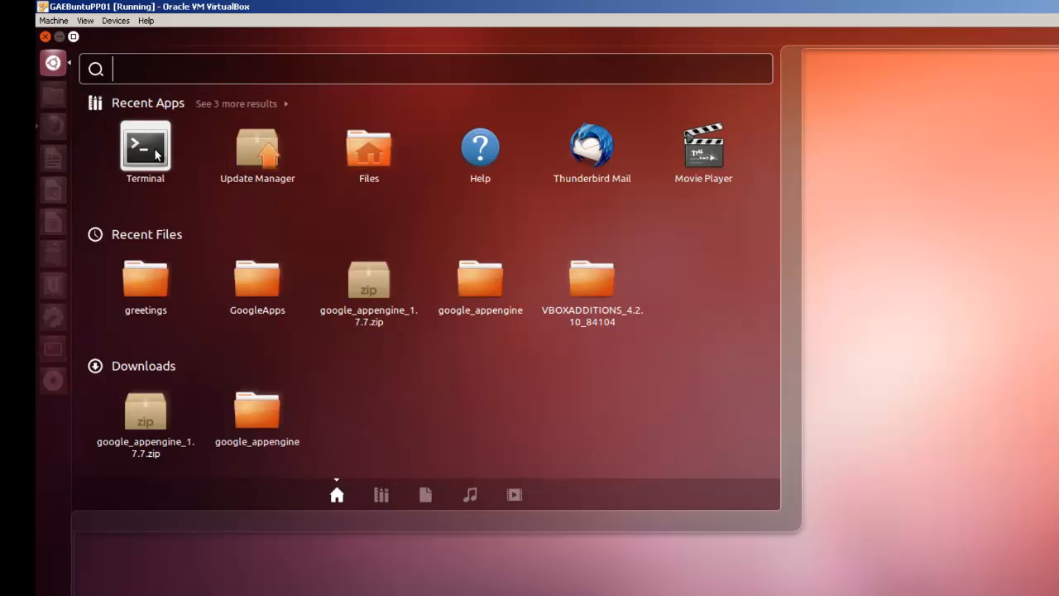
pyautogui.click(144, 147)
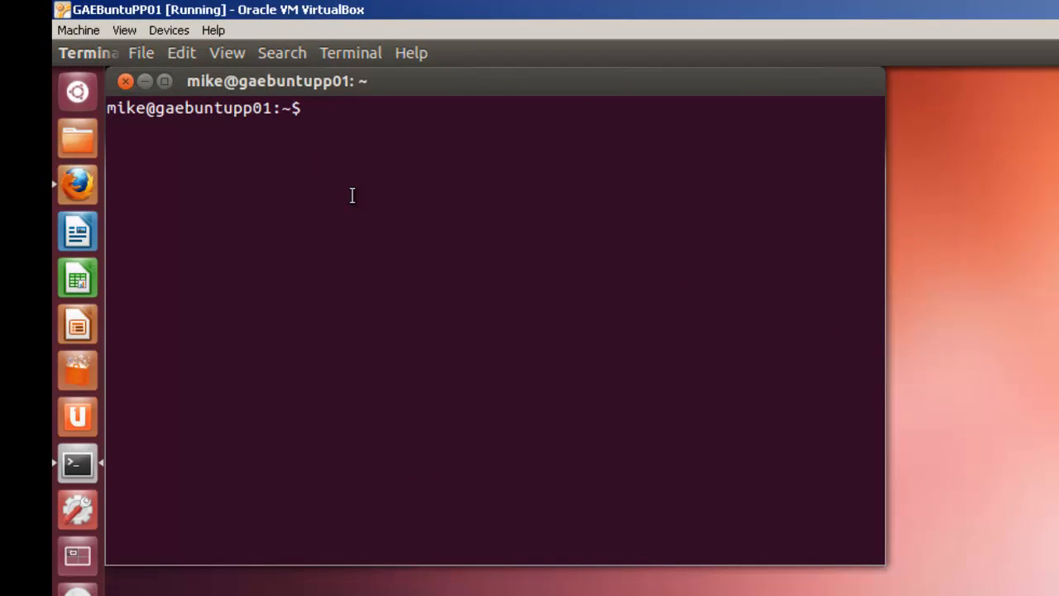
pyautogui.write('cd')
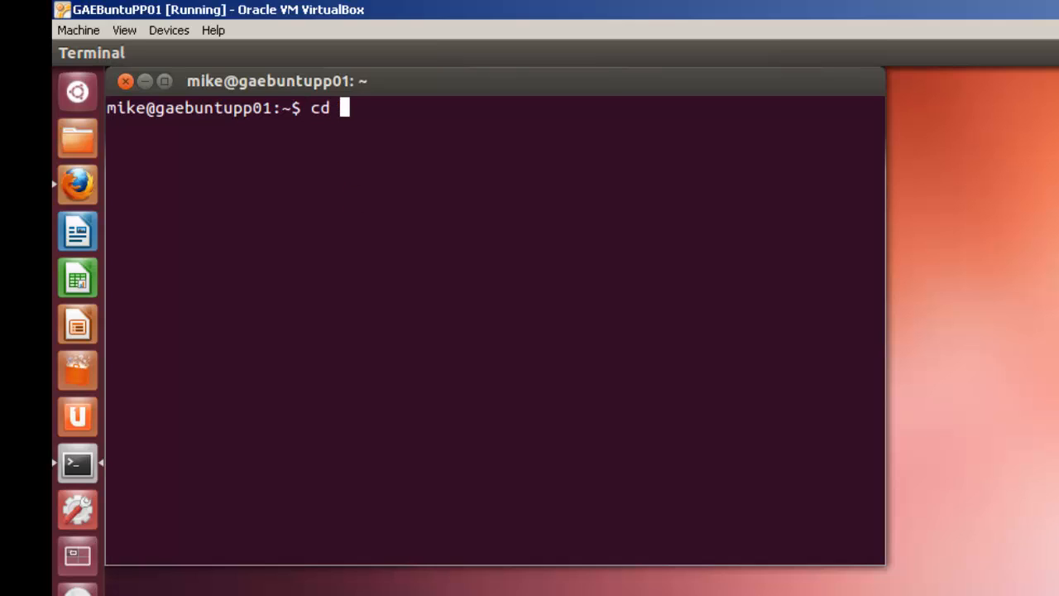
pyautogui.write('/G')
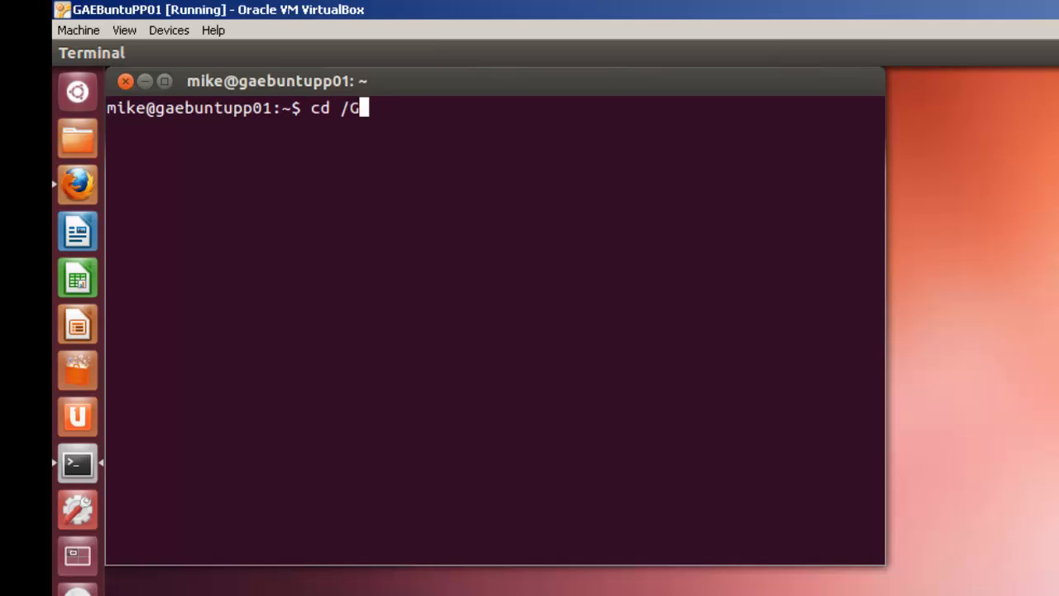
pyautogui.write('oogleA')
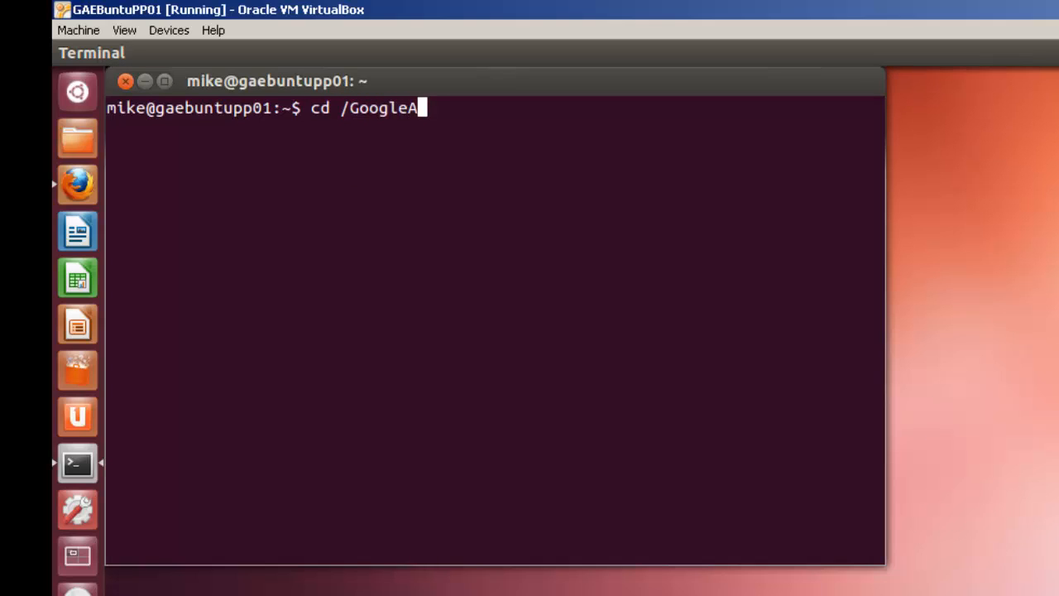
pyautogui.write('pps/g')
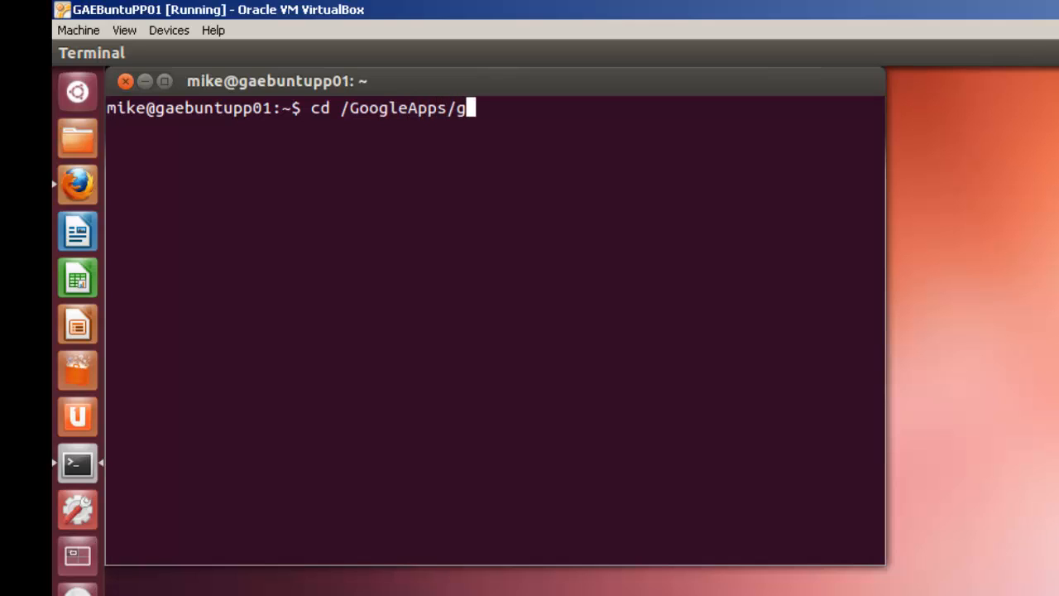
pyautogui.press('Return')
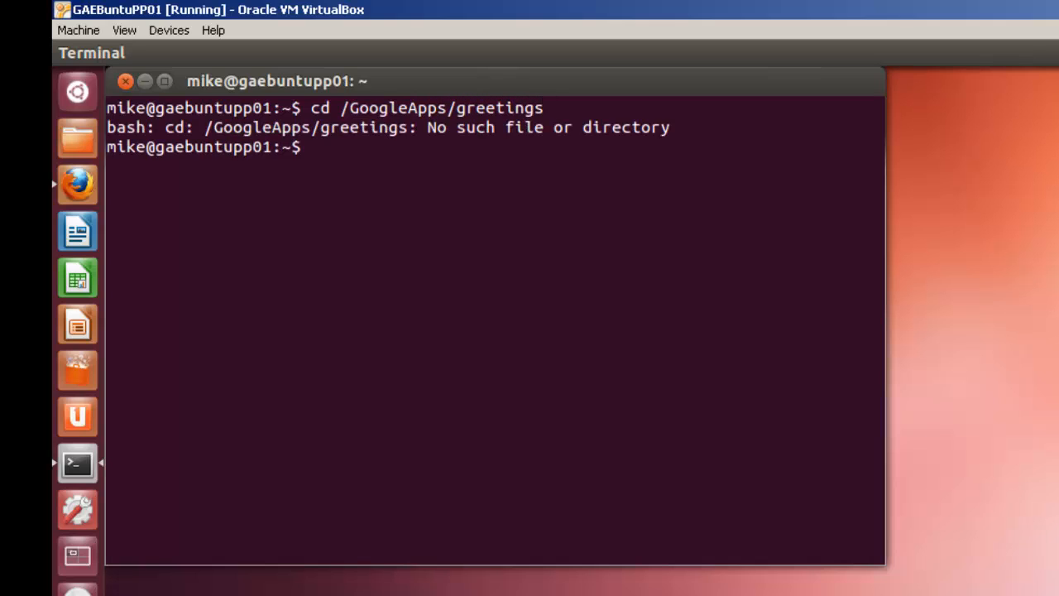
pyautogui.write('cd /GoogleApps/greetings')
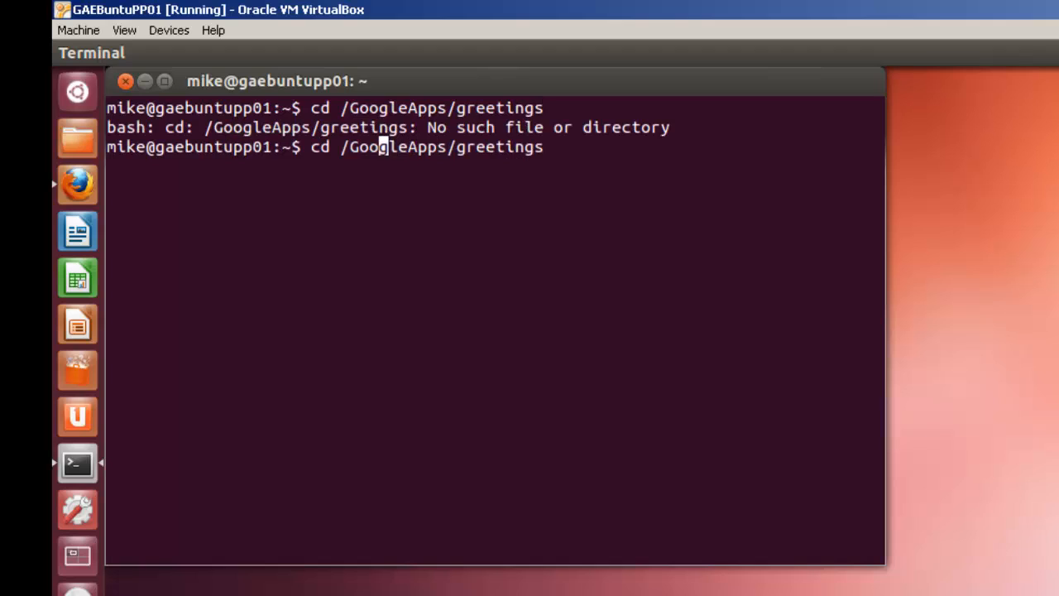
pyautogui.press('Return')
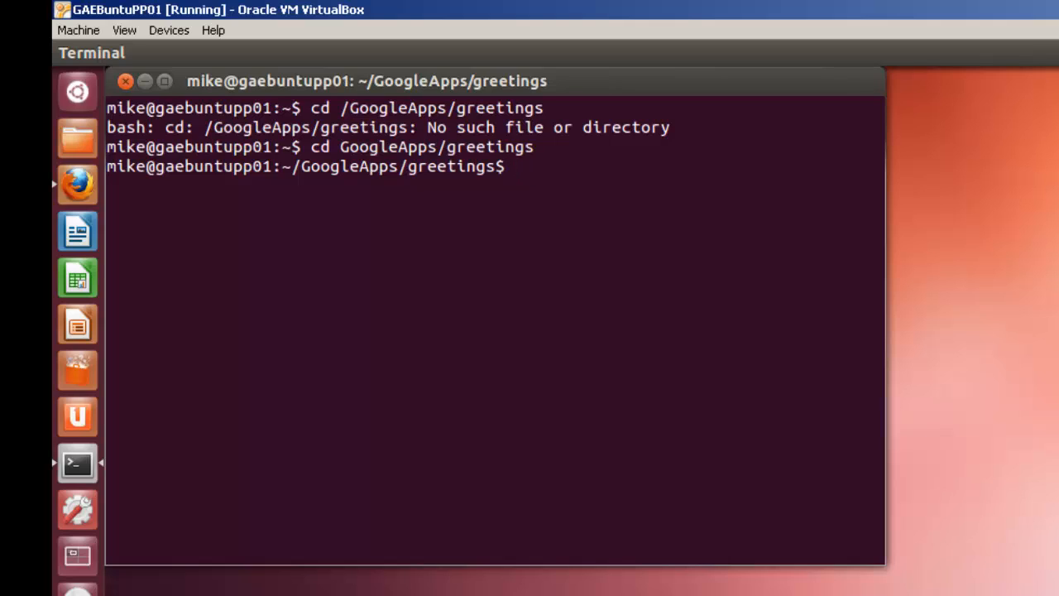
pyautogui.write('sudo v')
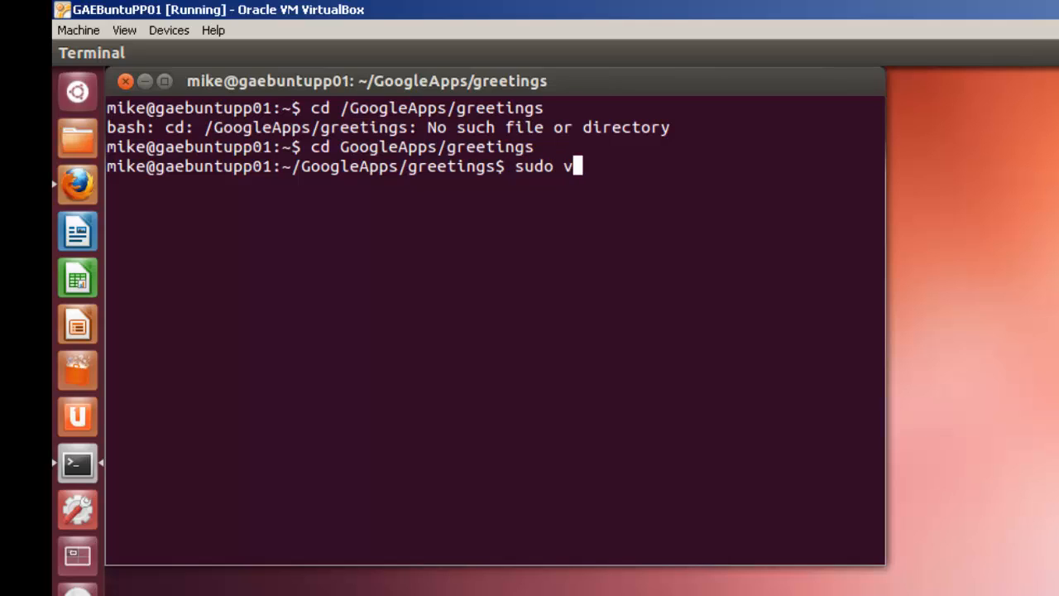
# Run sudo vim app.yaml and authenticate with the administrator password
pyautogui.write('im a')
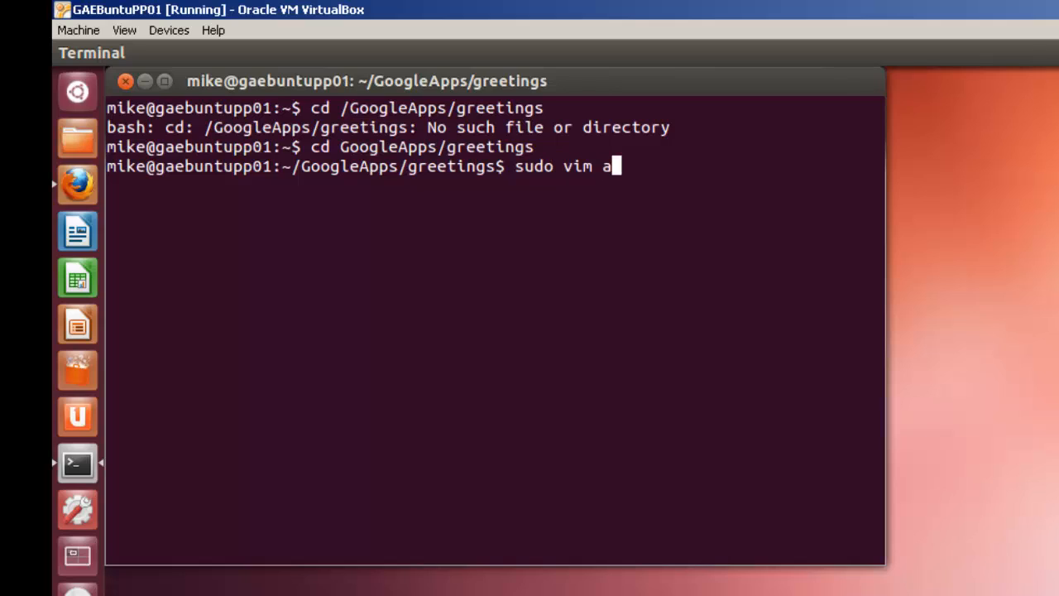
pyautogui.write('pp.ya')
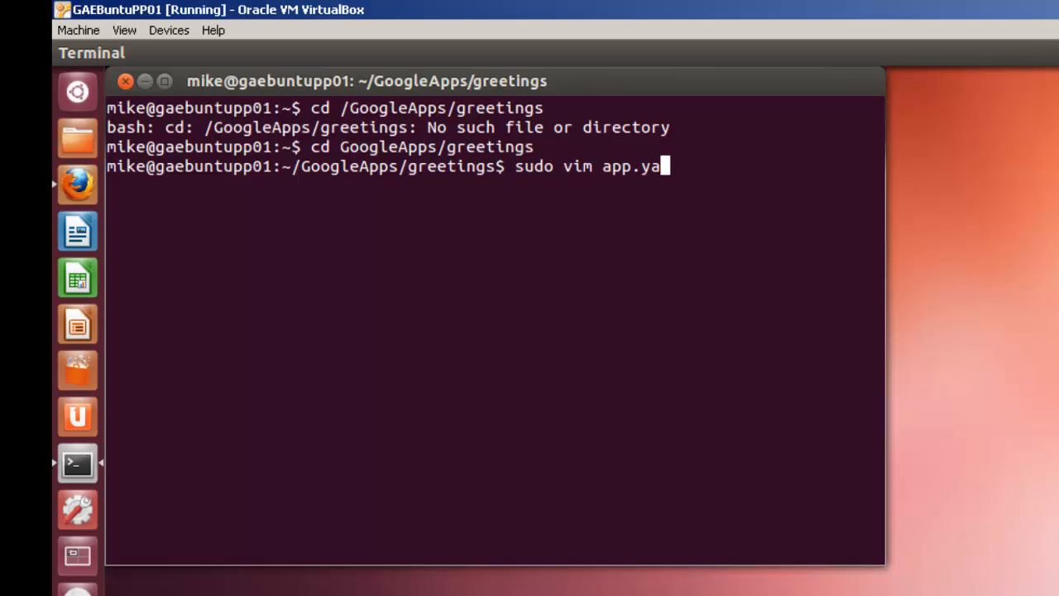
pyautogui.press('Return')
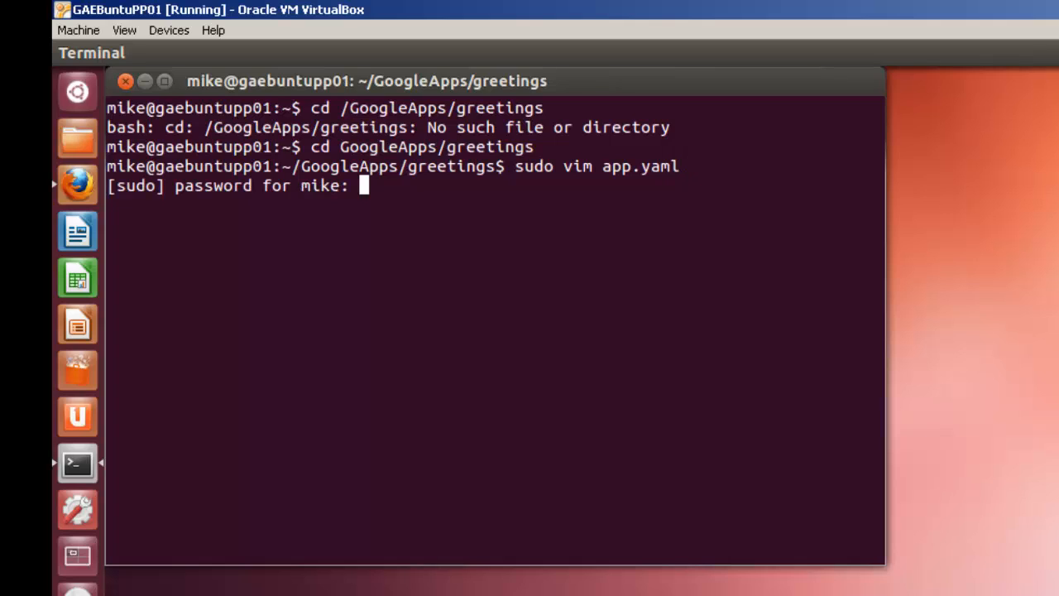
pyautogui.press('Return')
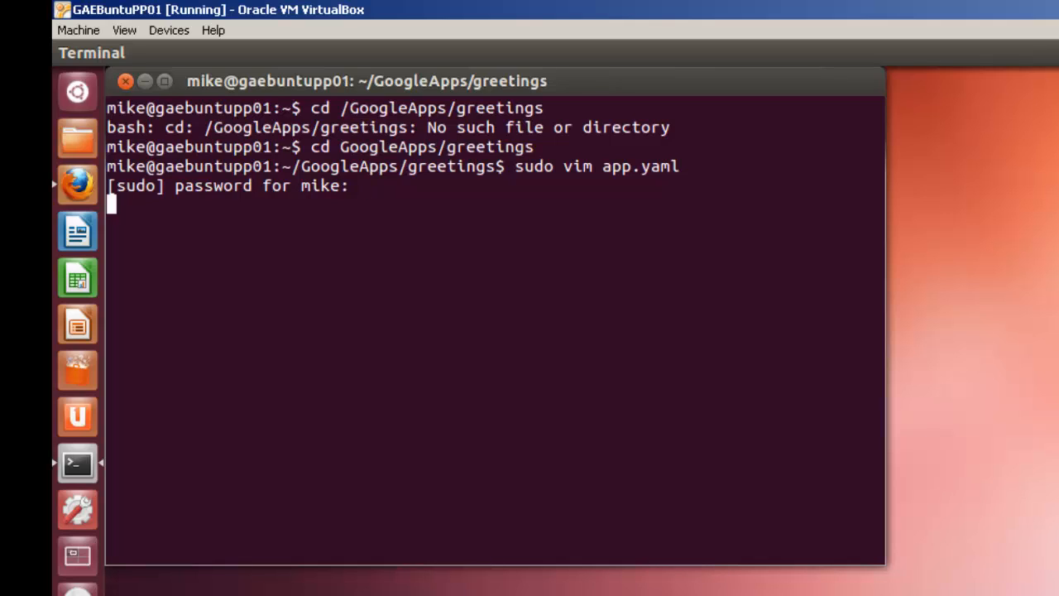
pyautogui.press('Return')
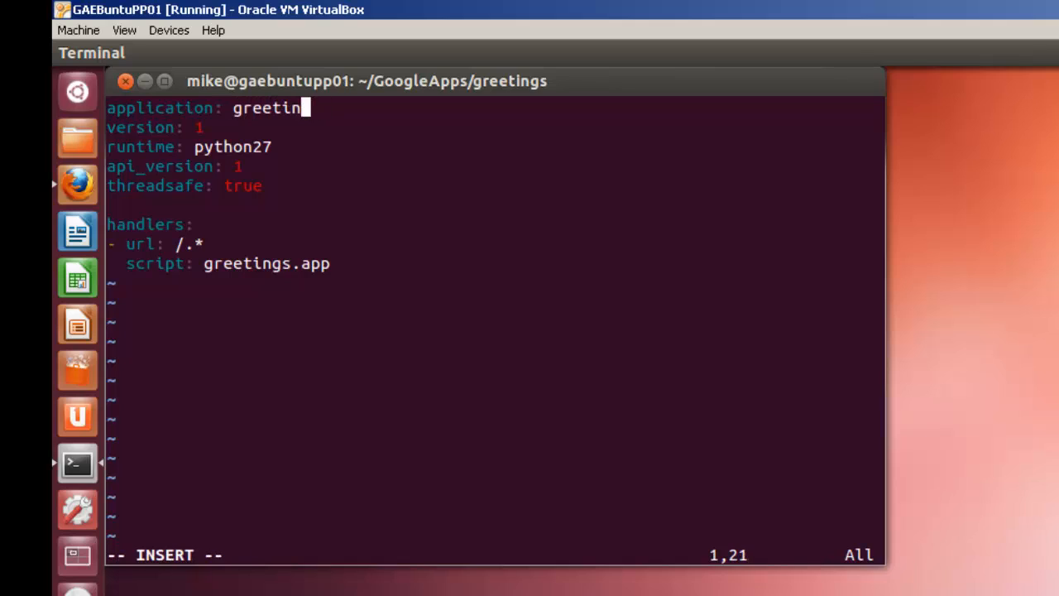
# Replace the application name in app.yaml with the app id ks3f9i
pyautogui.press('BackSpace')
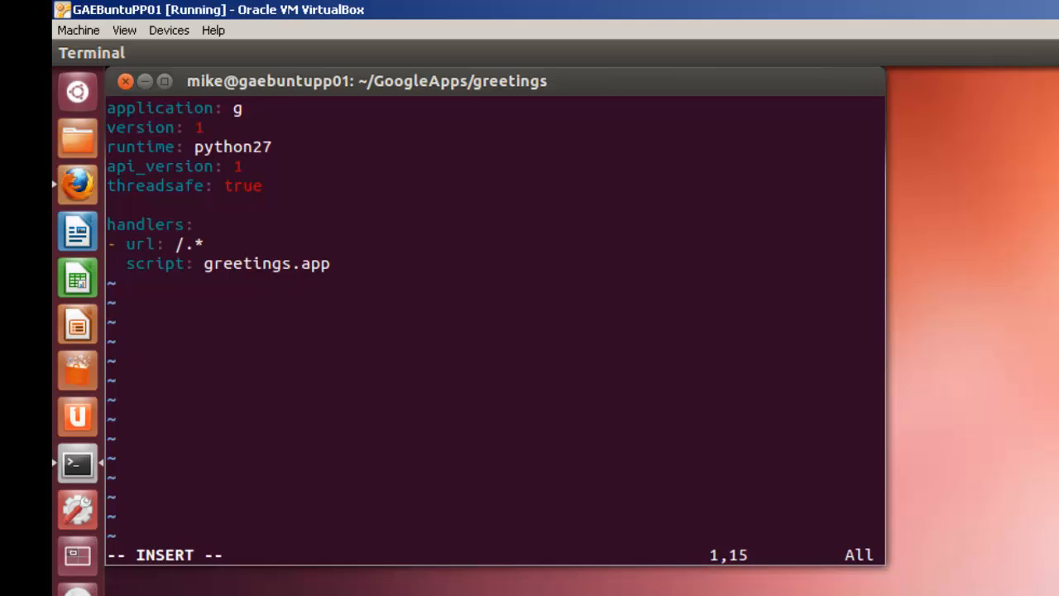
pyautogui.write('k')
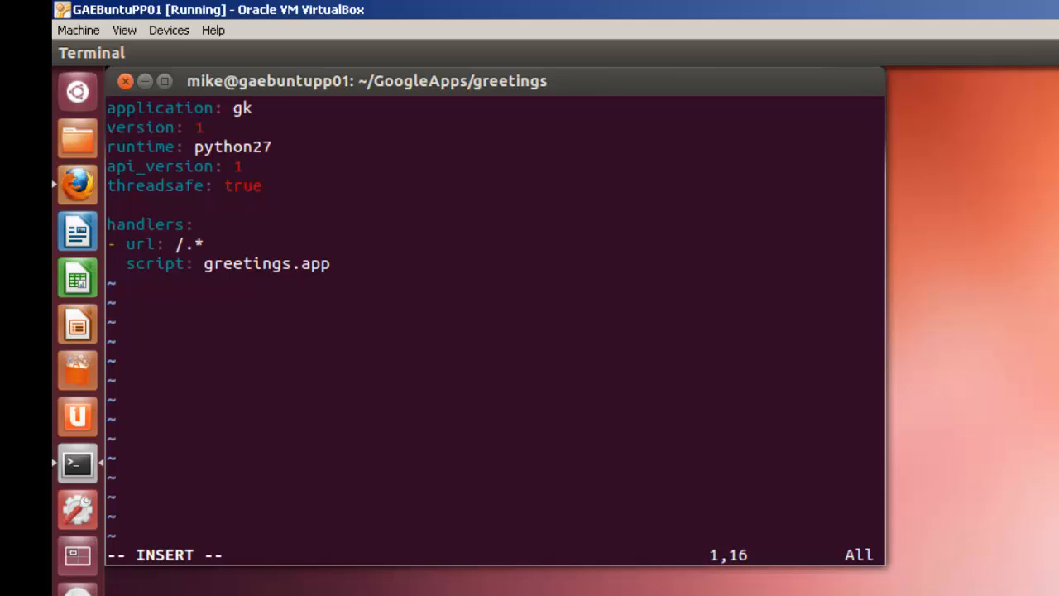
pyautogui.write('ks')
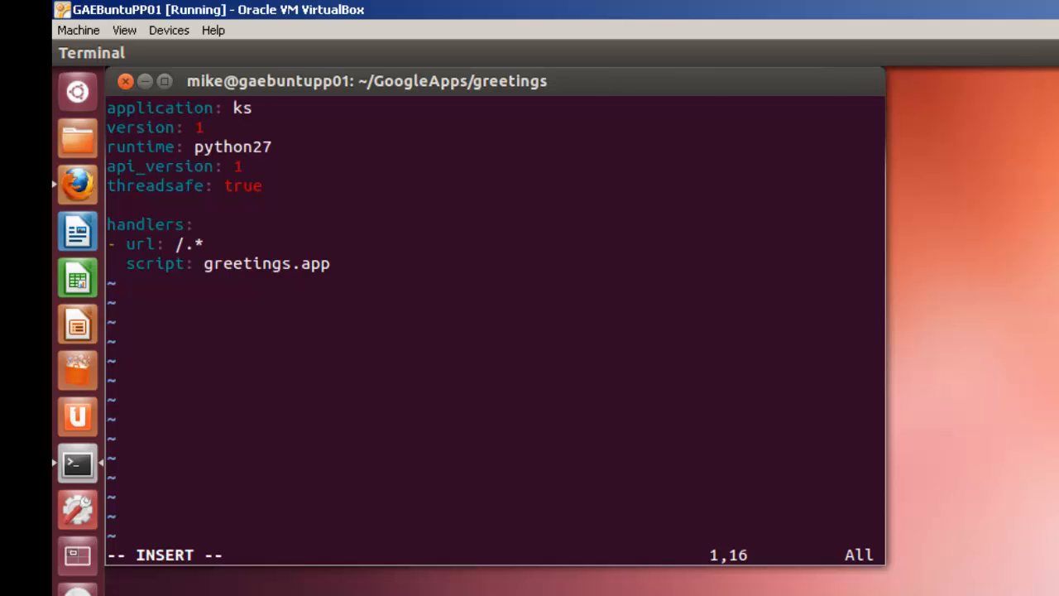
pyautogui.write('3f9')
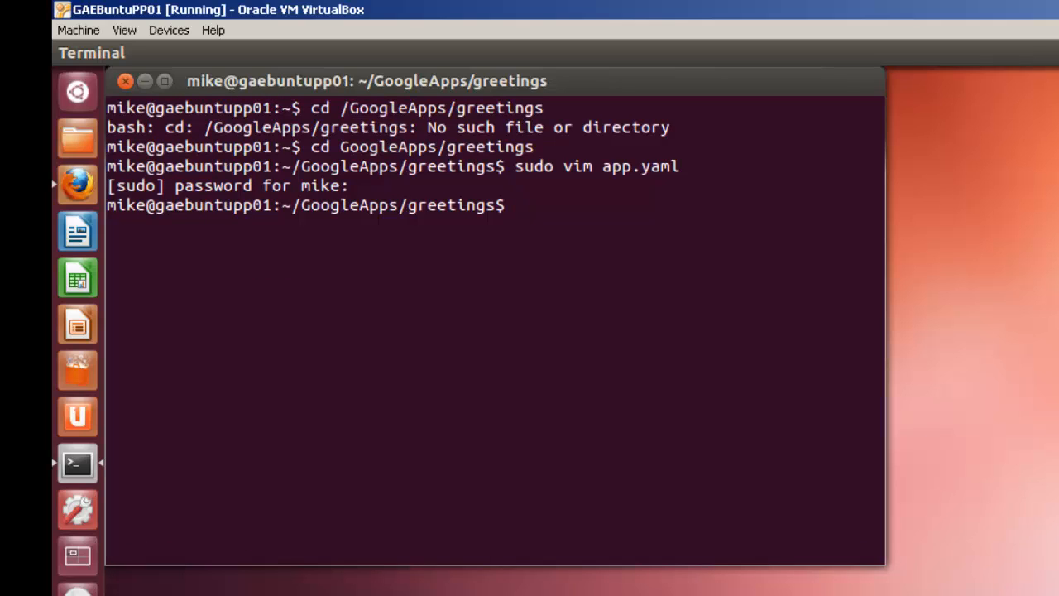
# Enter the deploy script path ~/google_appengine/appcfg.py update
pyautogui.write('~/google_a')
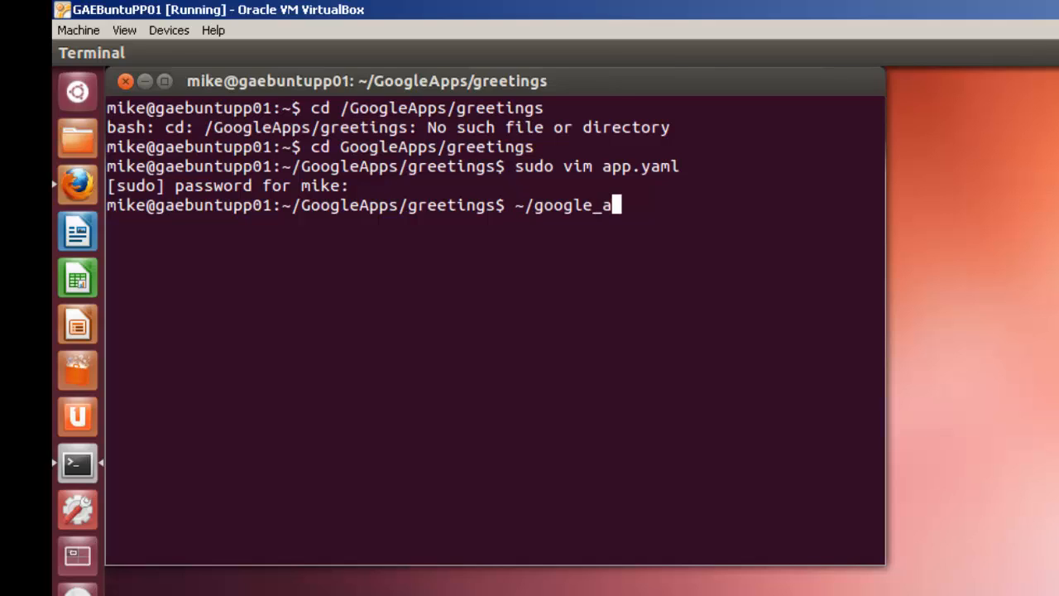
pyautogui.write('ppengine/p')
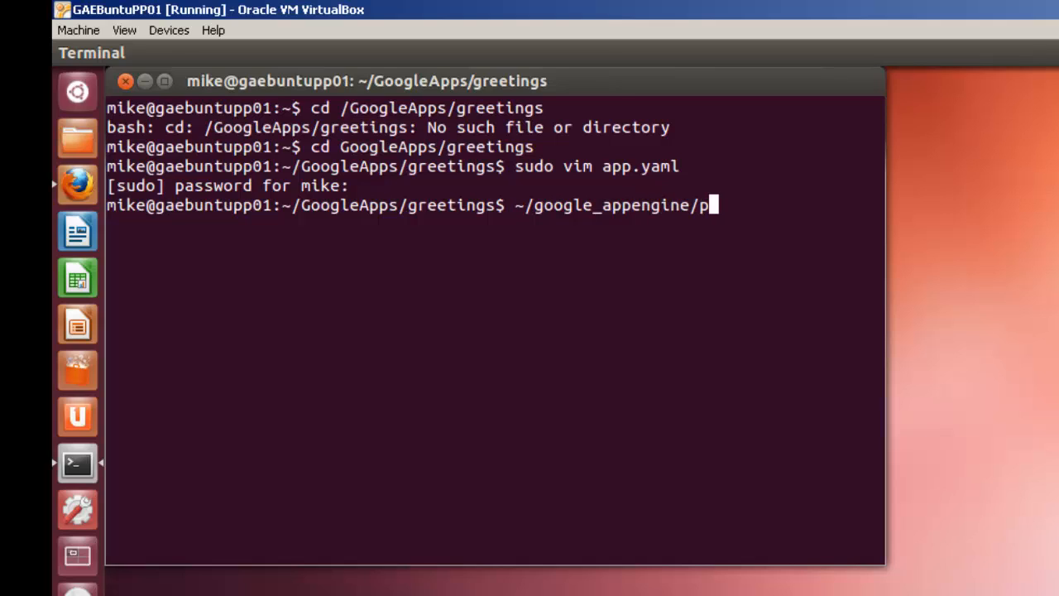
pyautogui.write('appc')
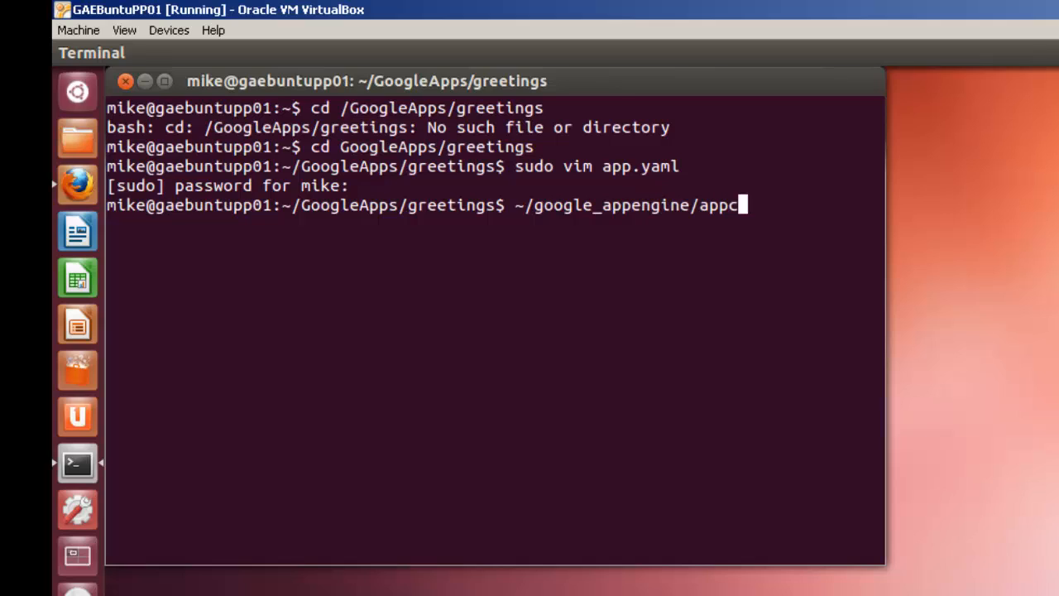
pyautogui.write('fy')
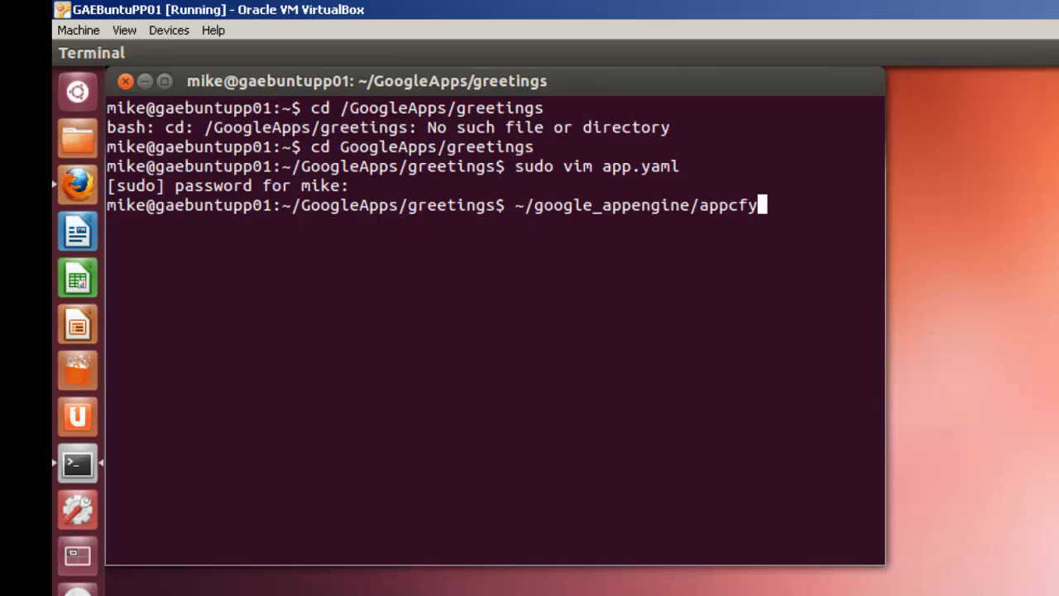
pyautogui.press('BackSpace')
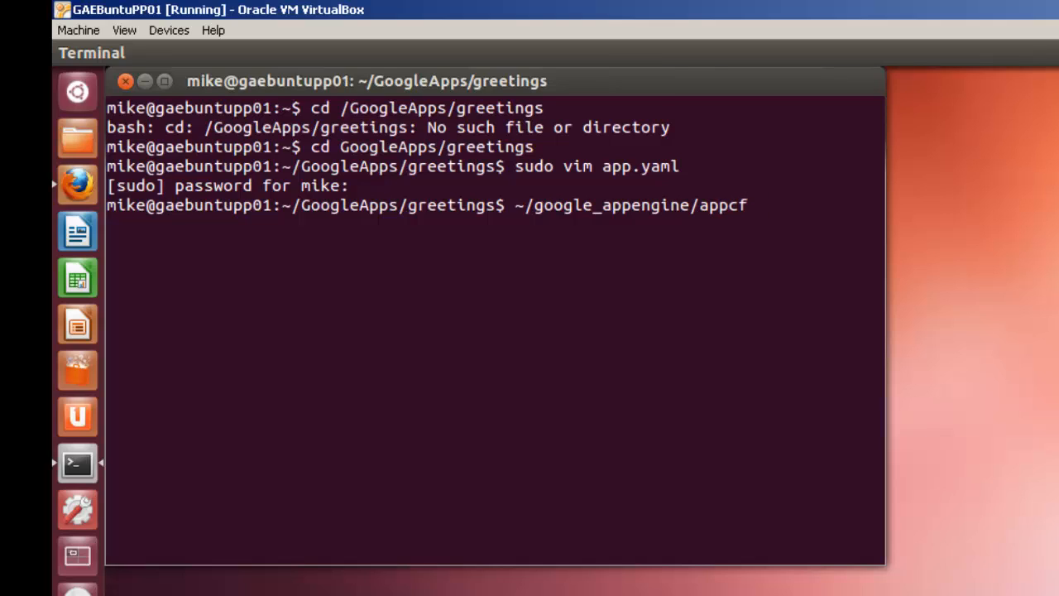
pyautogui.write('.py update ~/Google')
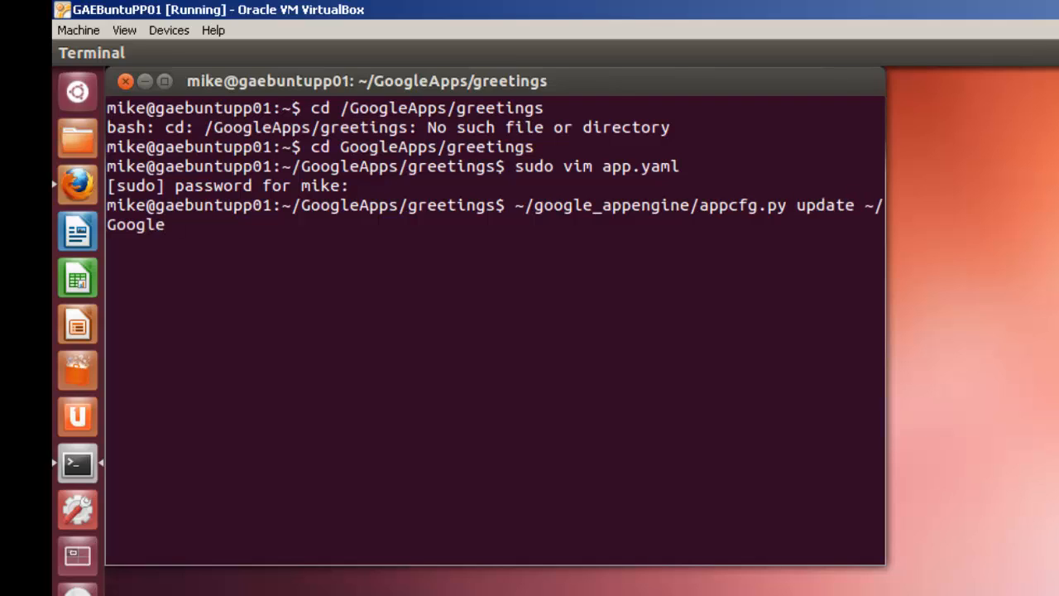
# Deploy the ~/GoogleApps/greetings/ folder and follow the upload output
pyautogui.write('A')
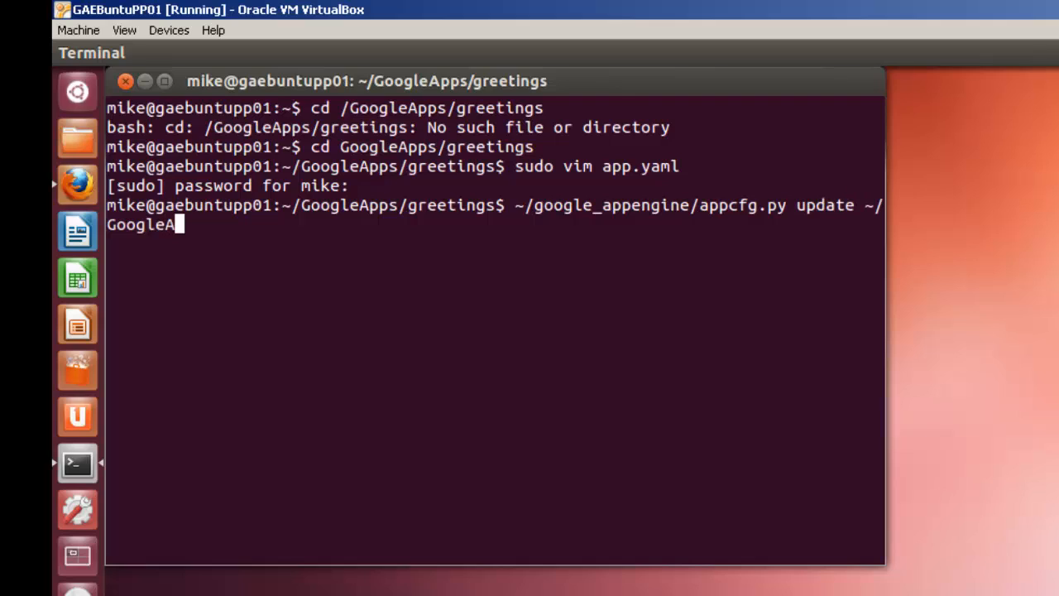
pyautogui.write('pps')
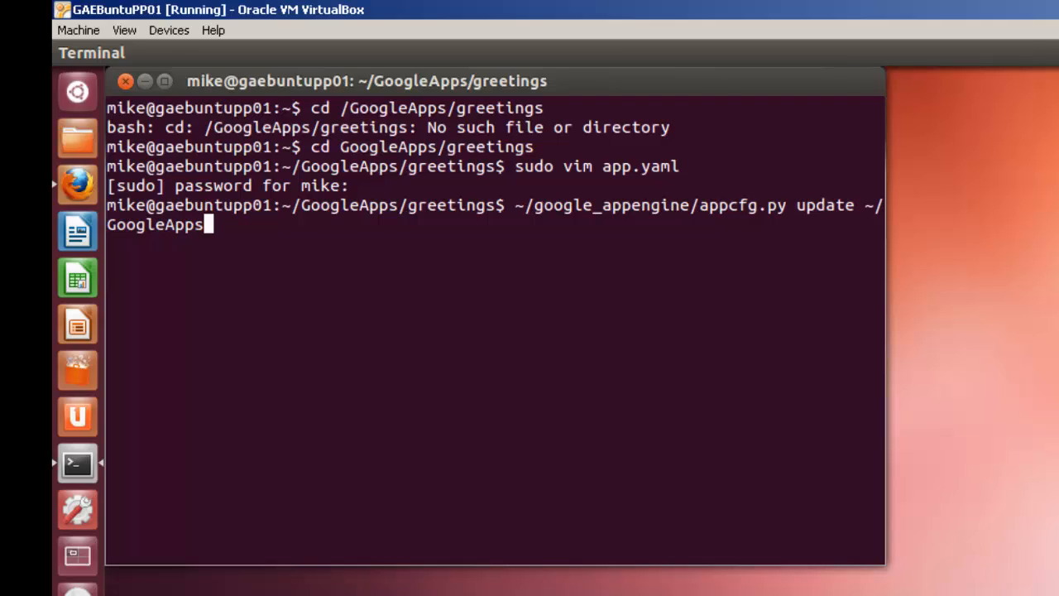
pyautogui.write('/greeting')
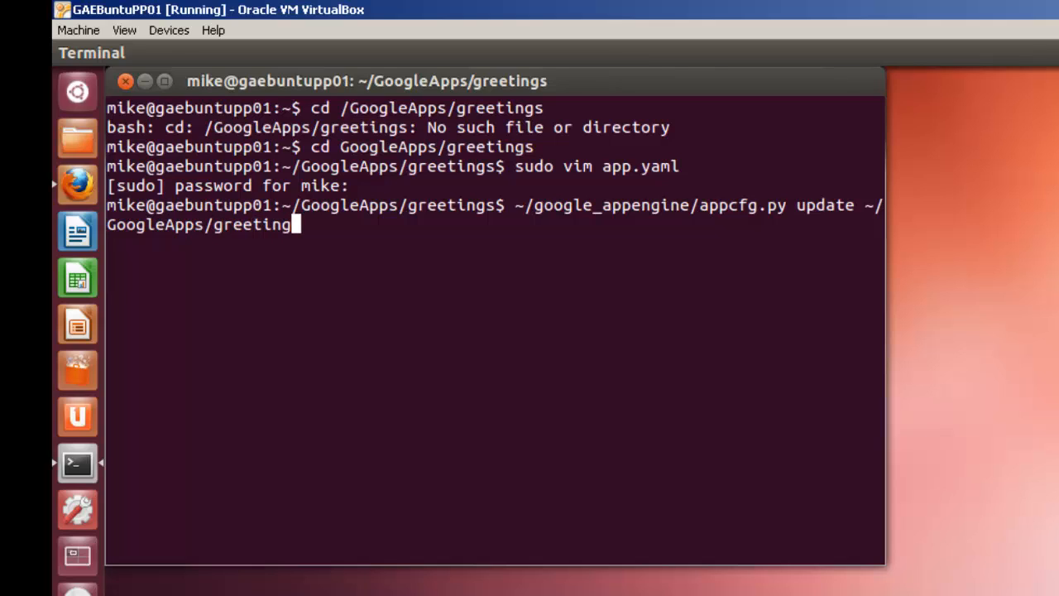
pyautogui.write('s')
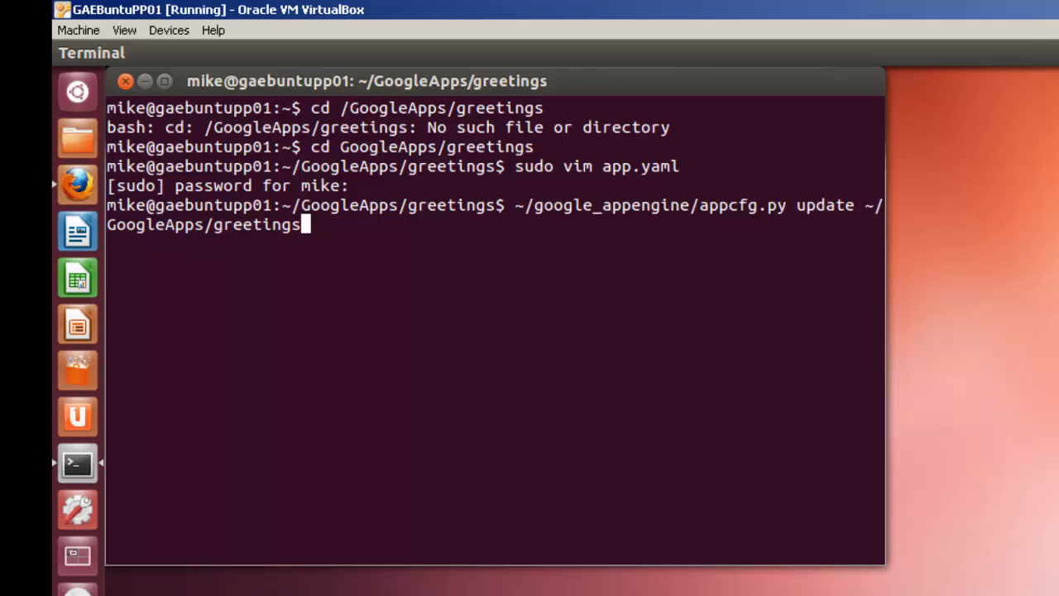
pyautogui.write('/')
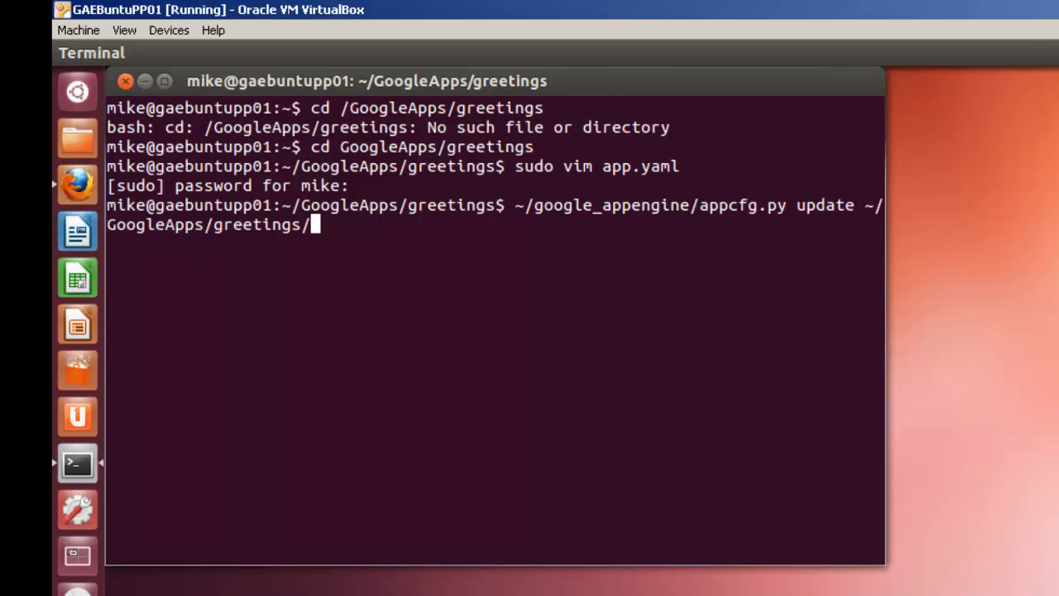
pyautogui.press('Return')
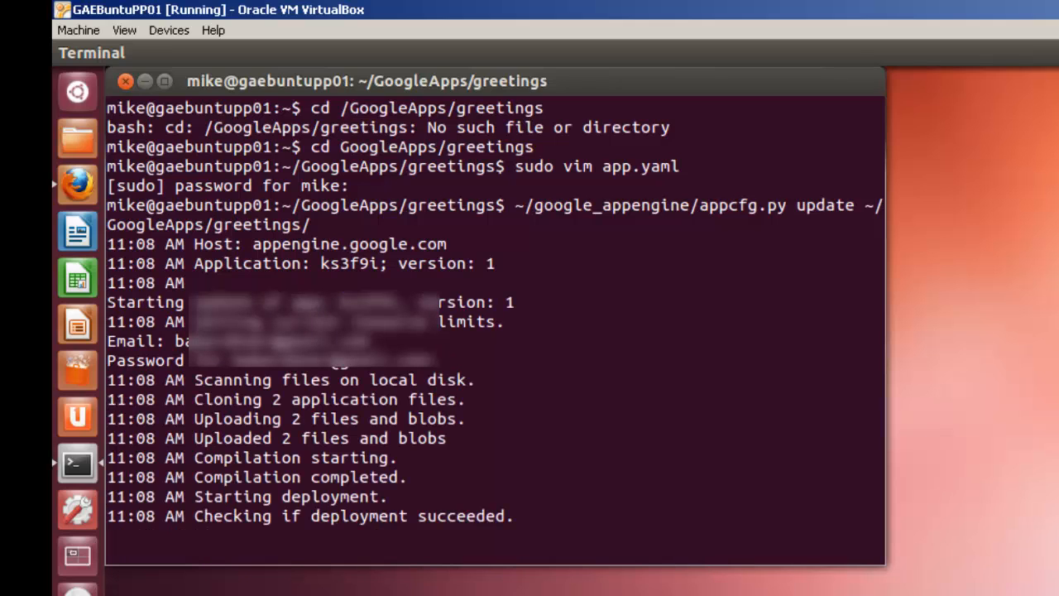
pyautogui.scroll(-3)
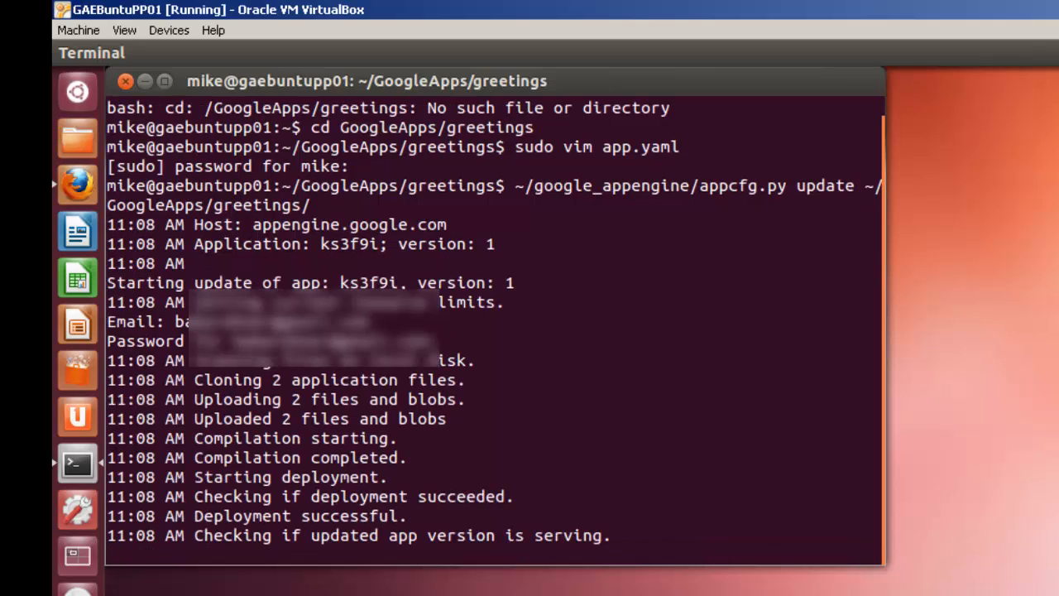
pyautogui.moveTo(77, 184)
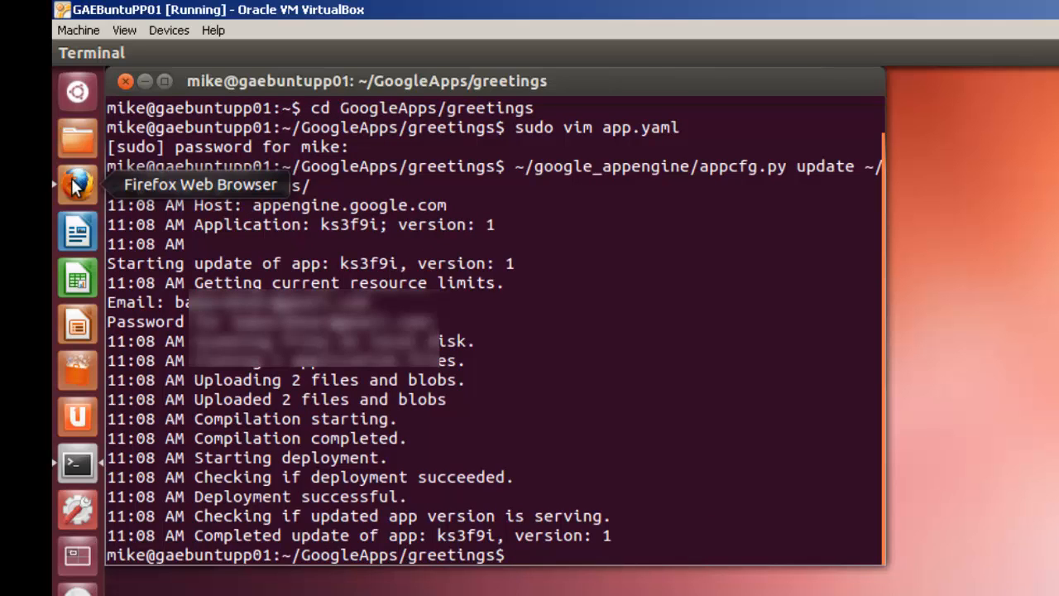
# Launch Firefox and clear the old sign-in address from the address bar
pyautogui.click(77, 182)
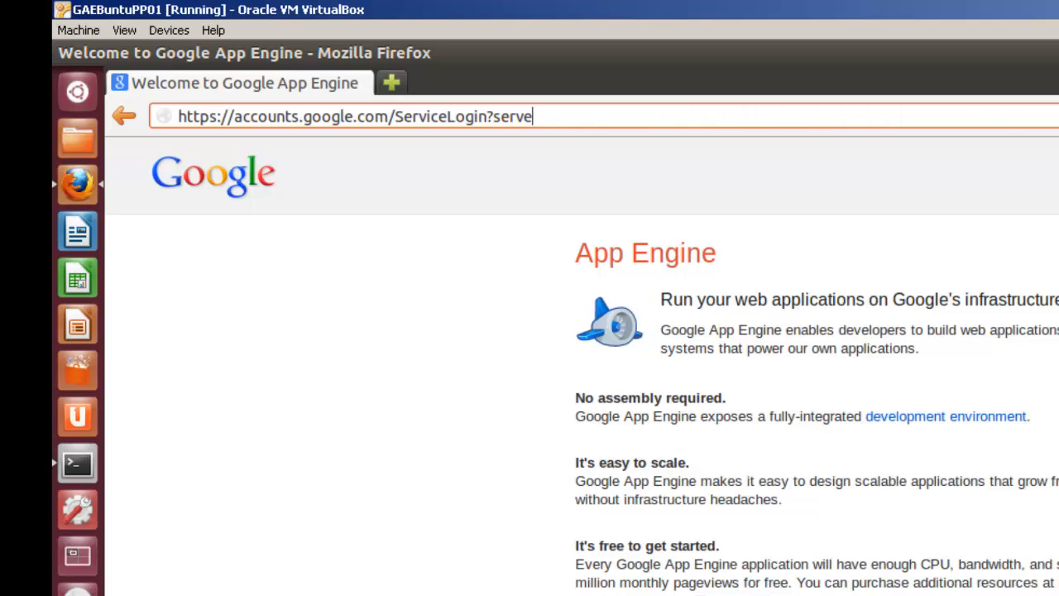
pyautogui.press('backspace')
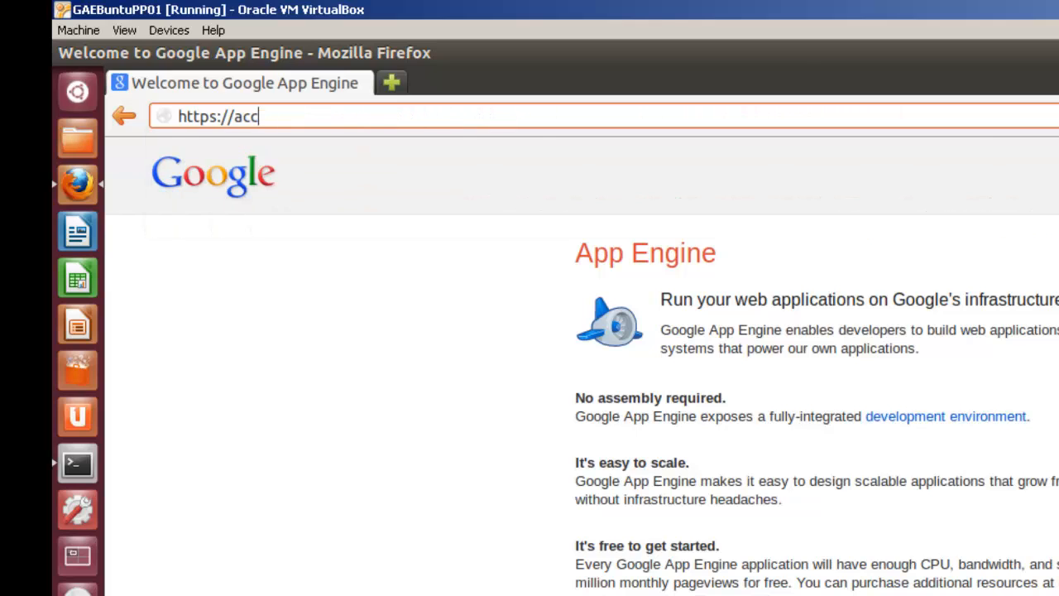
pyautogui.press('BackSpace')
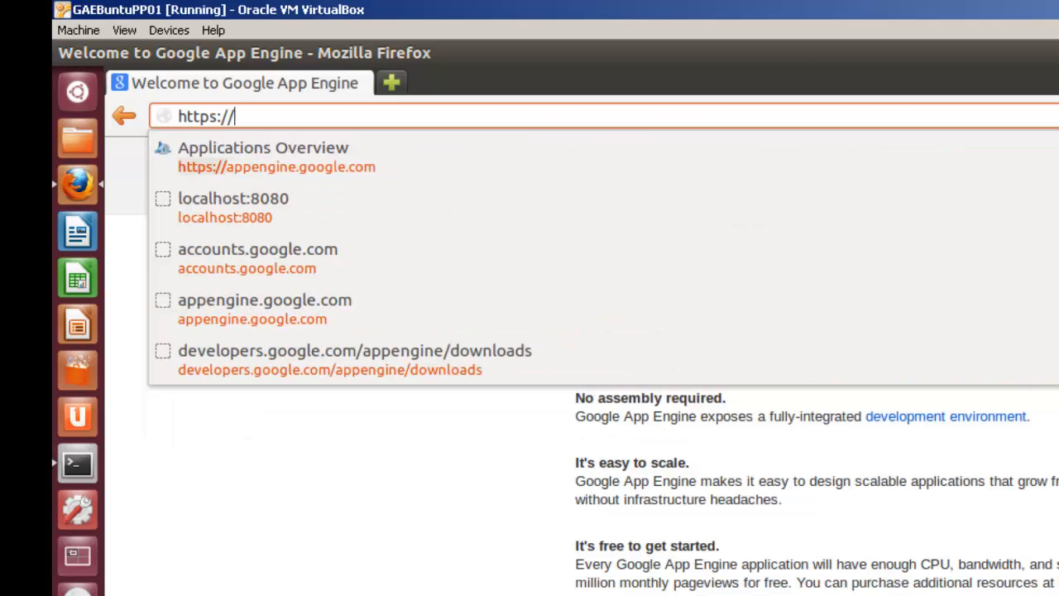
# Load the mistyped address ks3f91.appspot.com, which returns Not Found
pyautogui.write('ks')
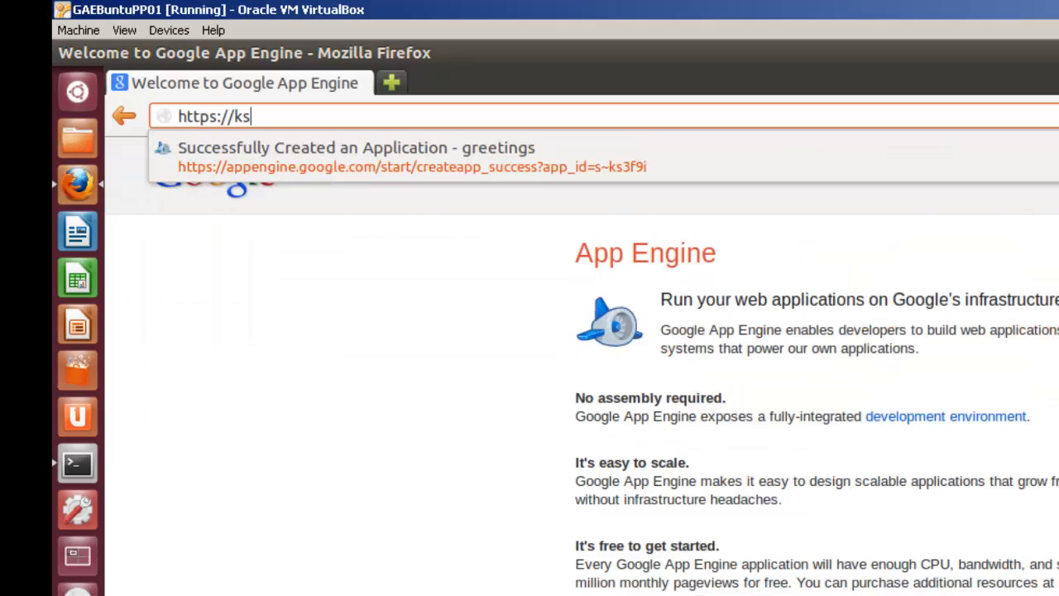
pyautogui.write('3')
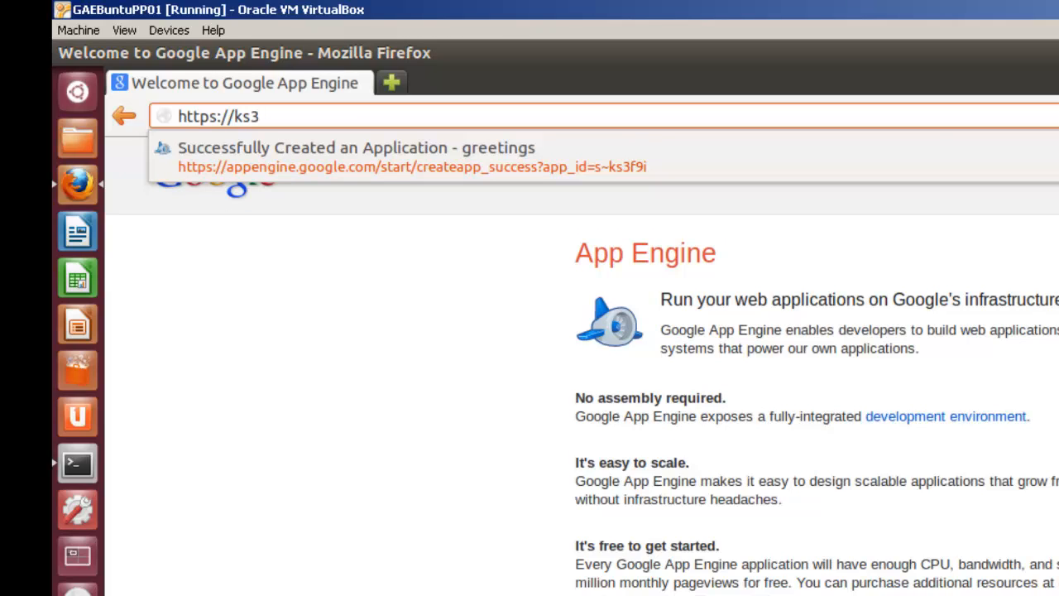
pyautogui.write('f9')
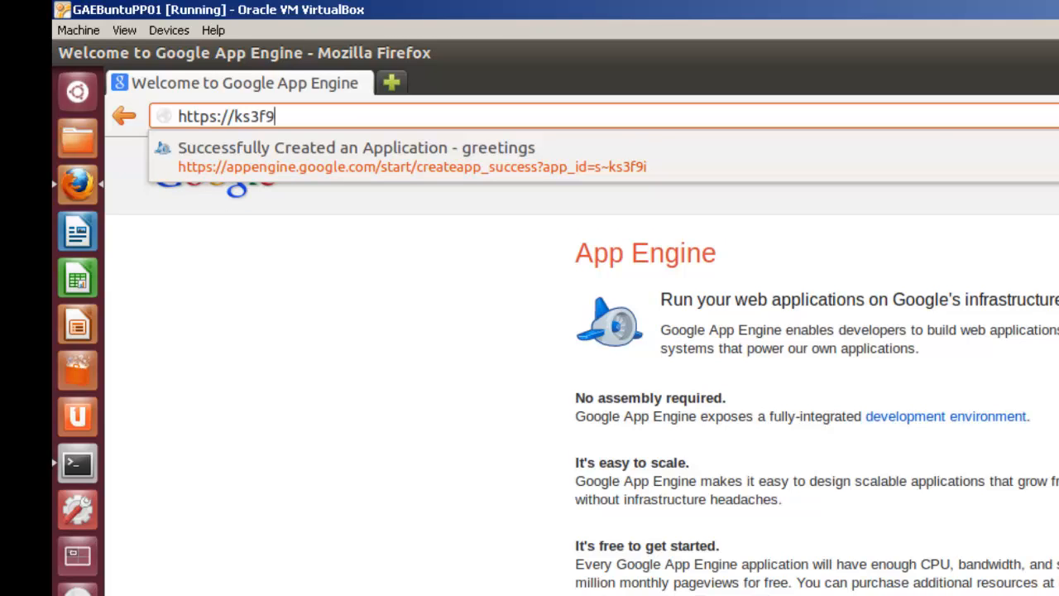
pyautogui.write('1.a')
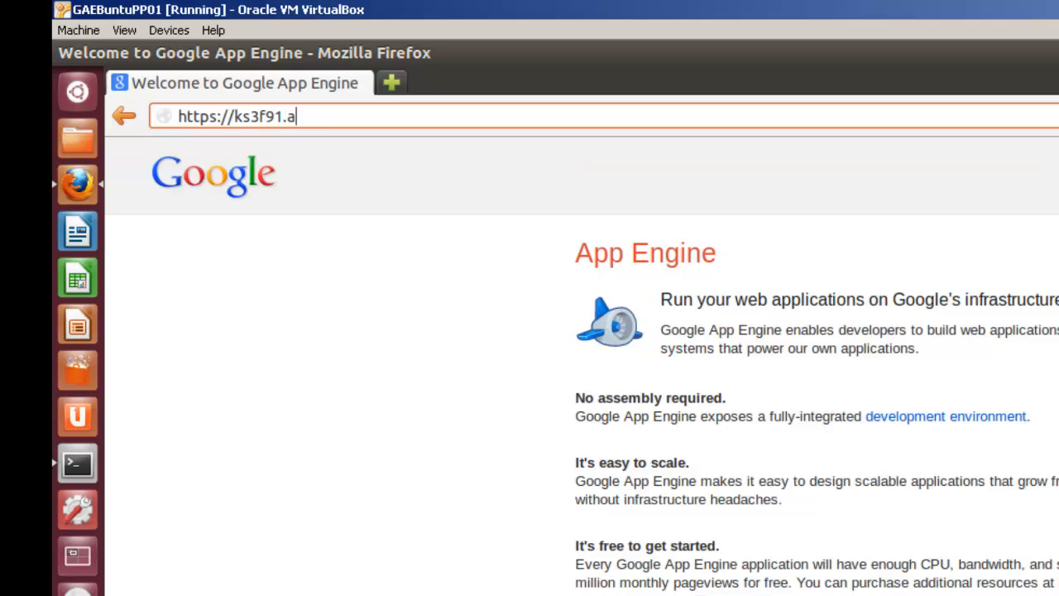
pyautogui.write('ppspot')
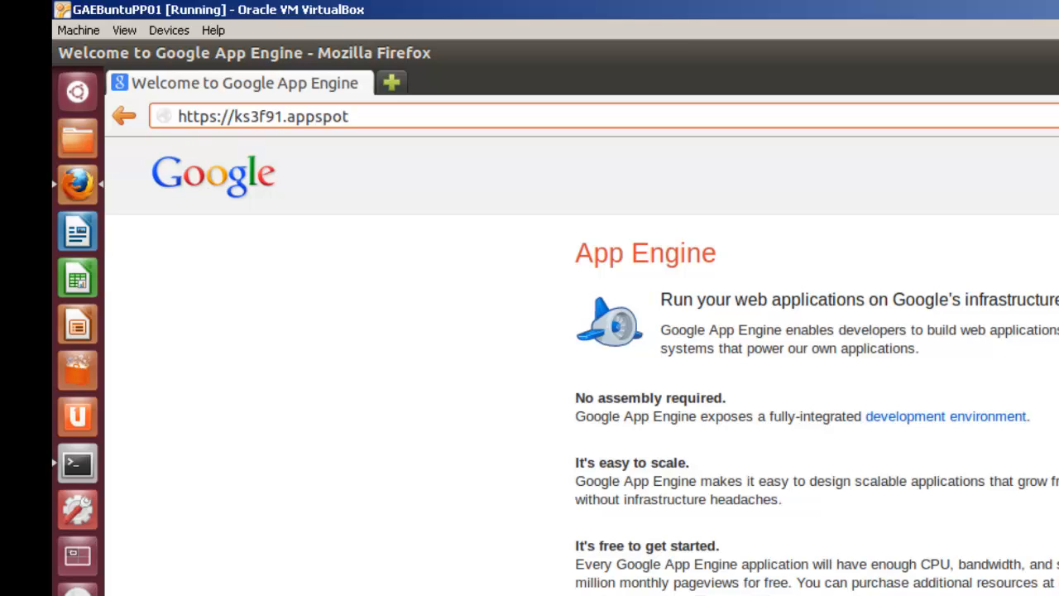
pyautogui.write('.com')
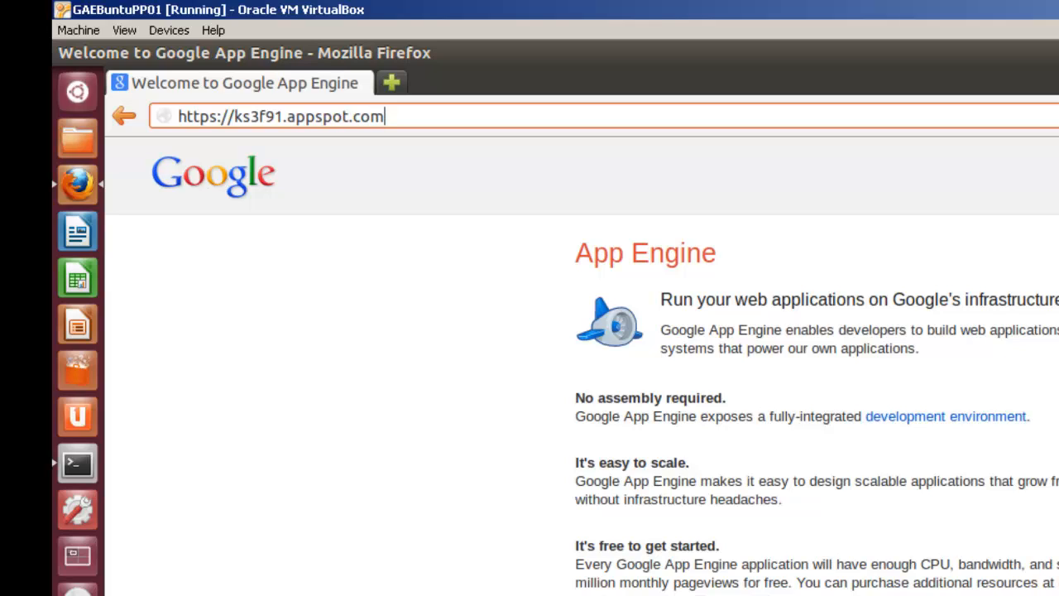
pyautogui.press('Return')
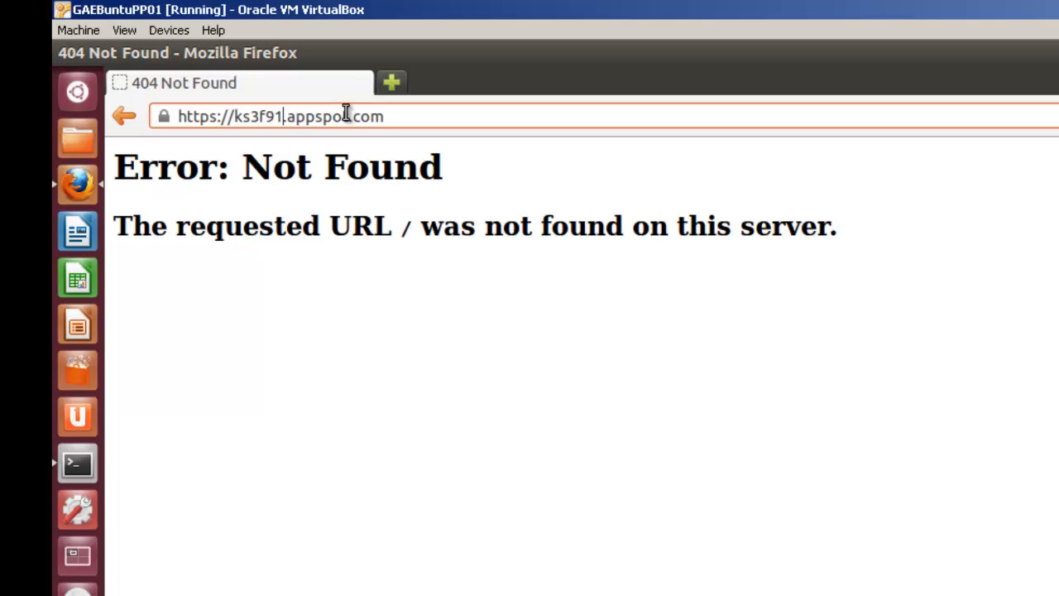
# Load ks3f9i.appspot.com, submit the name mike, and return to the greeting form
pyautogui.press('Return')
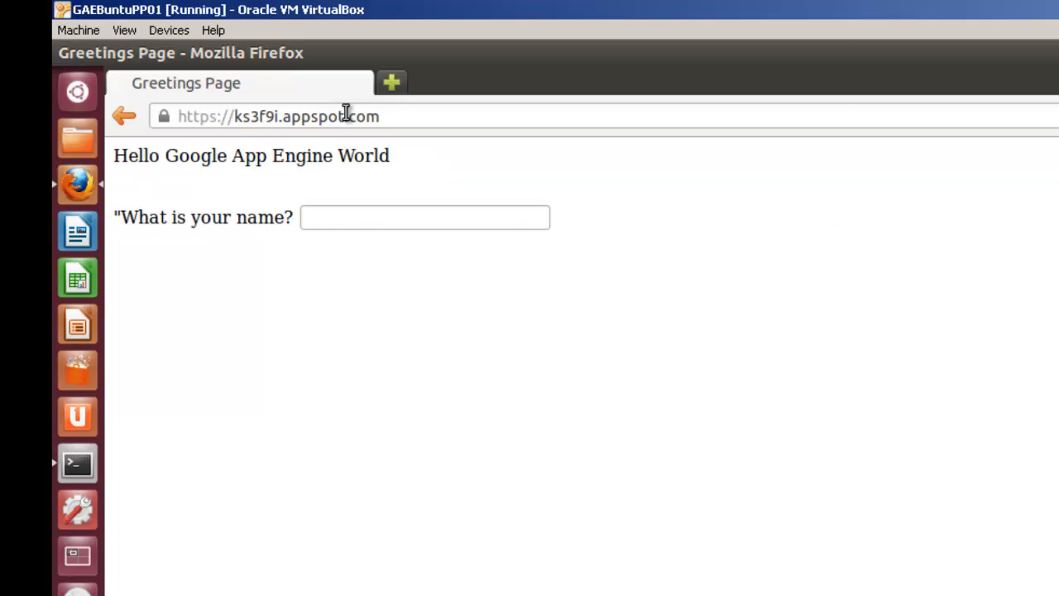
pyautogui.moveTo(180, 162)
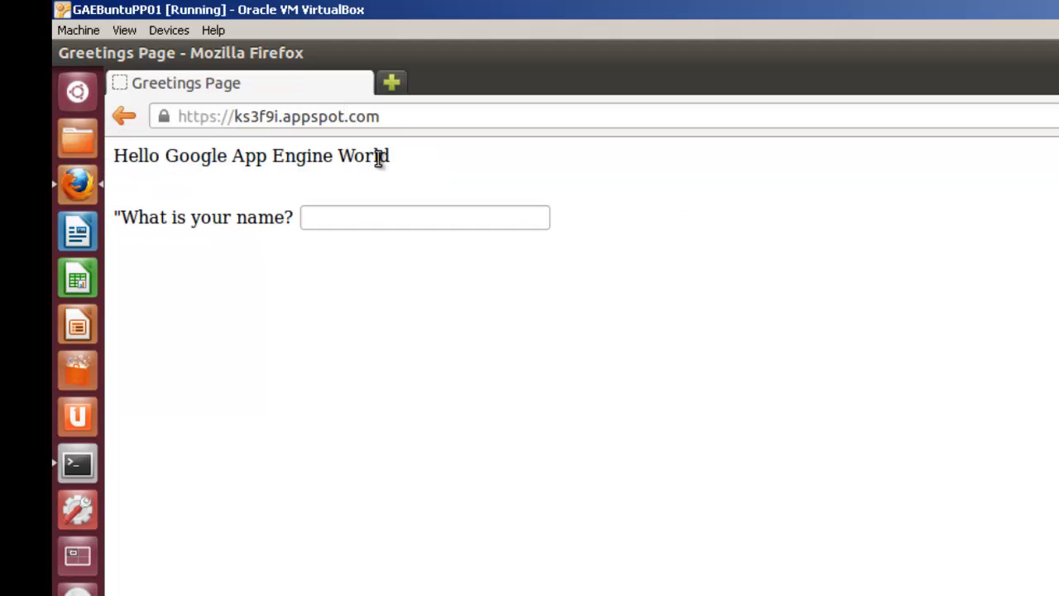
pyautogui.write('m')
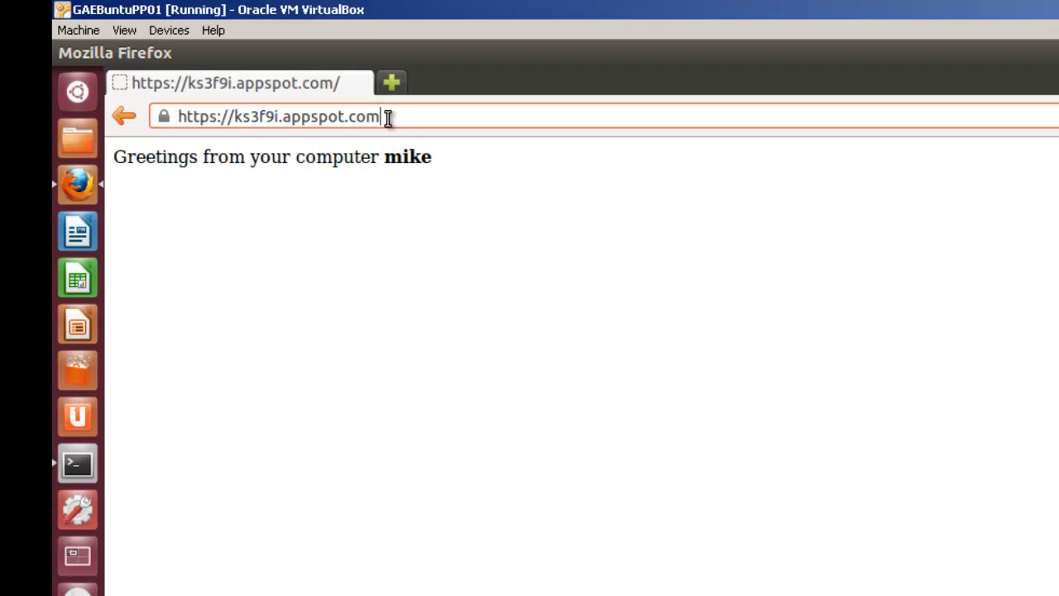
pyautogui.press('Return')
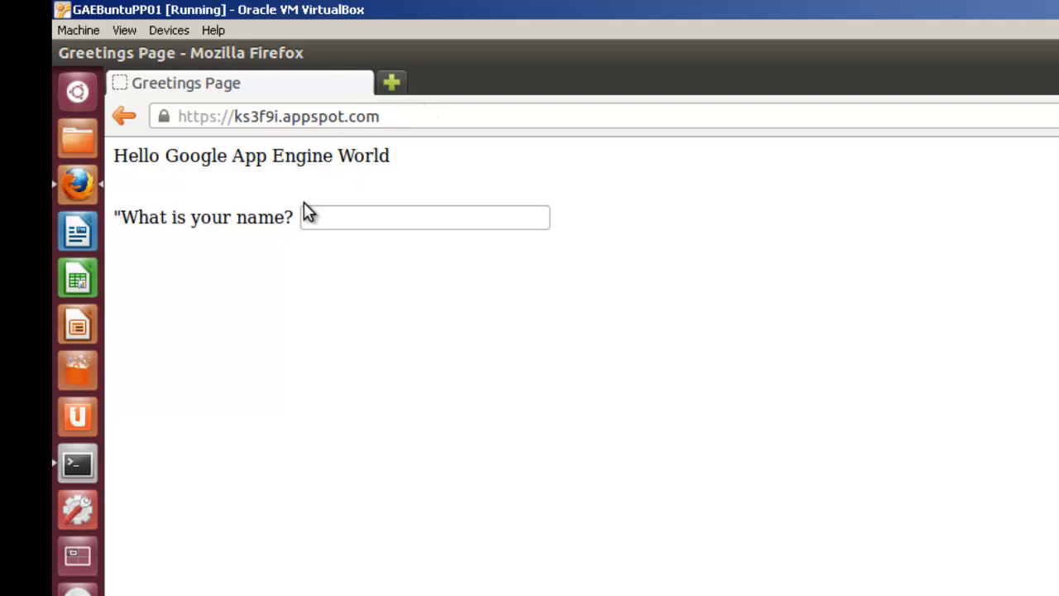
pyautogui.moveTo(360, 155)
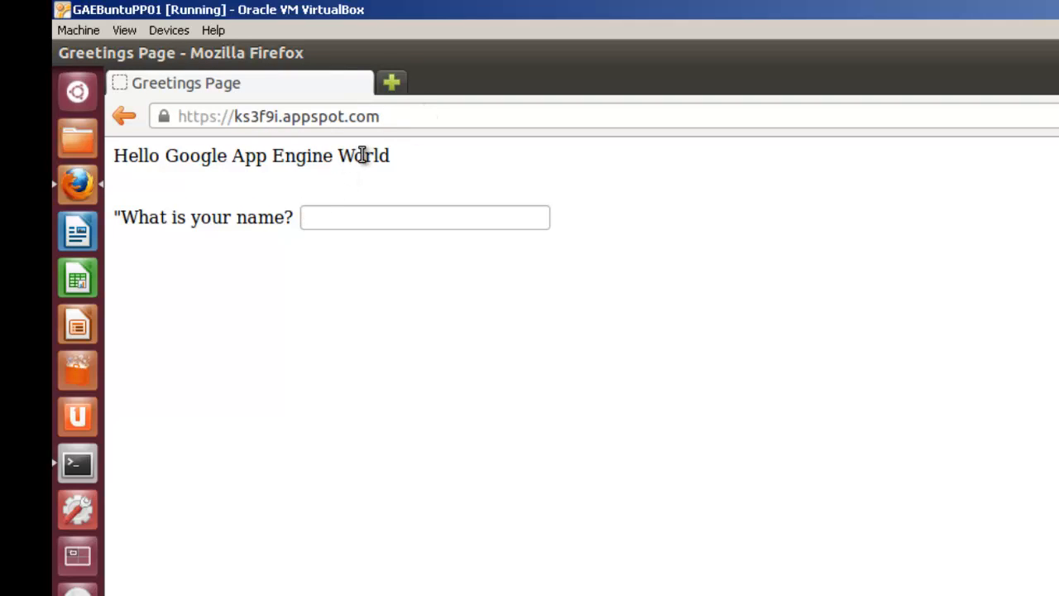